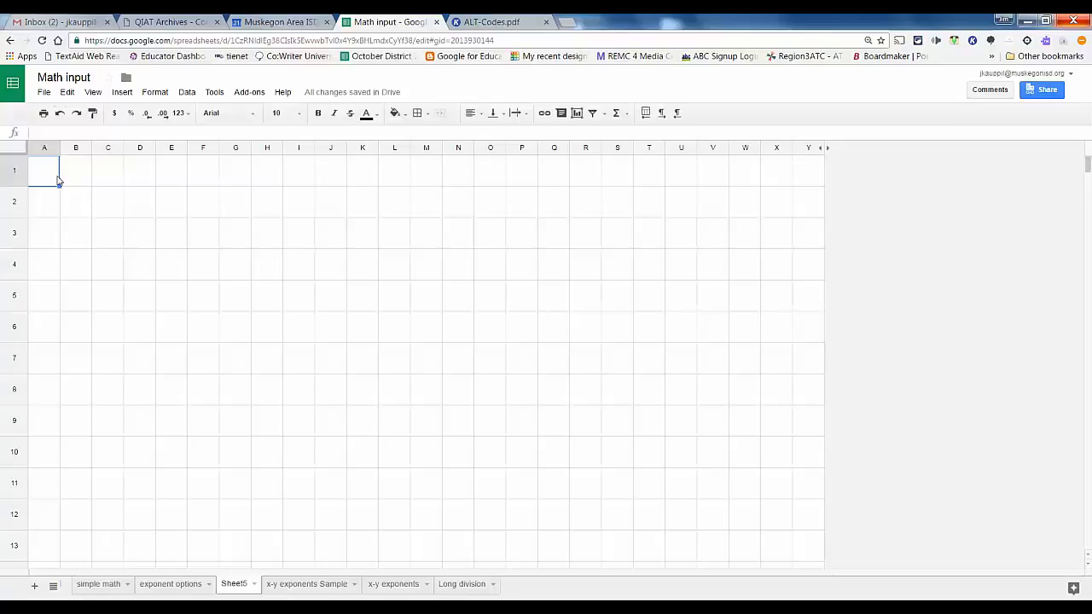
mouse_move(253, 466)
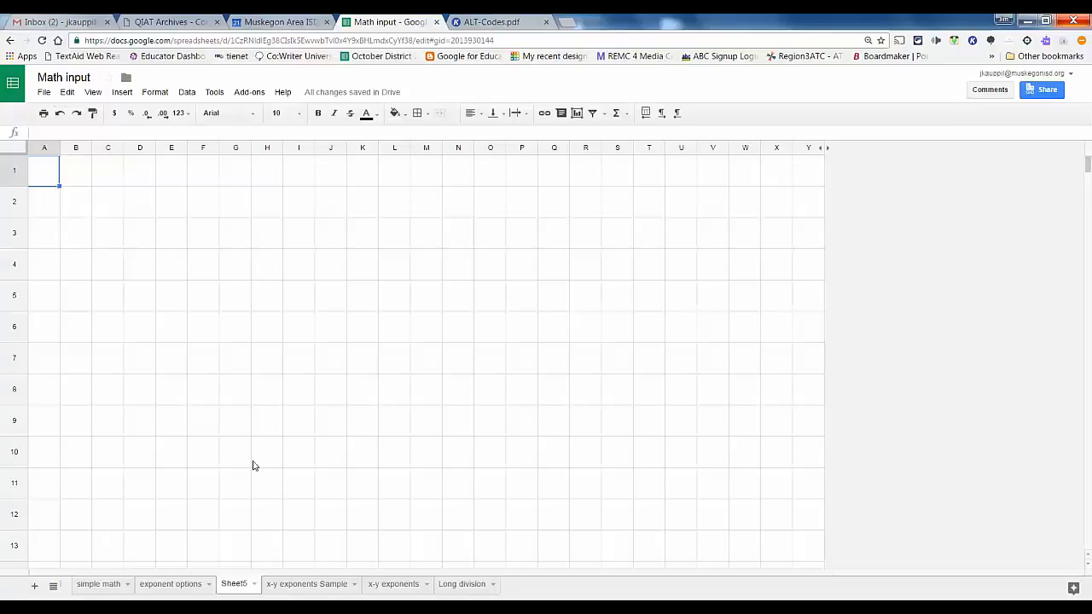
Step: Switch to the simple math sheet
left_click(98, 583)
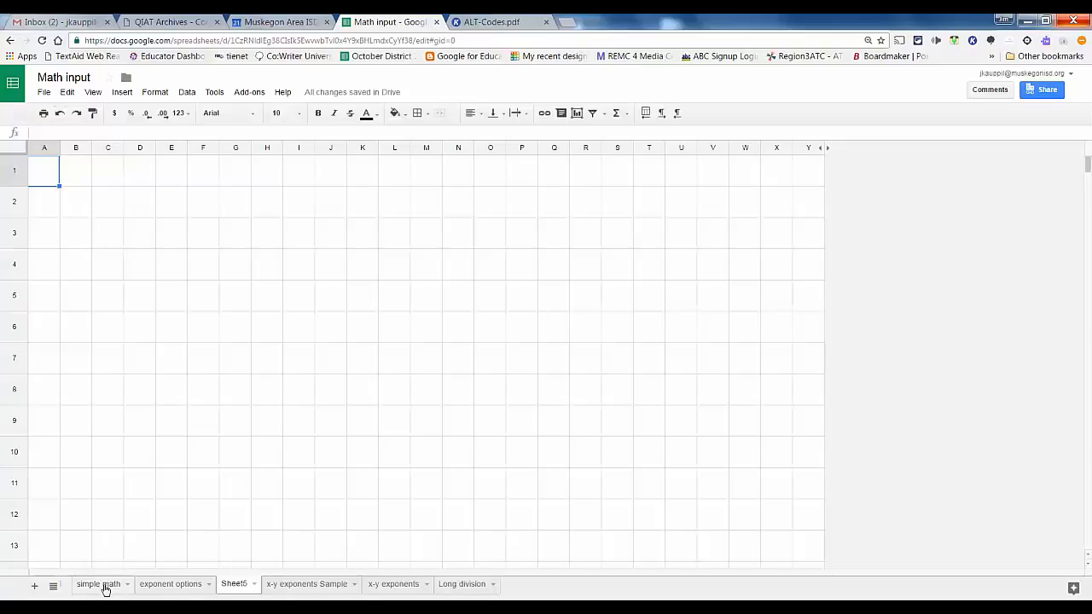
Step: Fill row 6 with 5, 6, +, 2, 4, =, 8, 0 to write 56 + 24 = 80
left_click(97, 584)
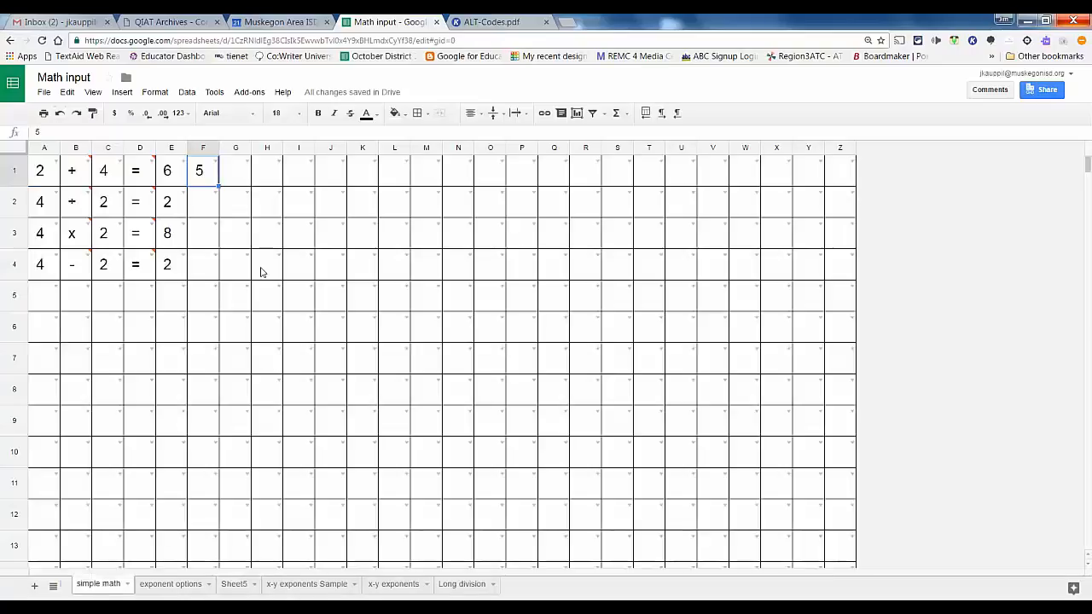
mouse_move(169, 382)
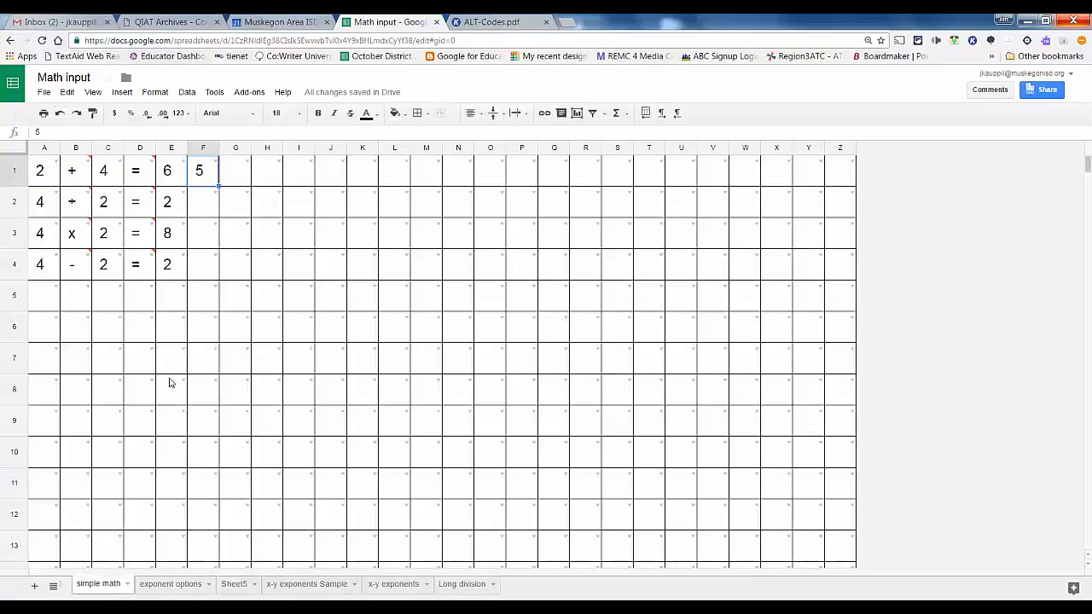
left_click(44, 326)
type("5")
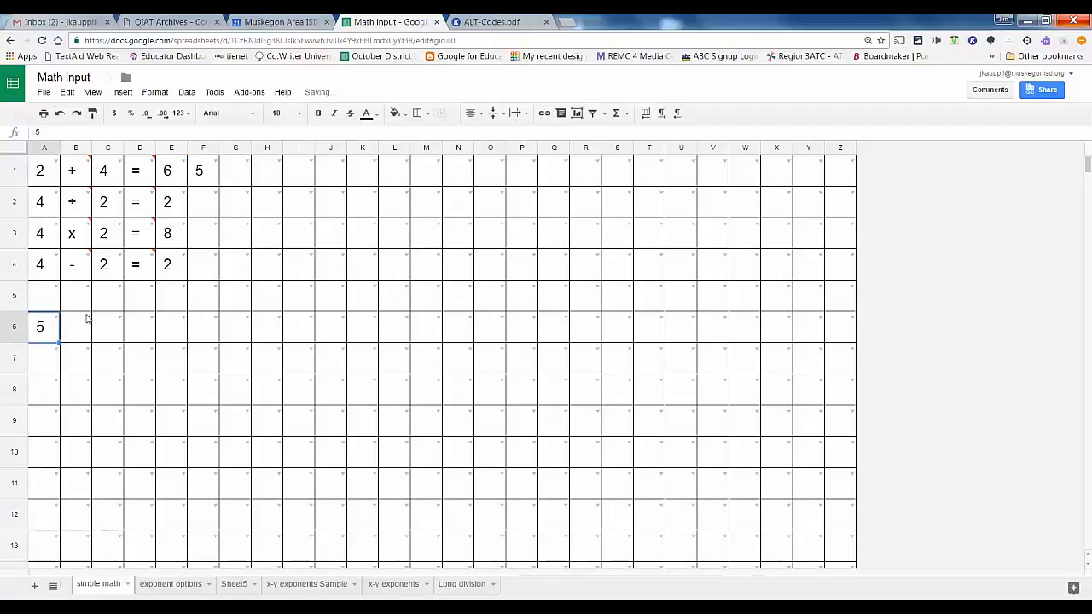
type("6")
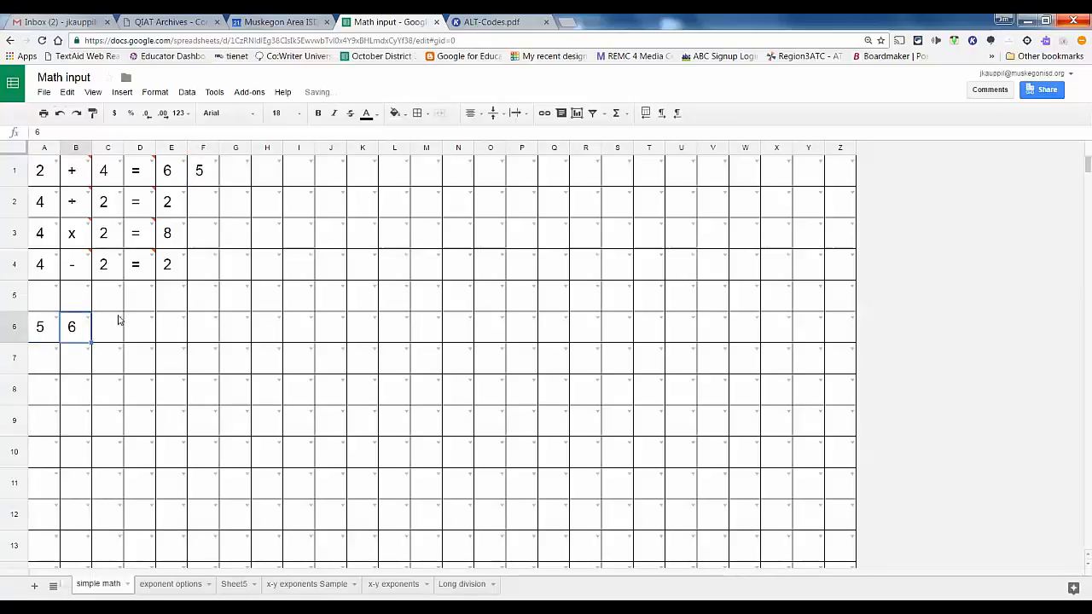
left_click(107, 327)
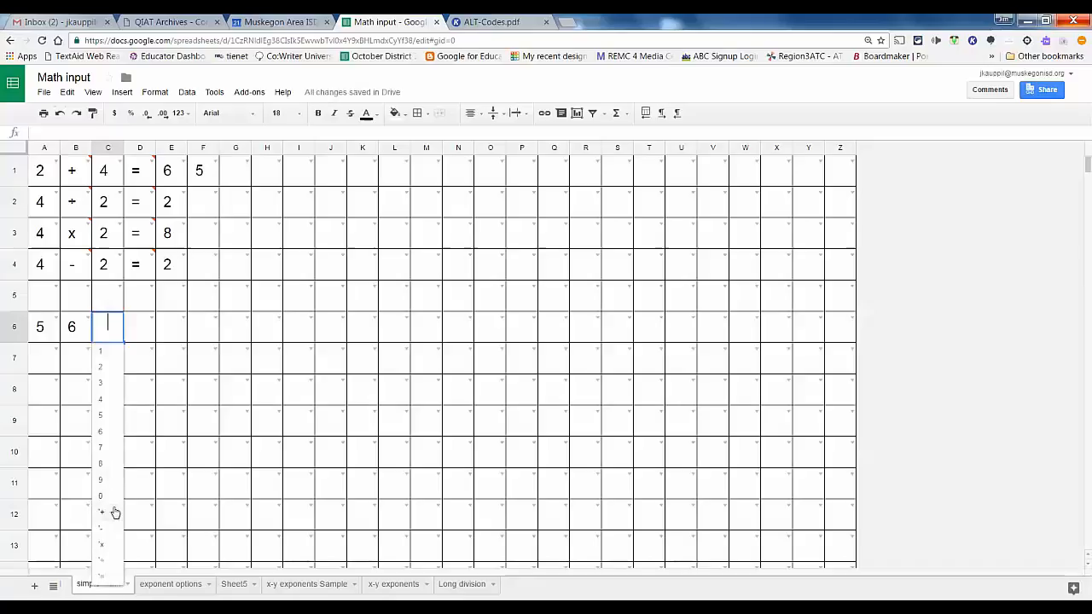
left_click(100, 511)
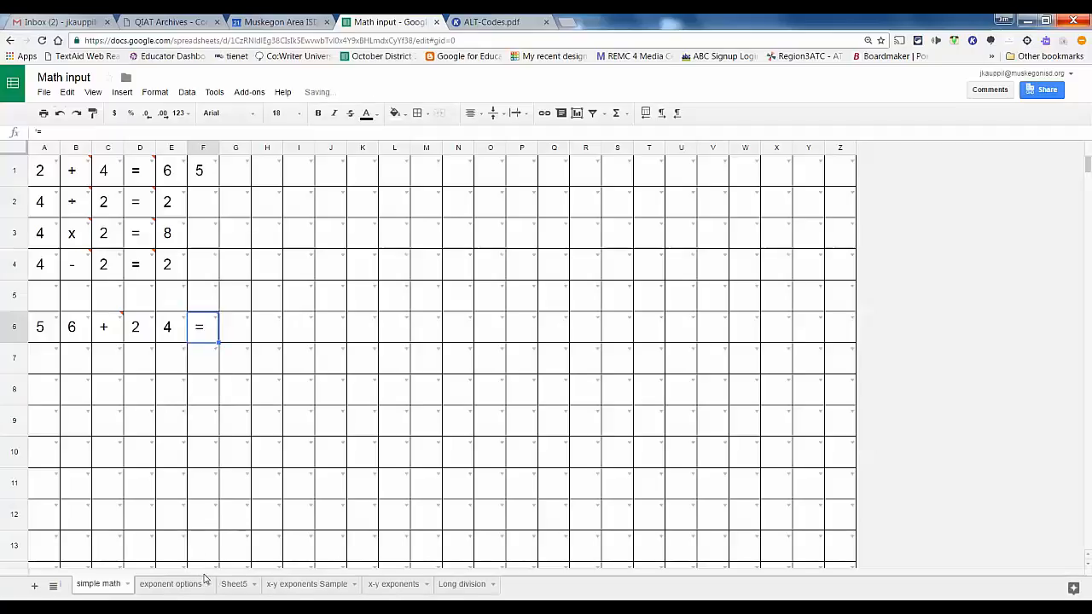
mouse_move(179, 385)
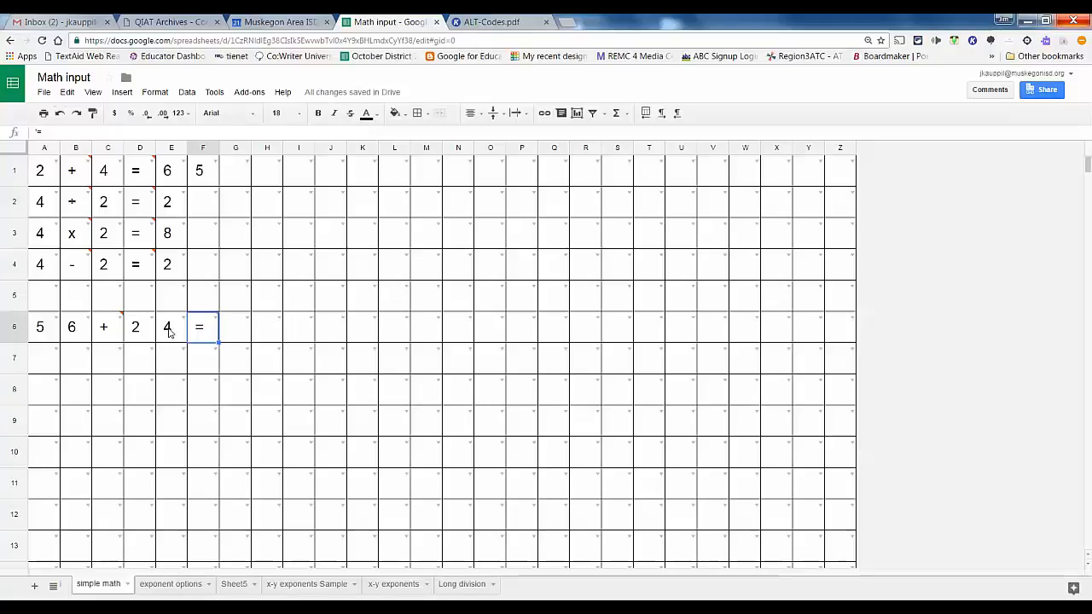
left_click(236, 327)
type("8")
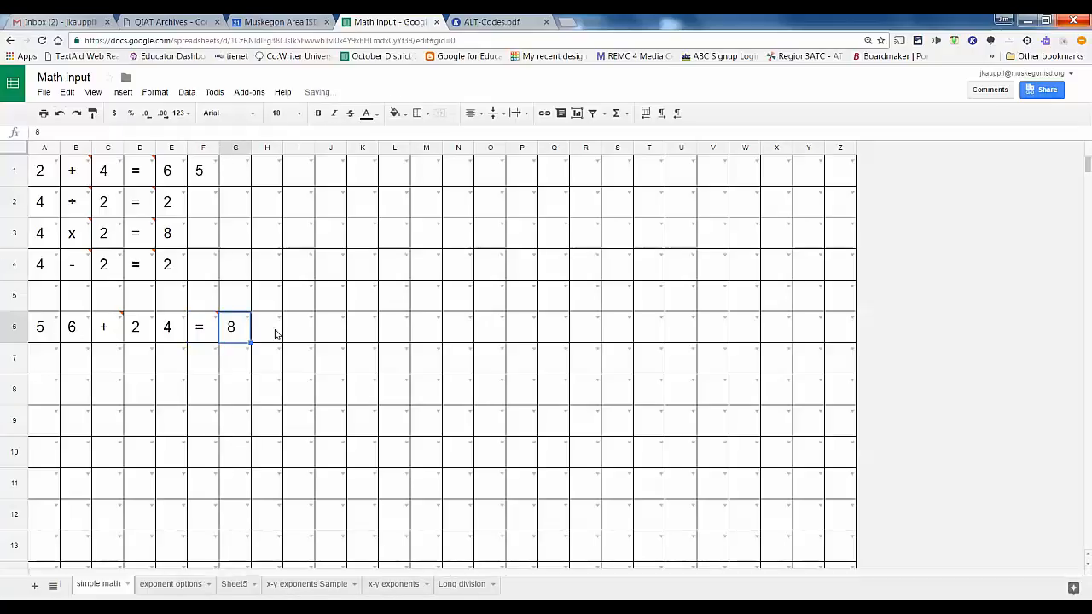
type("0")
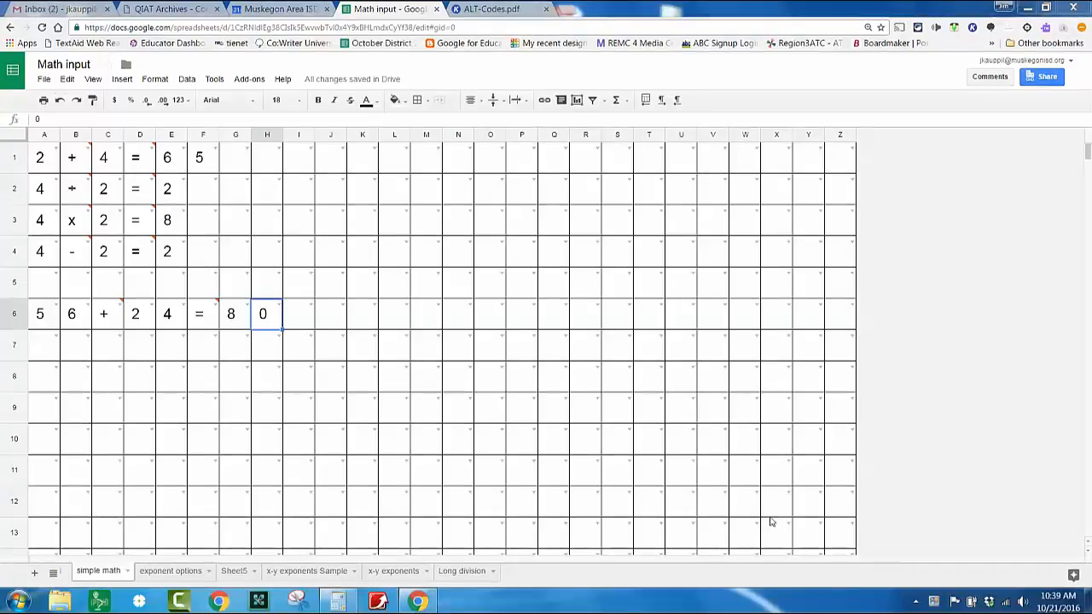
mouse_move(122, 316)
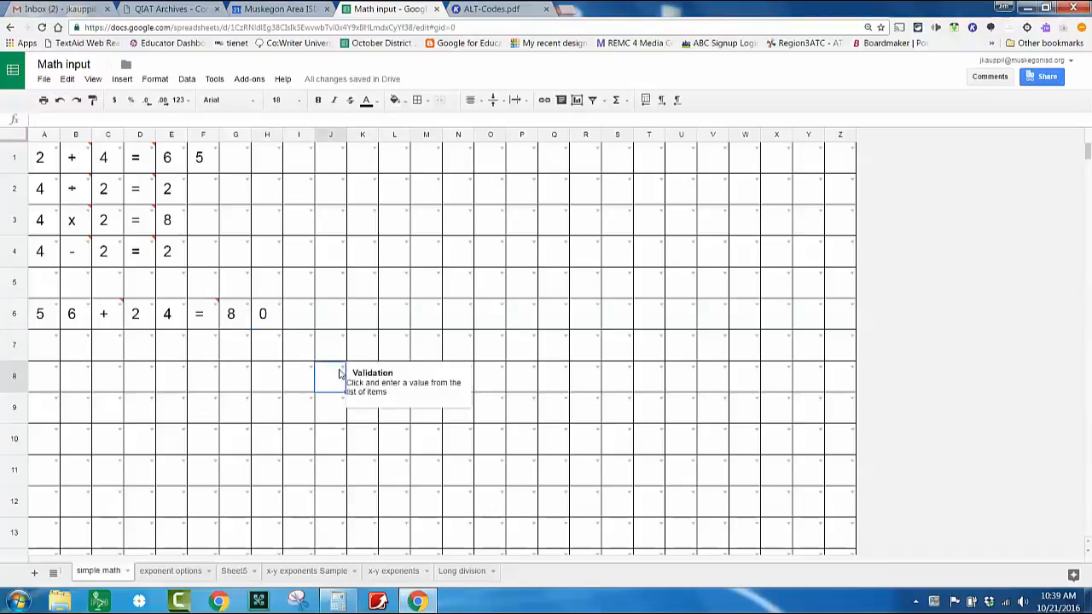
type("7")
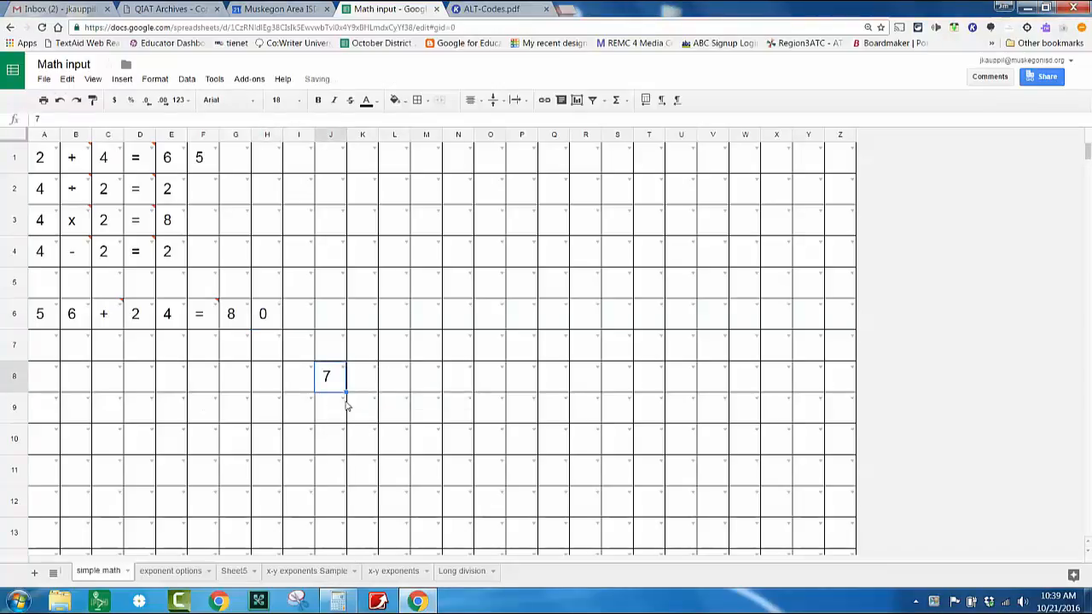
type("3")
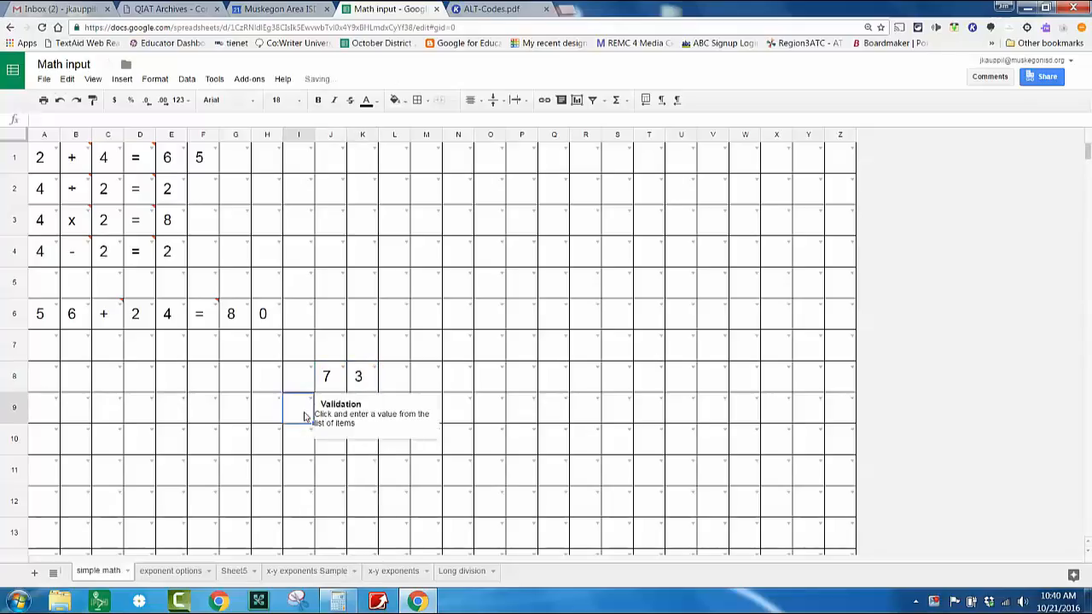
left_click(299, 408)
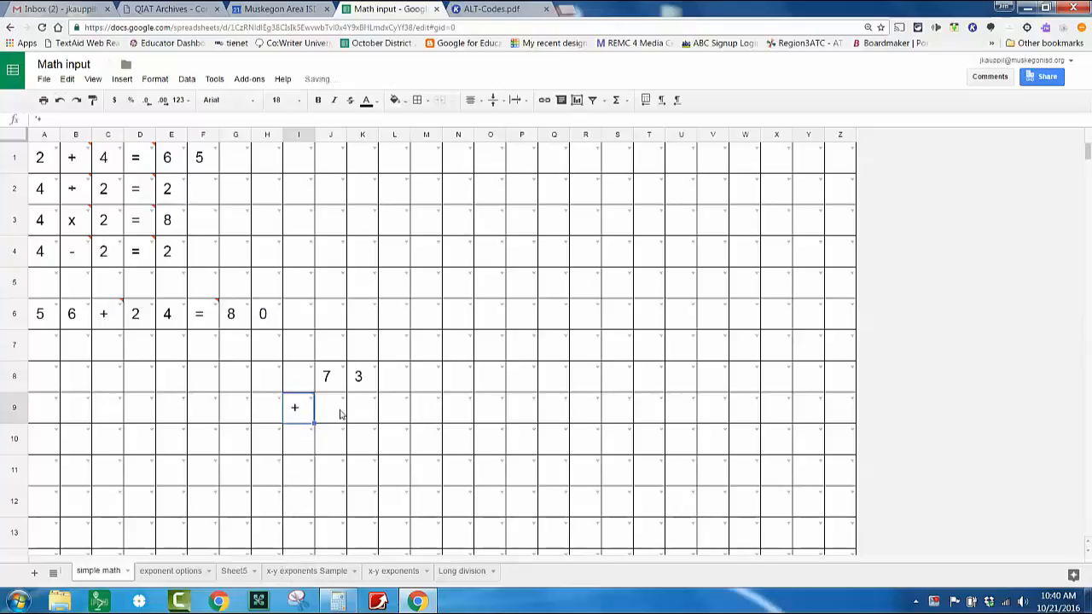
left_click(330, 406)
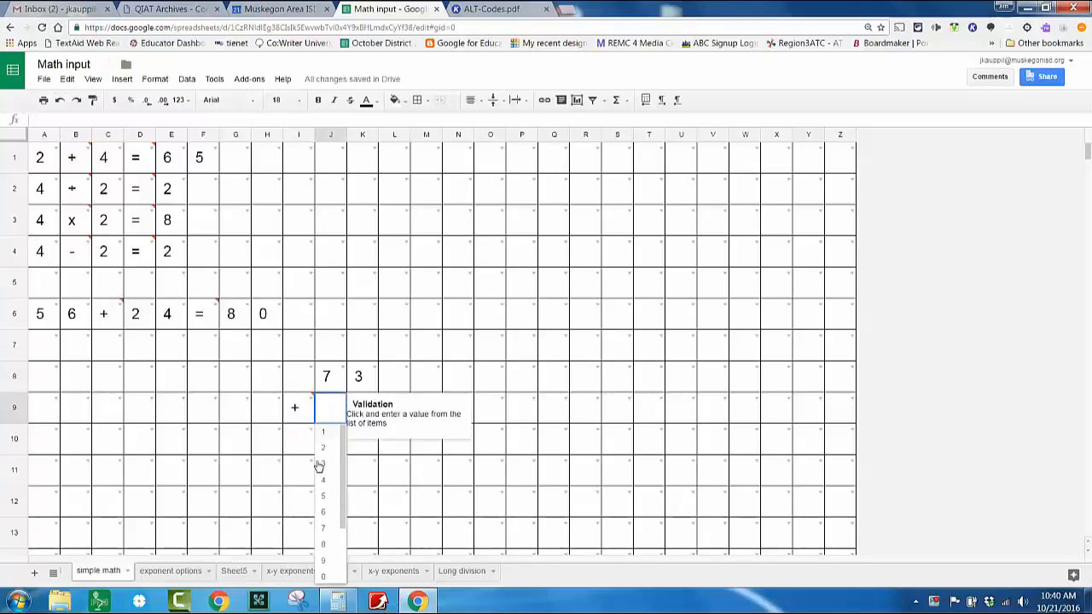
left_click(322, 463)
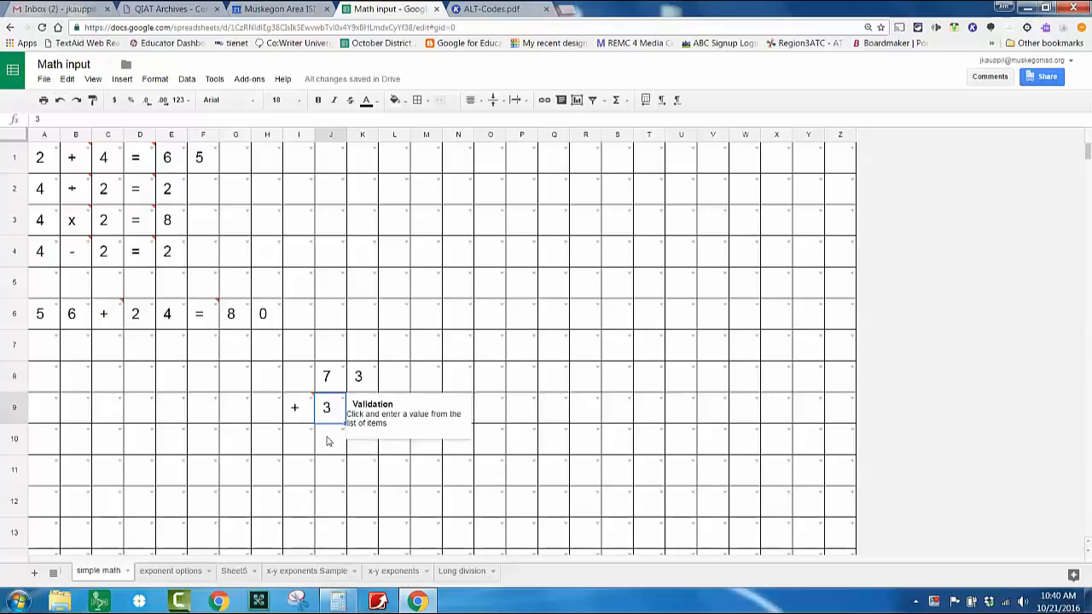
left_click(361, 407)
type("9")
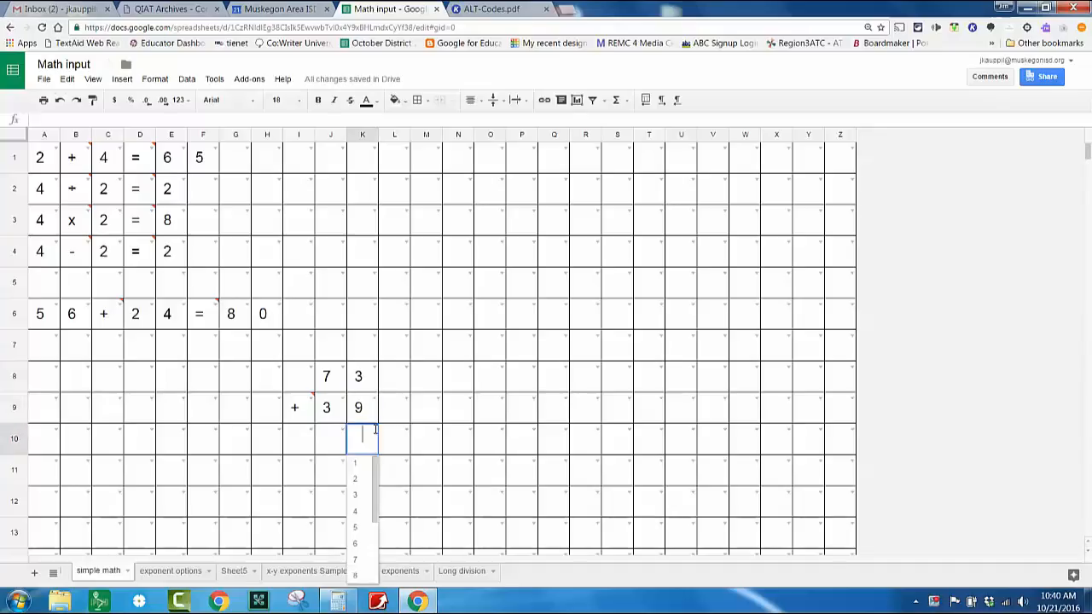
left_click(354, 478)
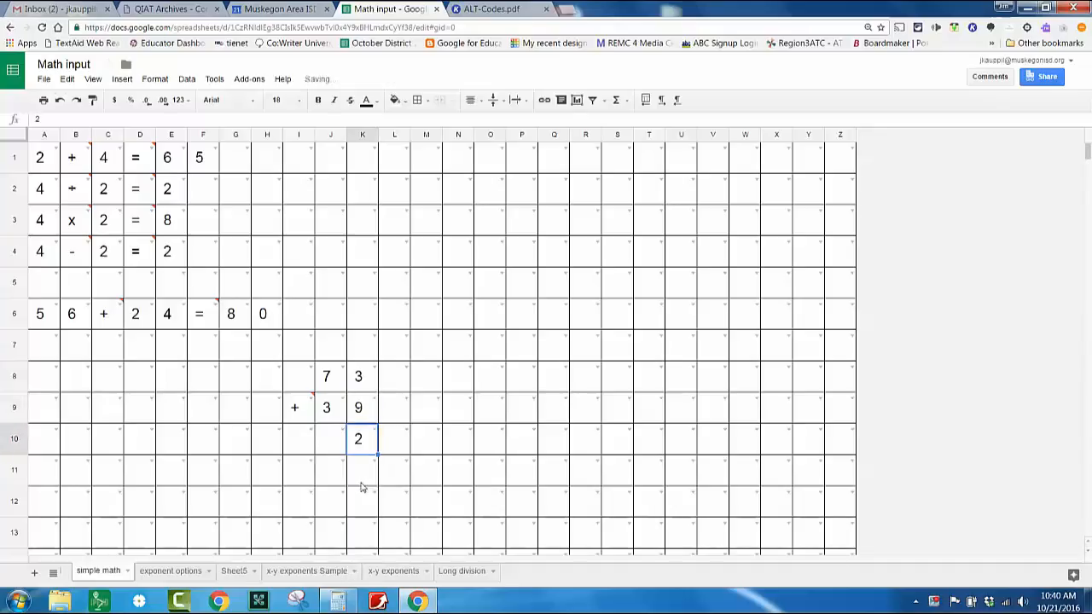
left_click(330, 345)
type("1")
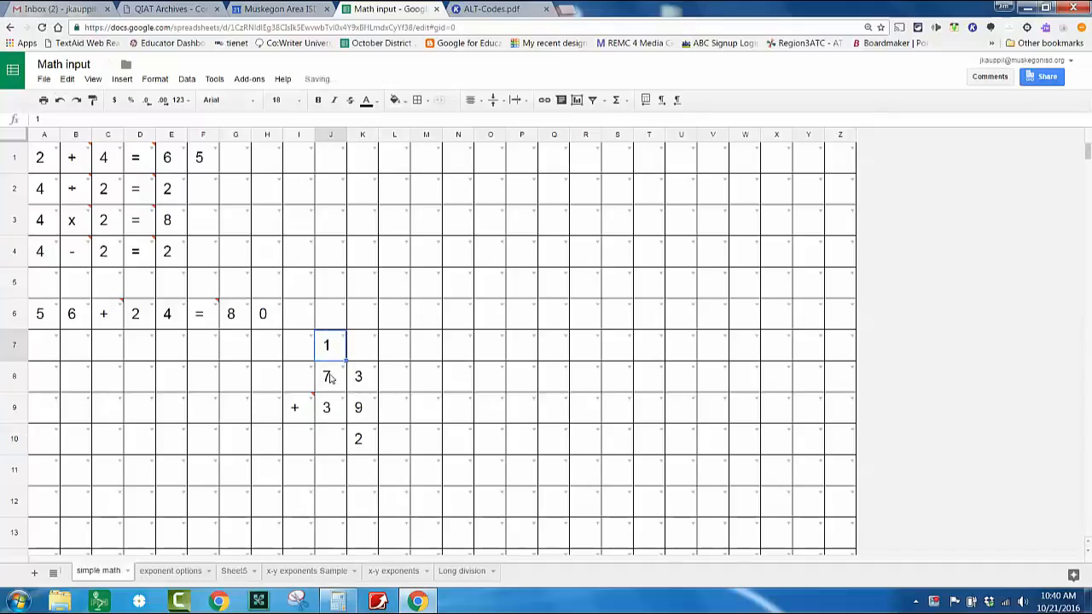
mouse_move(327, 436)
type("1")
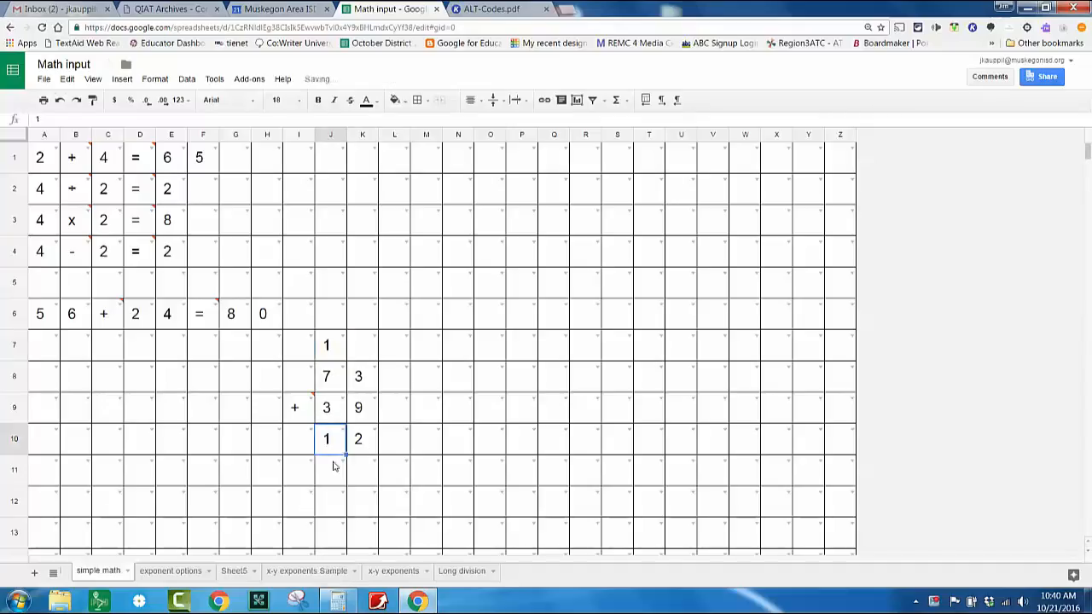
left_click(299, 345)
type("1")
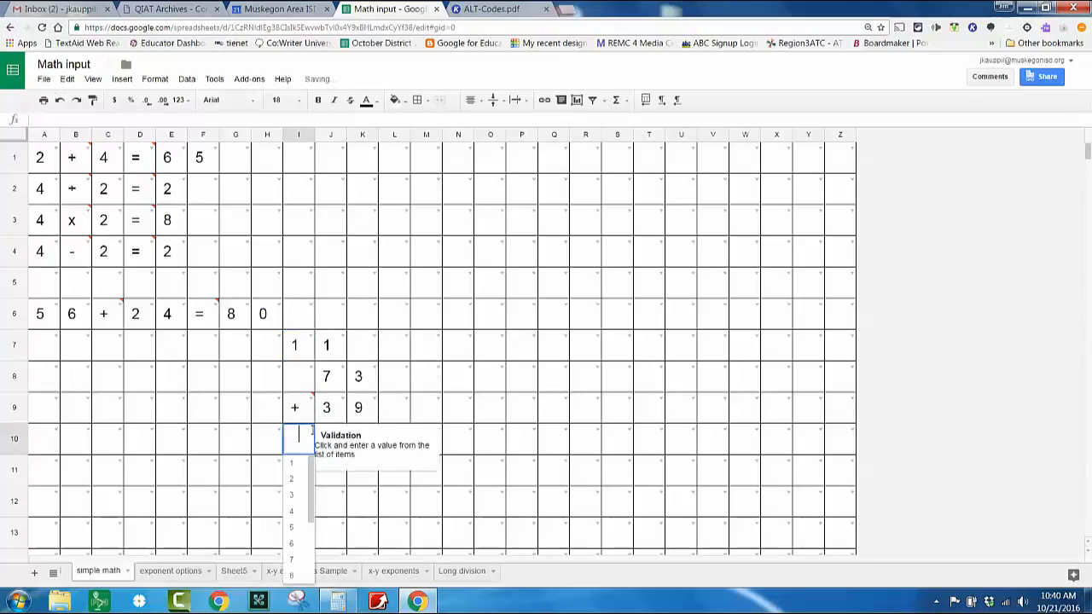
left_click(291, 463)
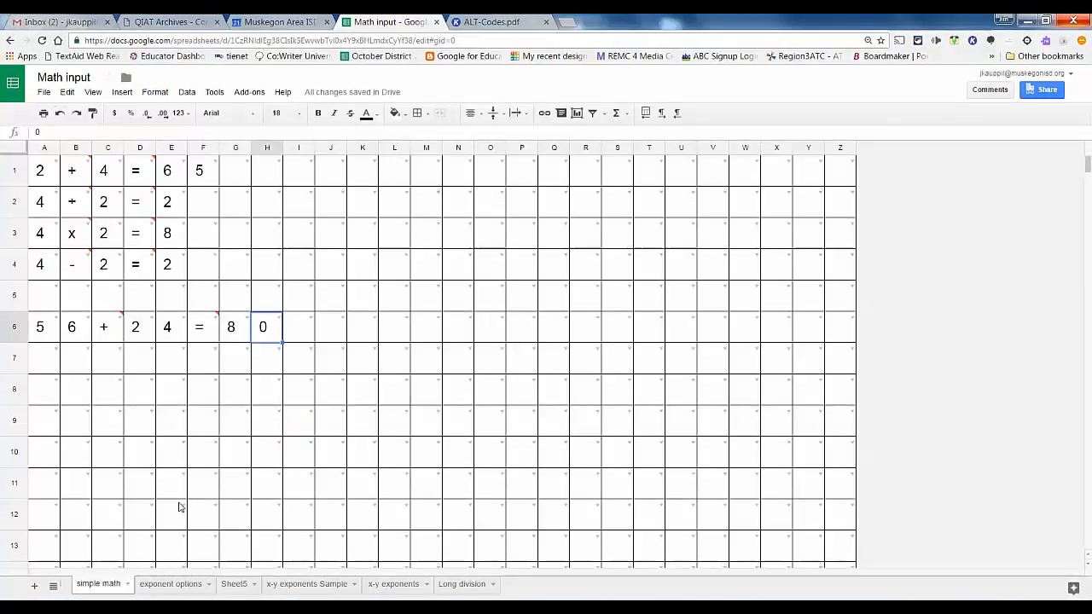
left_click(307, 583)
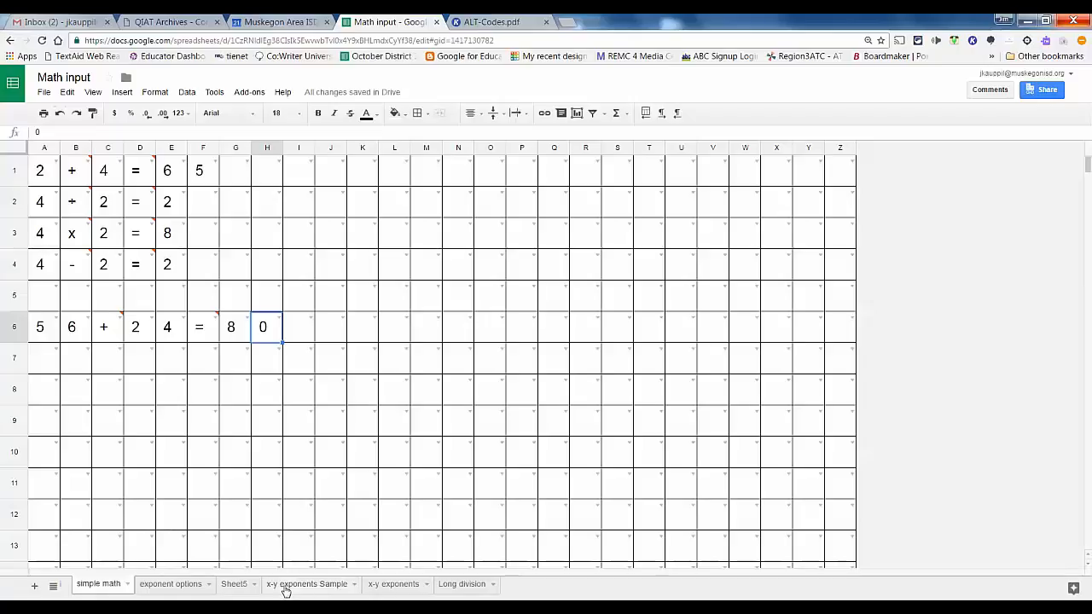
left_click(307, 584)
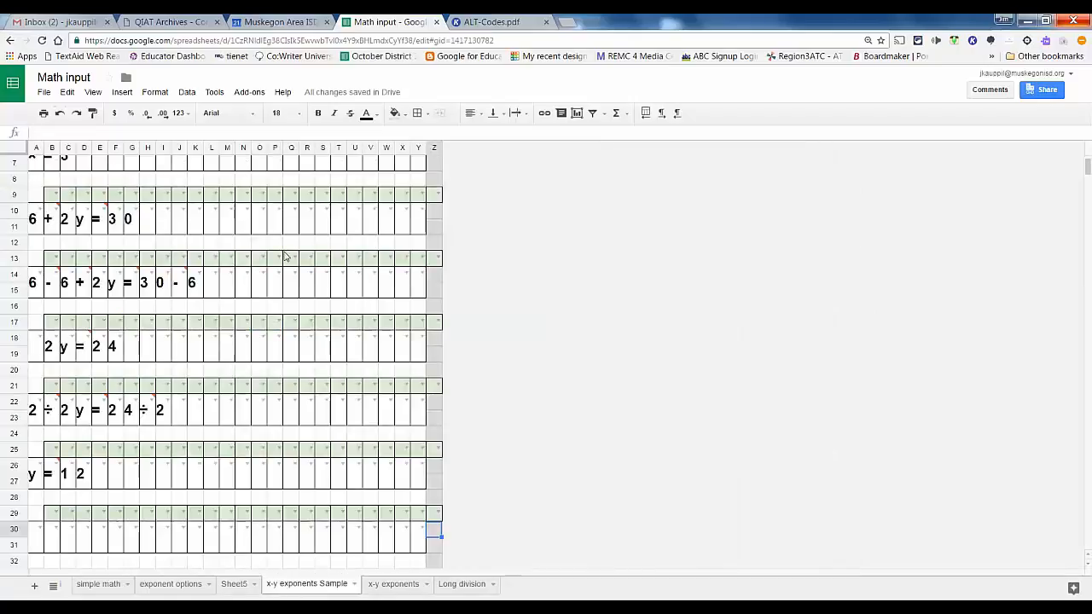
mouse_move(985, 123)
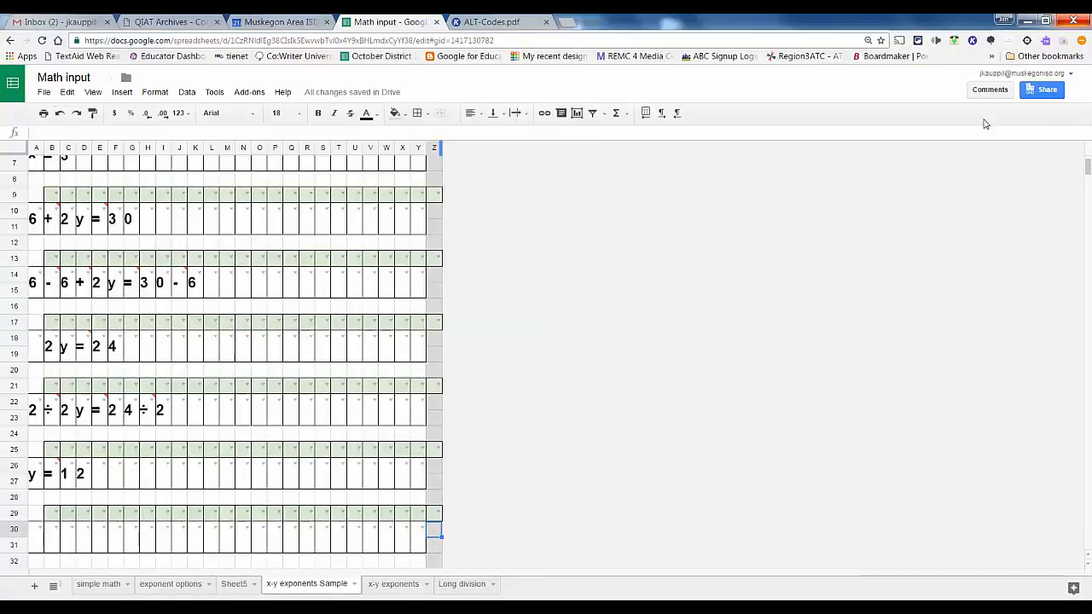
scroll("up", 3)
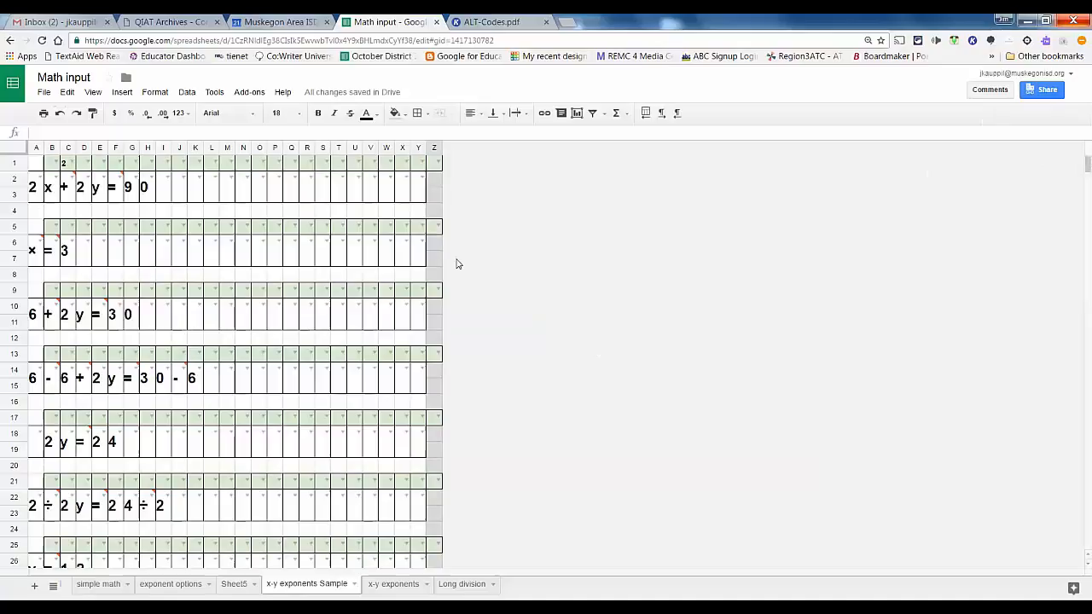
mouse_move(56, 186)
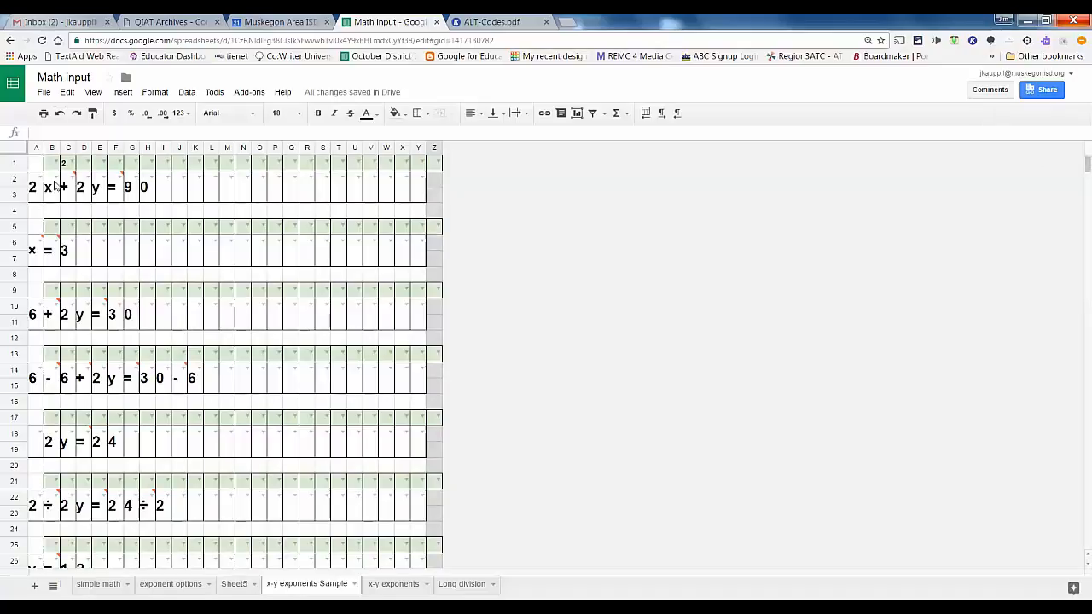
mouse_move(130, 196)
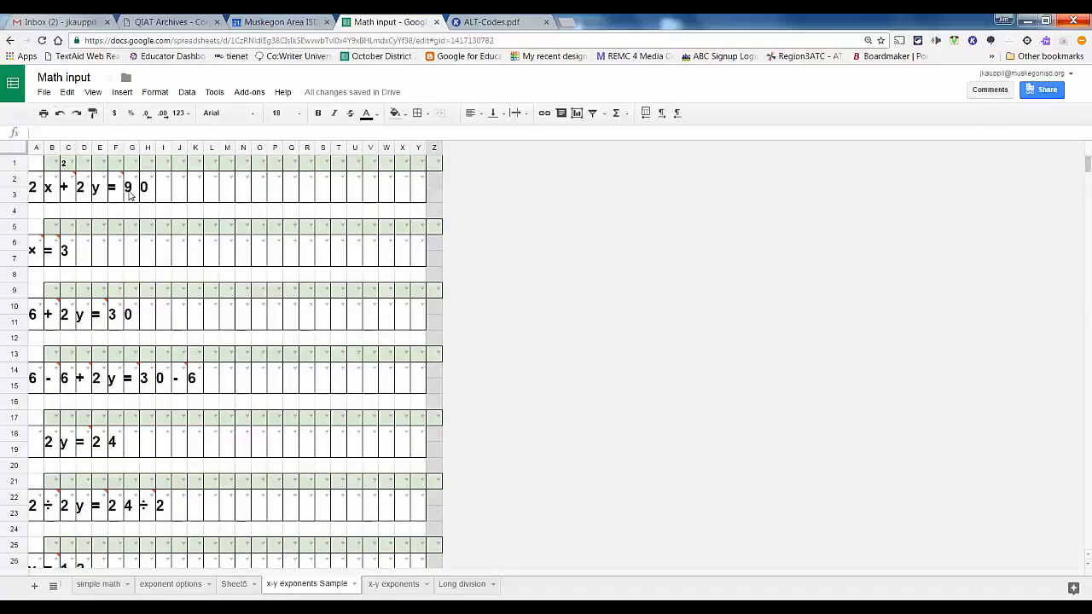
mouse_move(45, 261)
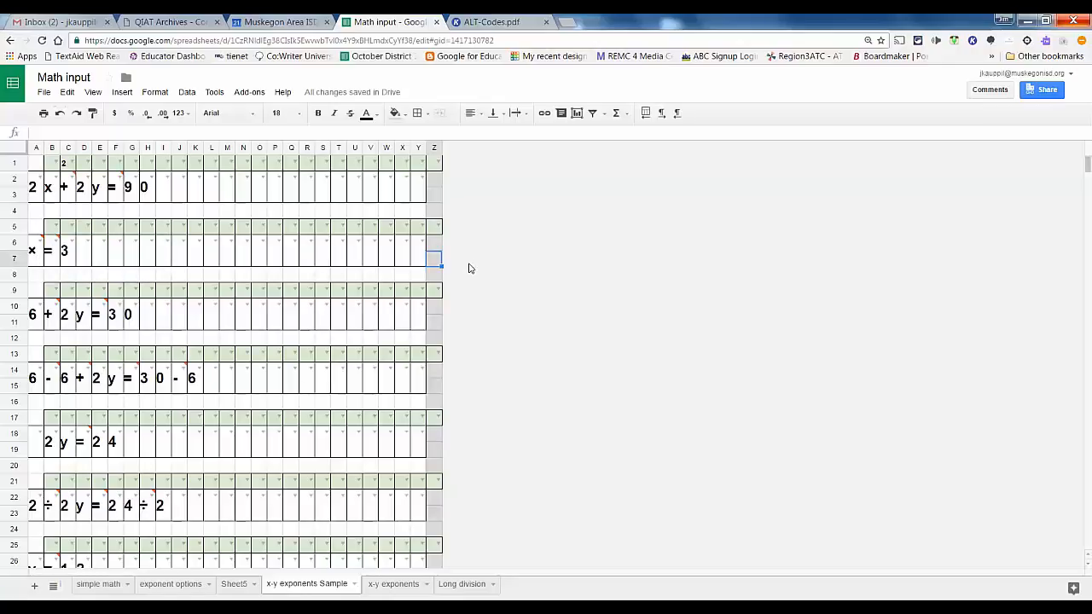
mouse_move(466, 267)
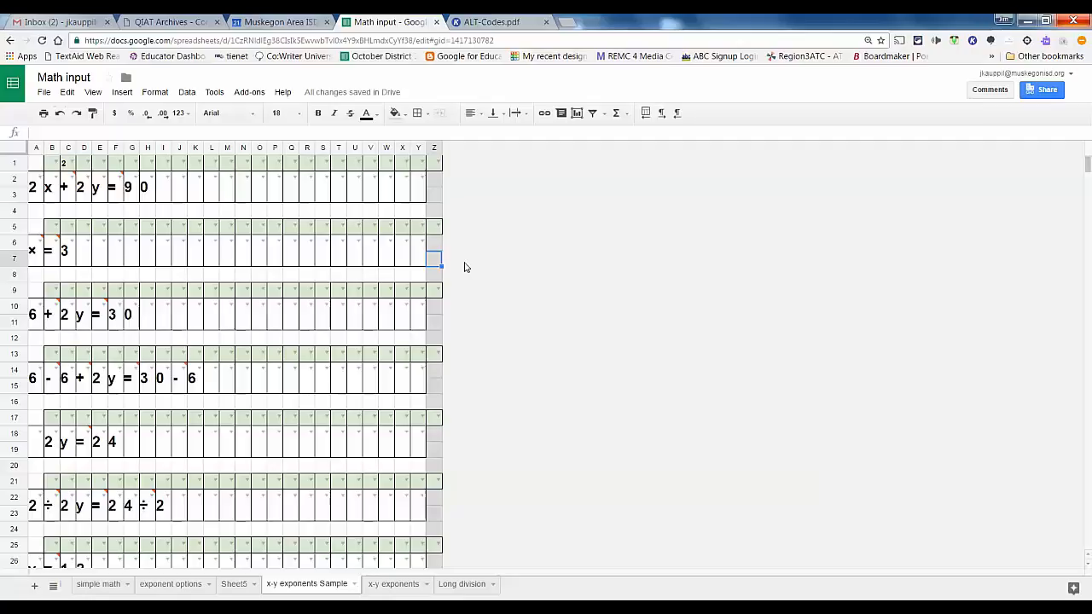
mouse_move(466, 266)
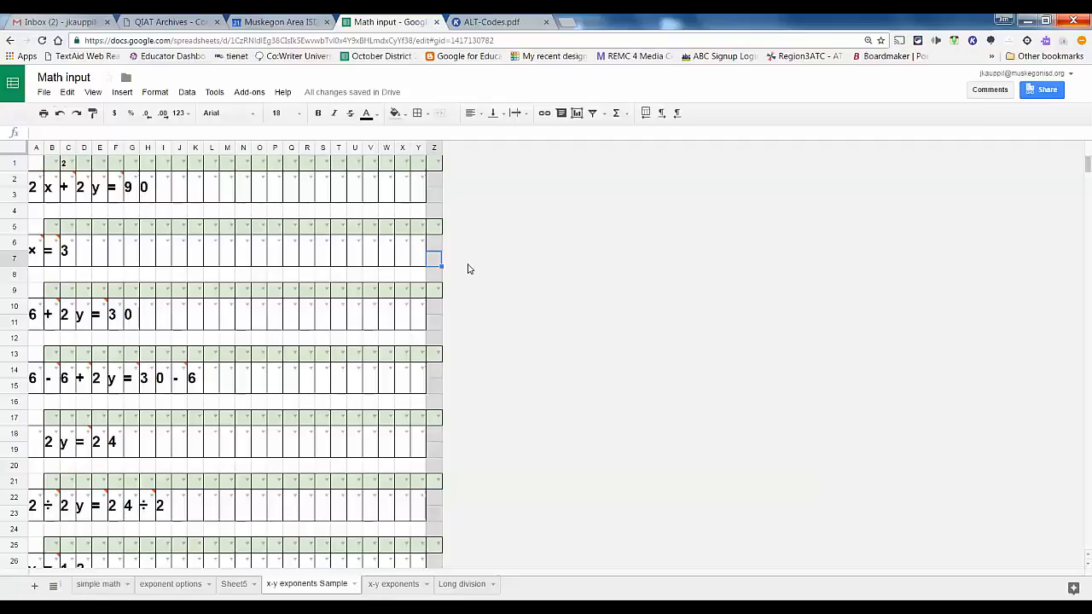
mouse_move(318, 290)
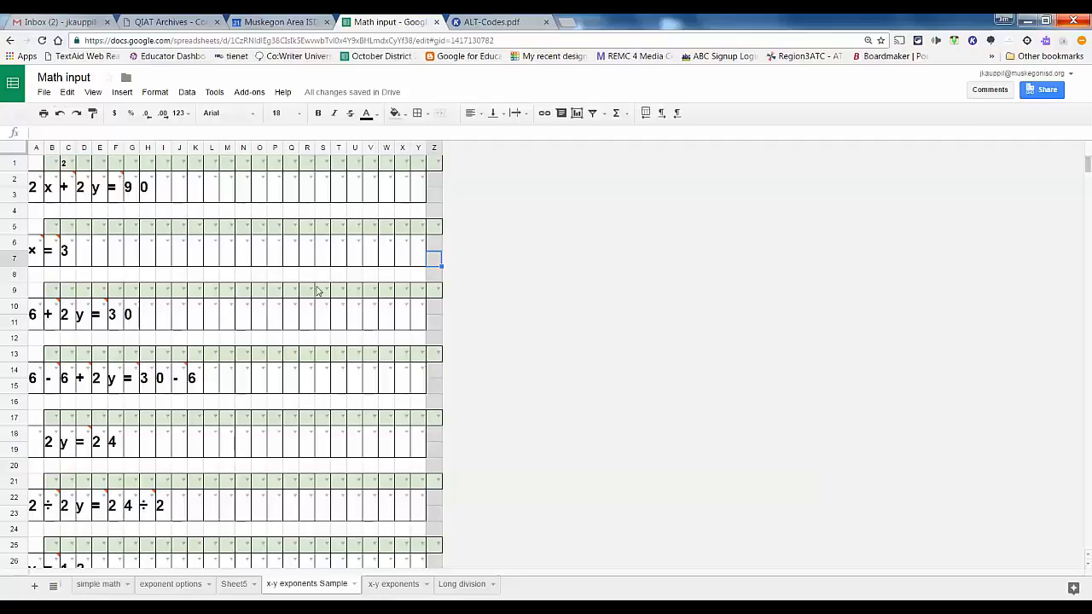
mouse_move(38, 326)
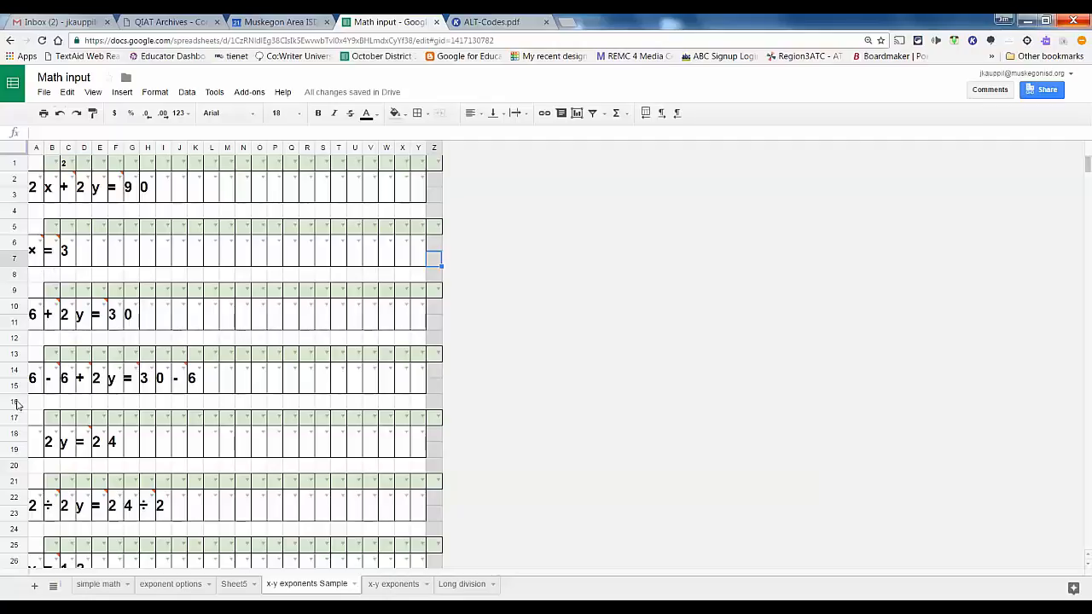
mouse_move(68, 457)
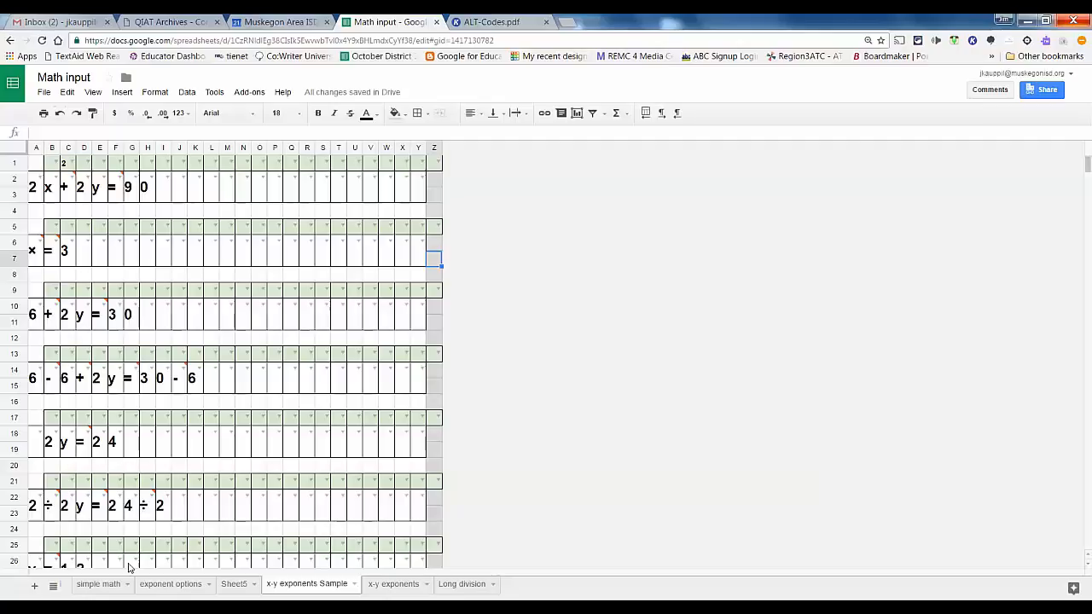
scroll("down", 3)
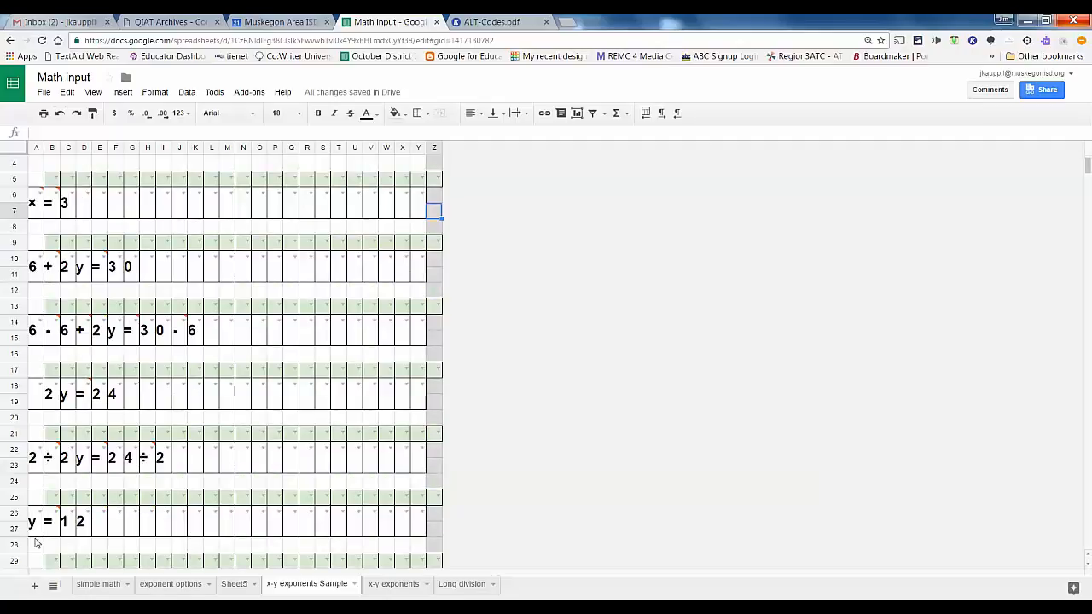
mouse_move(77, 543)
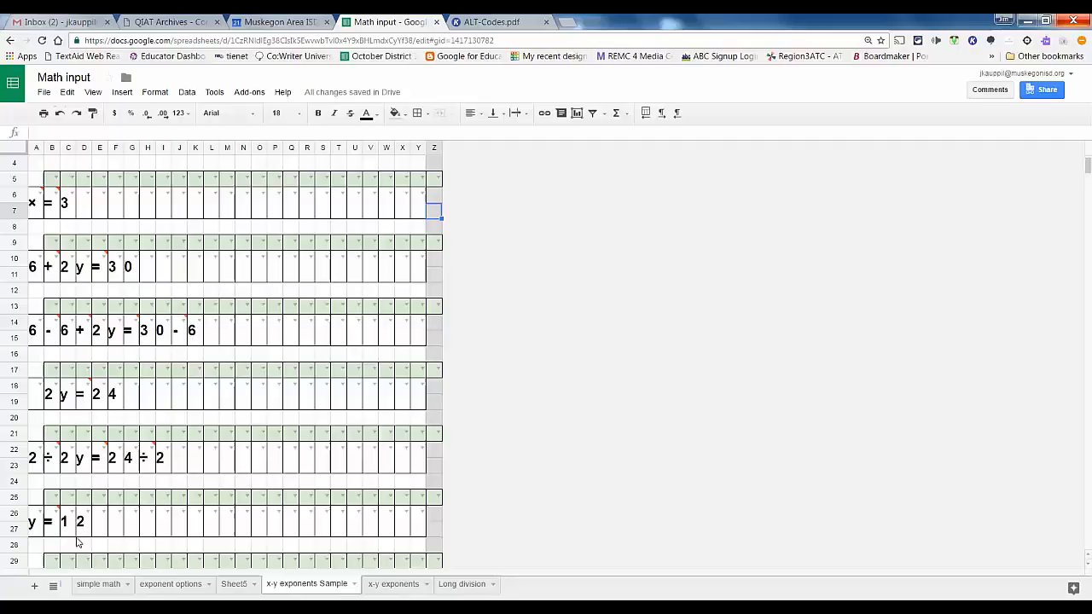
mouse_move(366, 362)
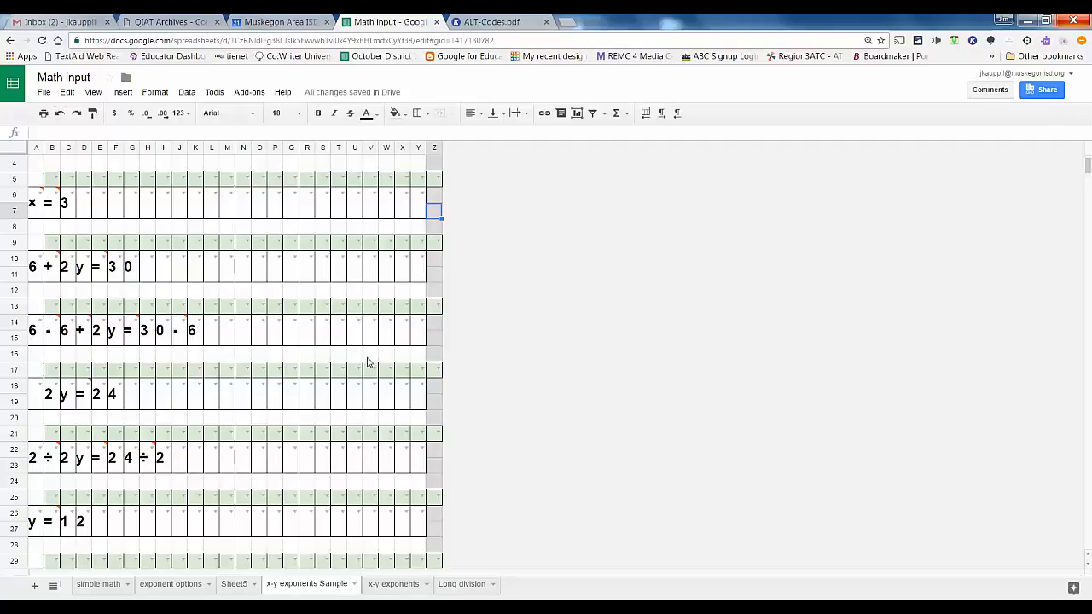
mouse_move(561, 499)
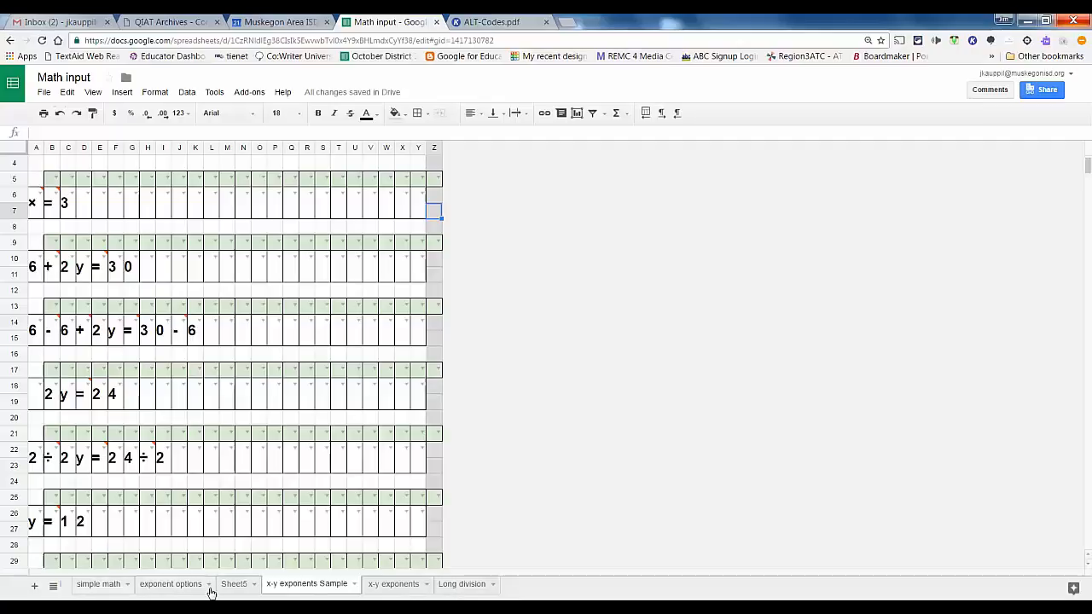
Step: On the Long division sheet, choose divisor digits 4 in C4 and 2 in D4 from the dropdowns
left_click(462, 583)
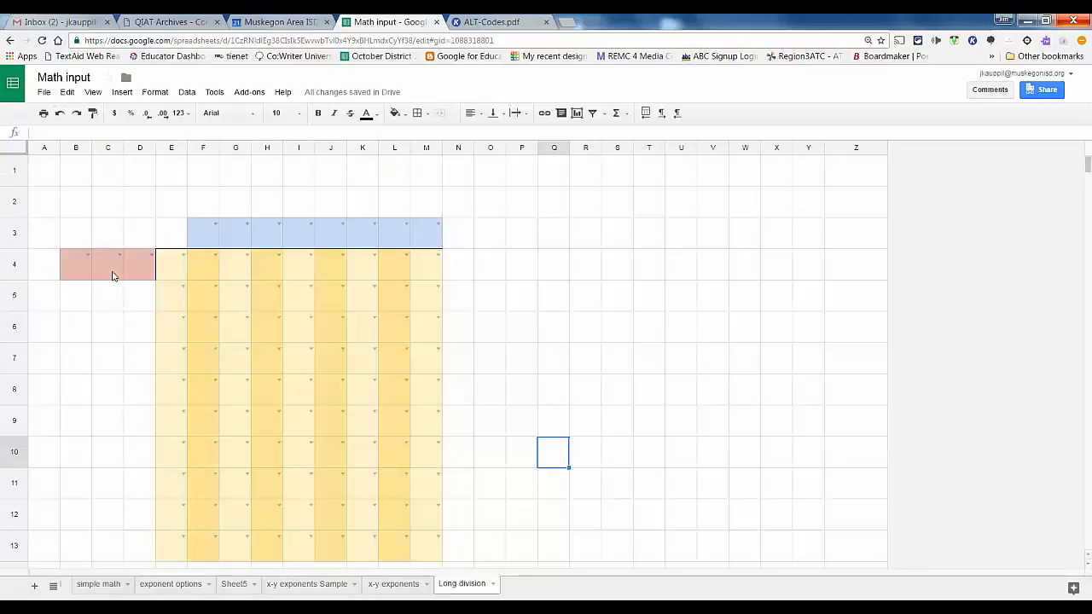
left_click(107, 264)
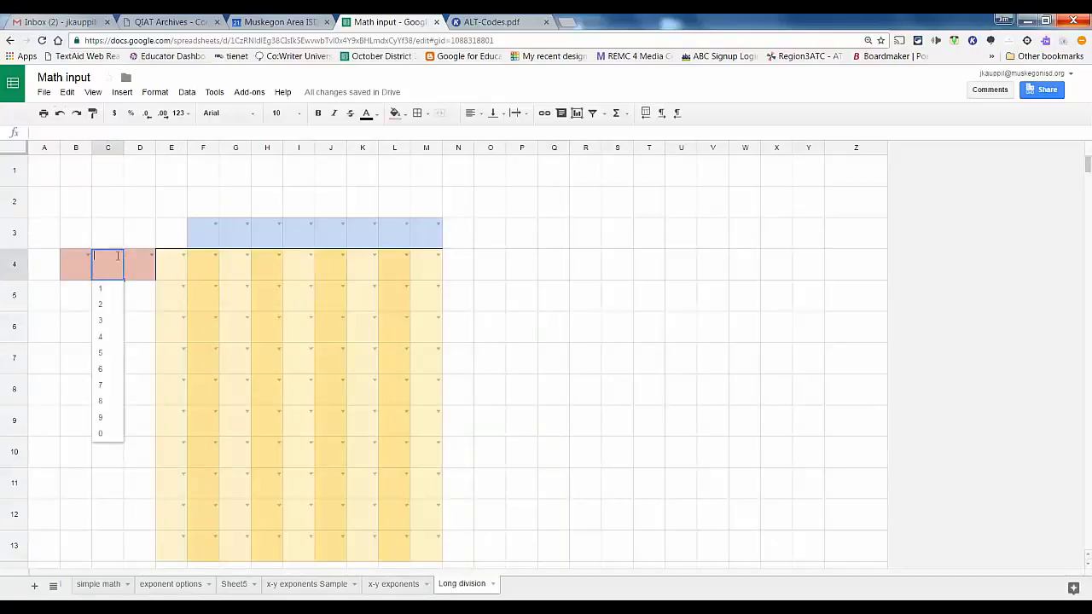
left_click(101, 336)
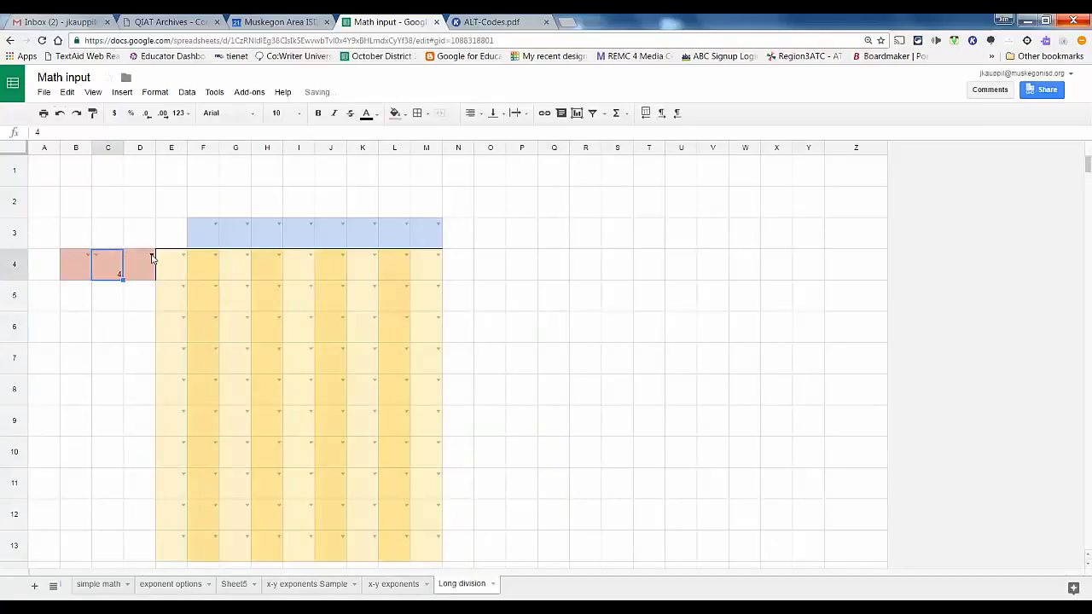
left_click(140, 264)
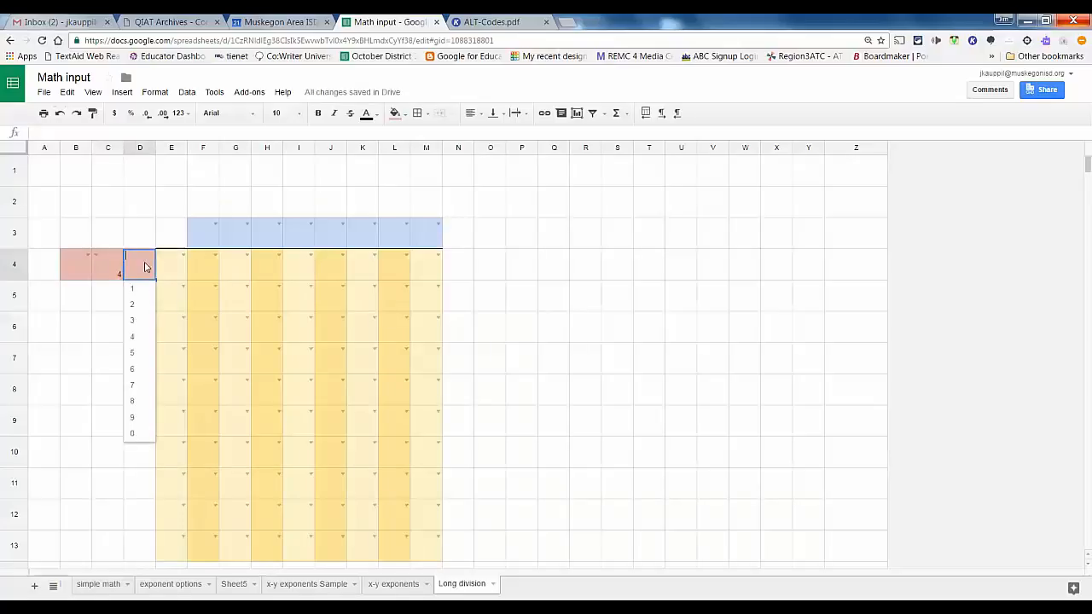
left_click(131, 304)
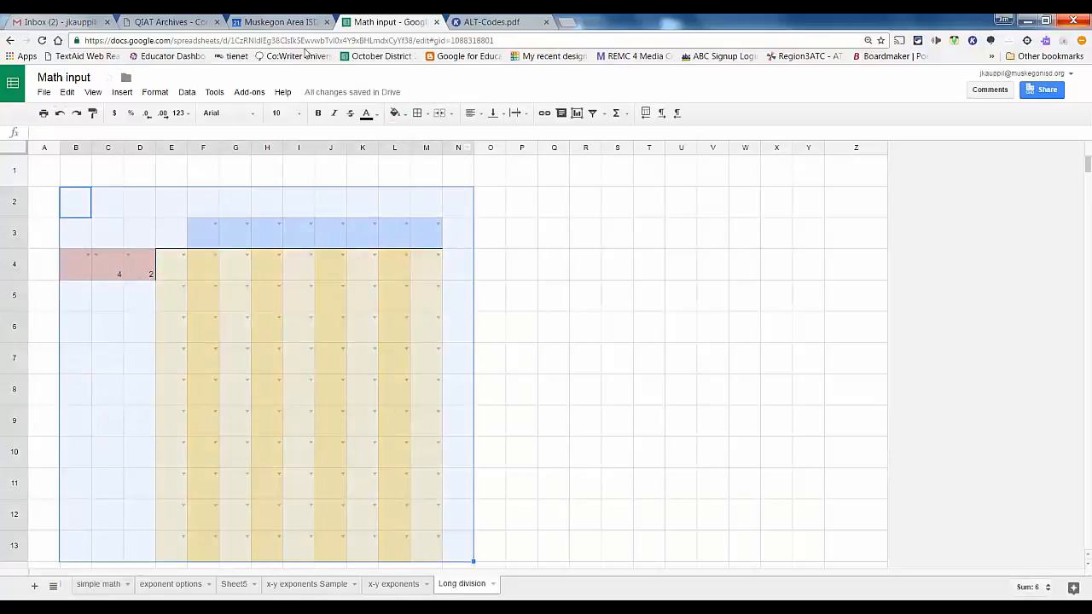
Step: Set the grid text to size 18 and centre the digits, then move to cell E4
left_click(277, 113)
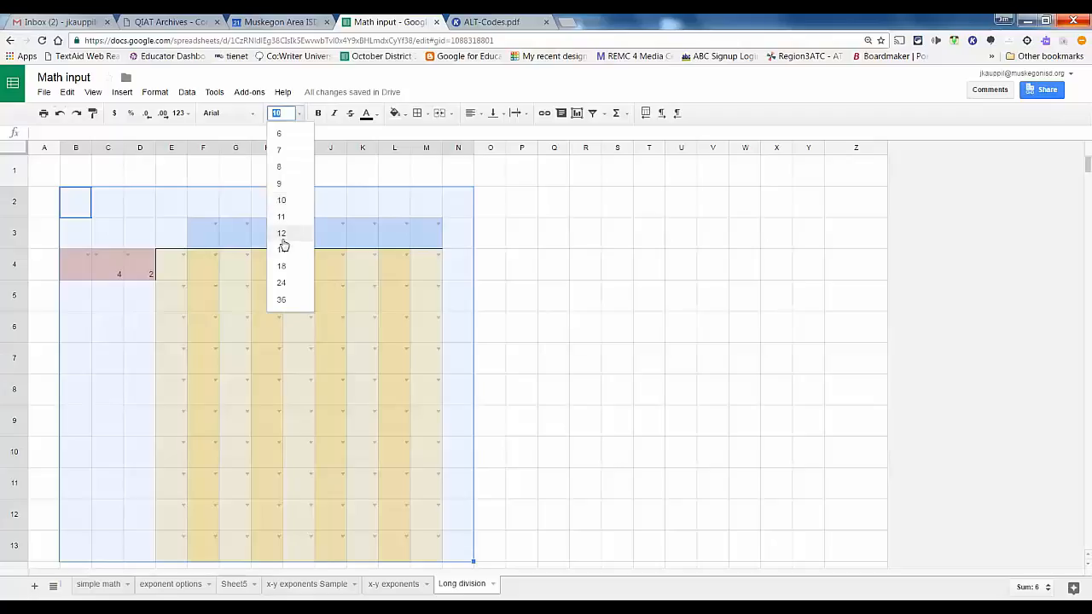
left_click(281, 266)
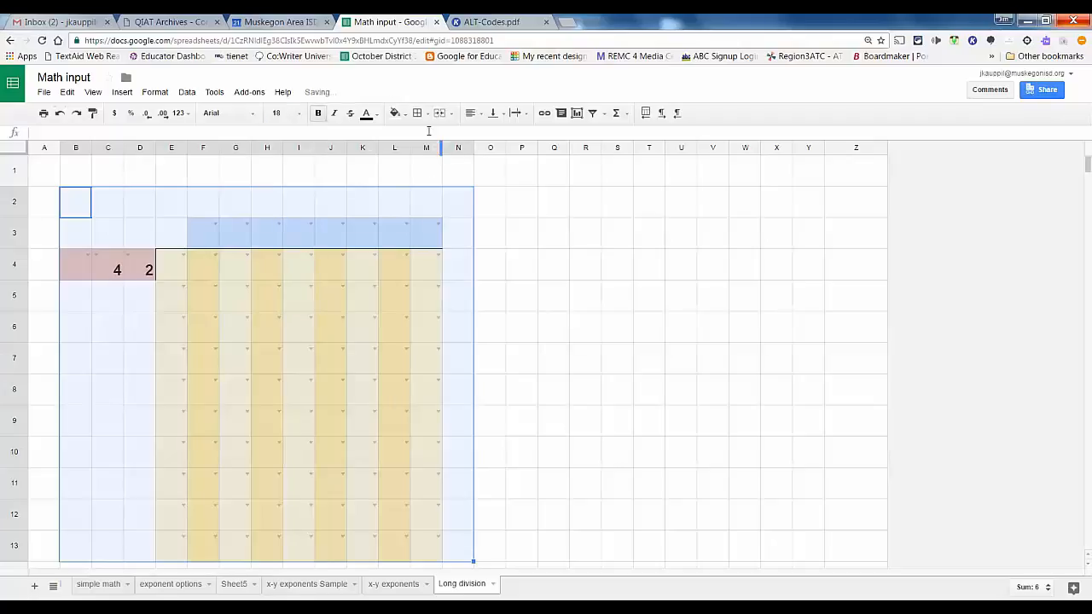
left_click(478, 112)
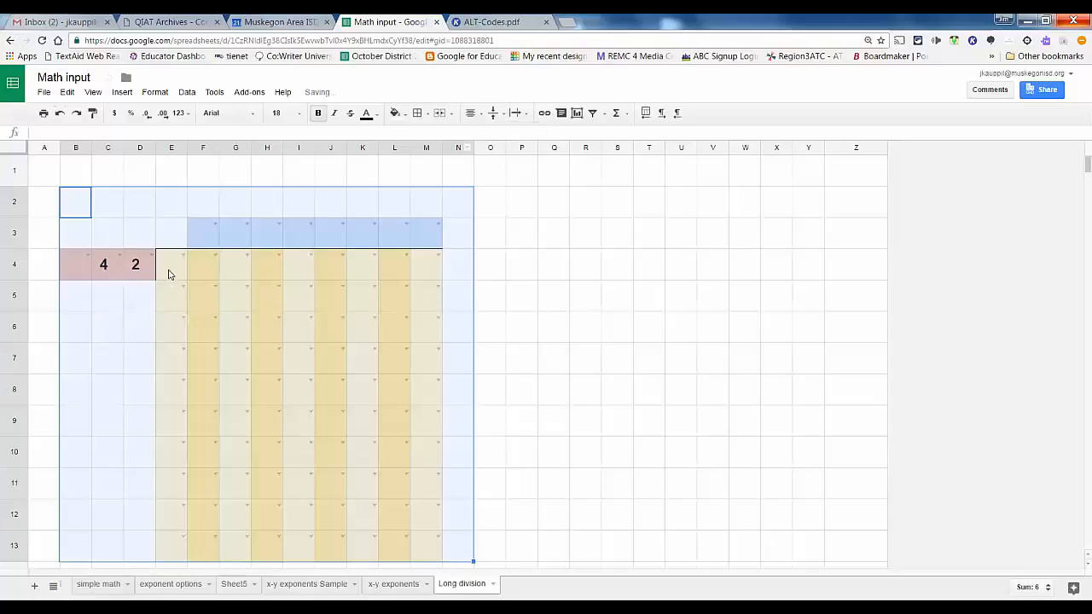
left_click(170, 265)
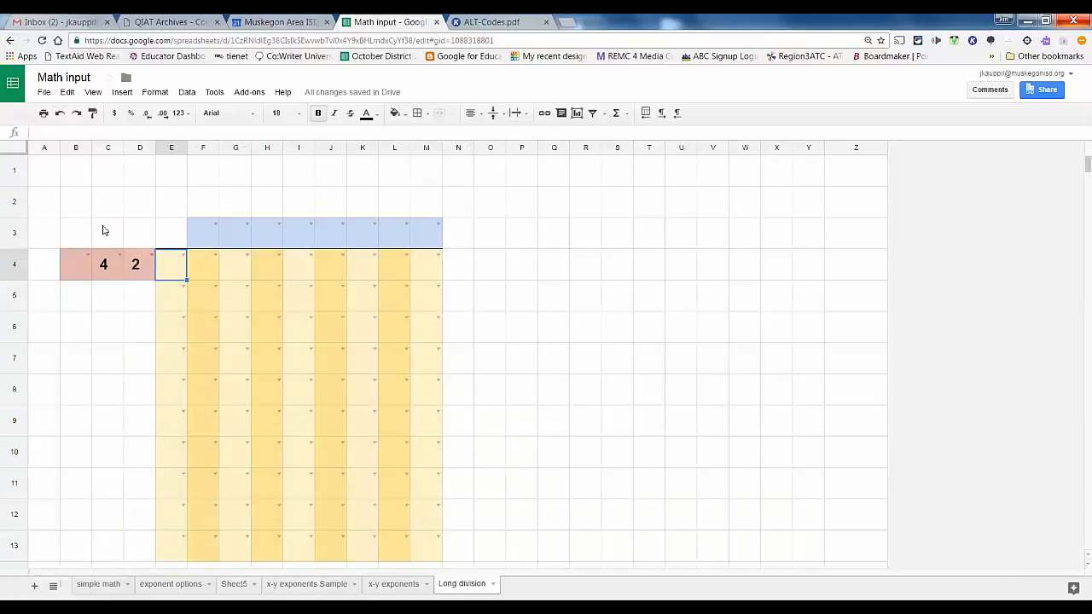
Step: Enter the dividend digits 4, 3, 0 in E4:G4 to form 430 ÷ 42
left_click(170, 263)
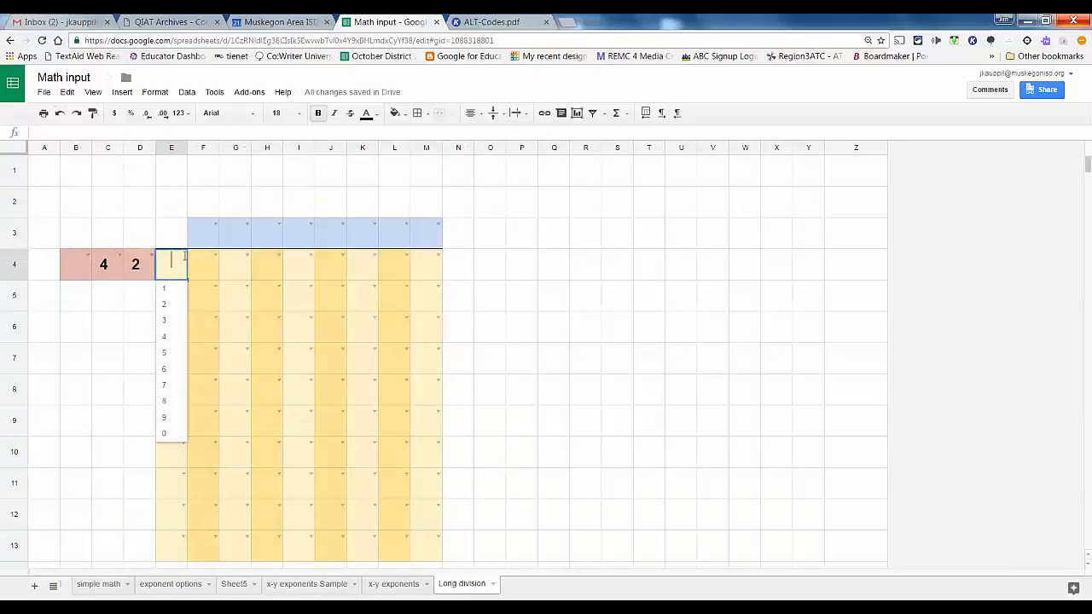
left_click(164, 336)
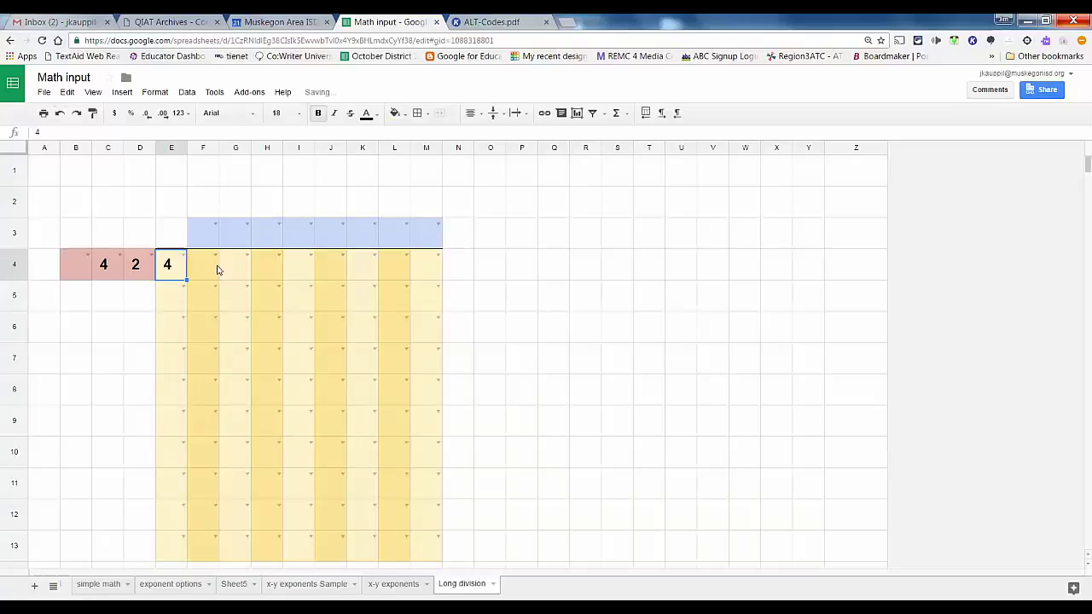
left_click(215, 264)
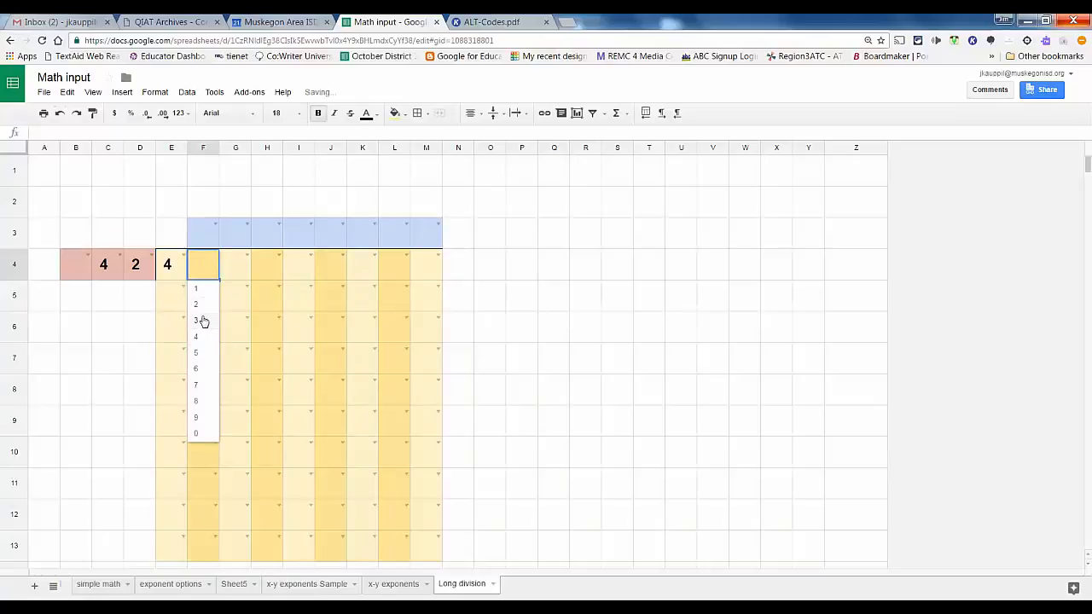
left_click(196, 320)
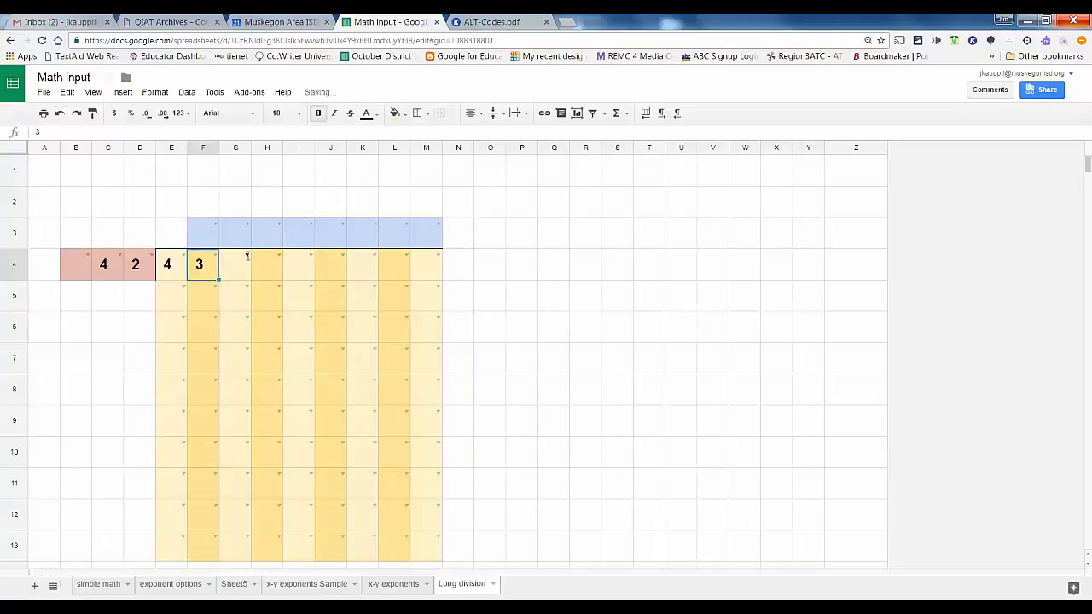
type("0")
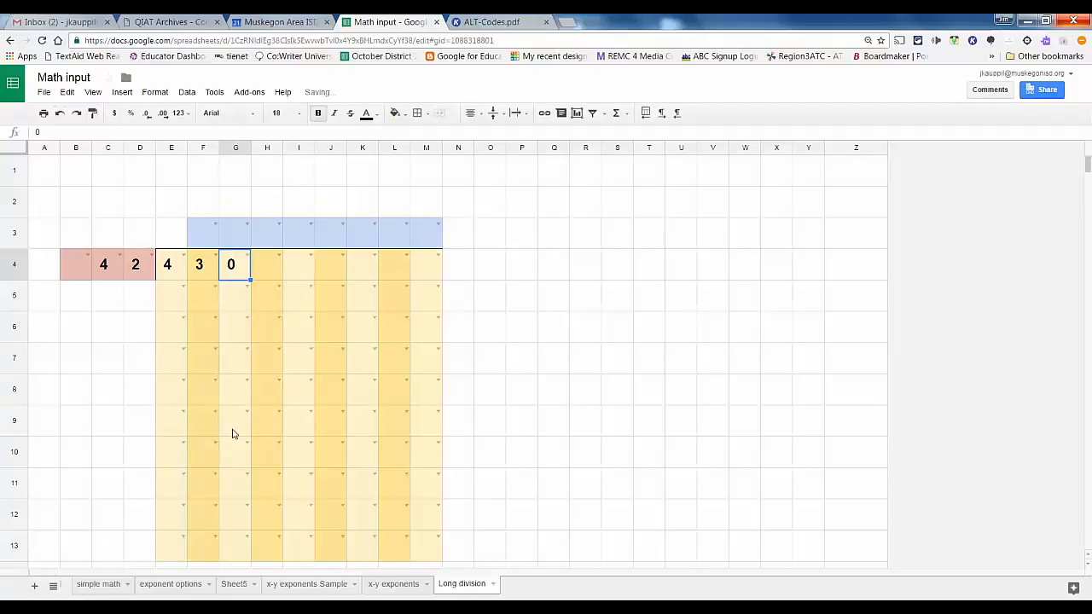
mouse_move(305, 265)
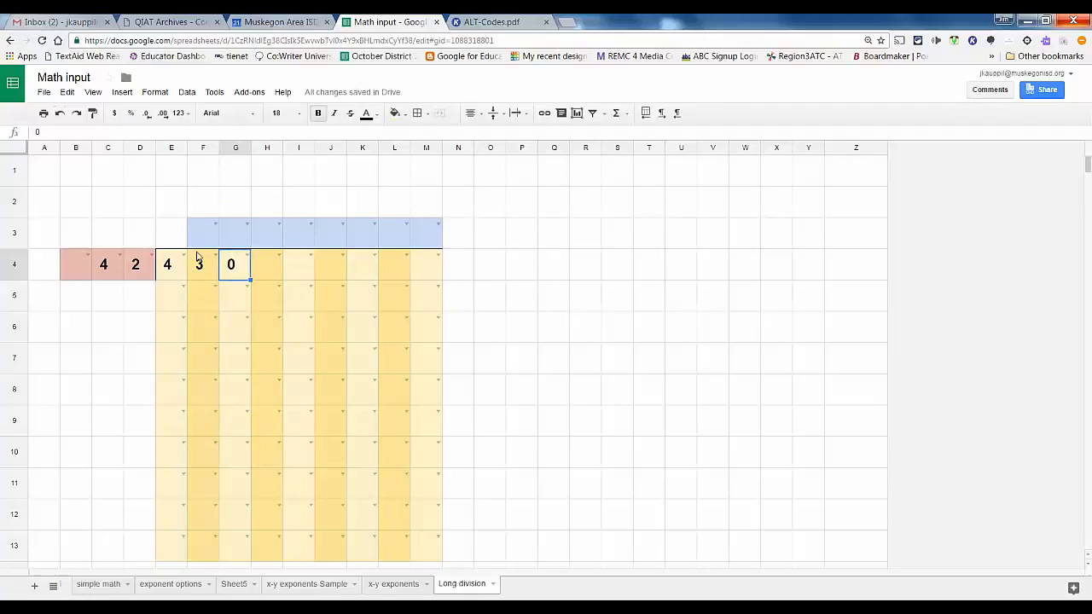
Step: Enter quotient digit 1 above, the 42 subtraction row under 43, and bring down 0 as remainder
left_click(202, 232)
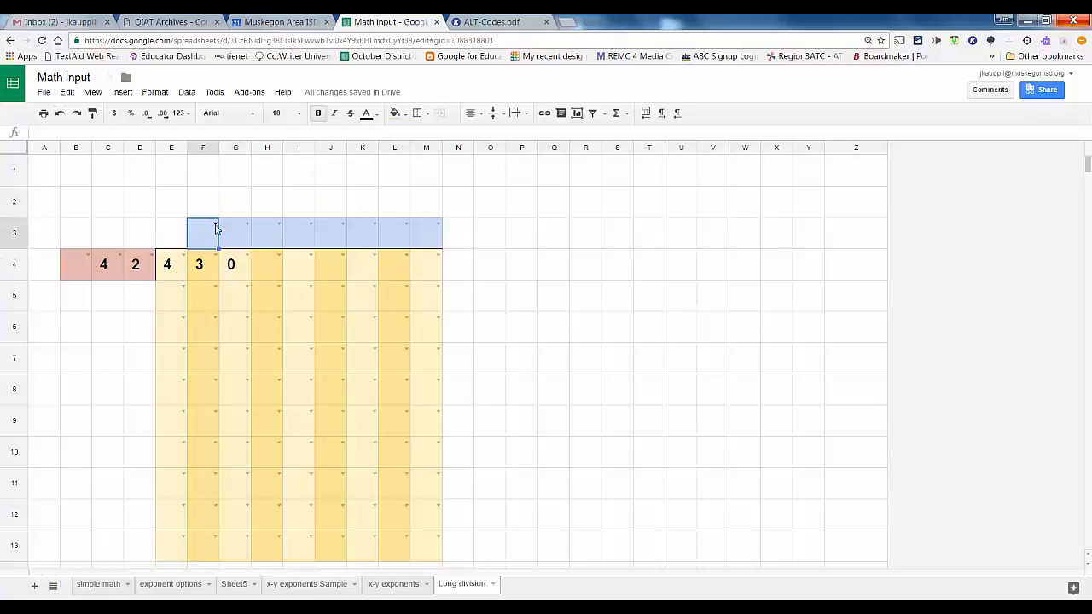
type("1")
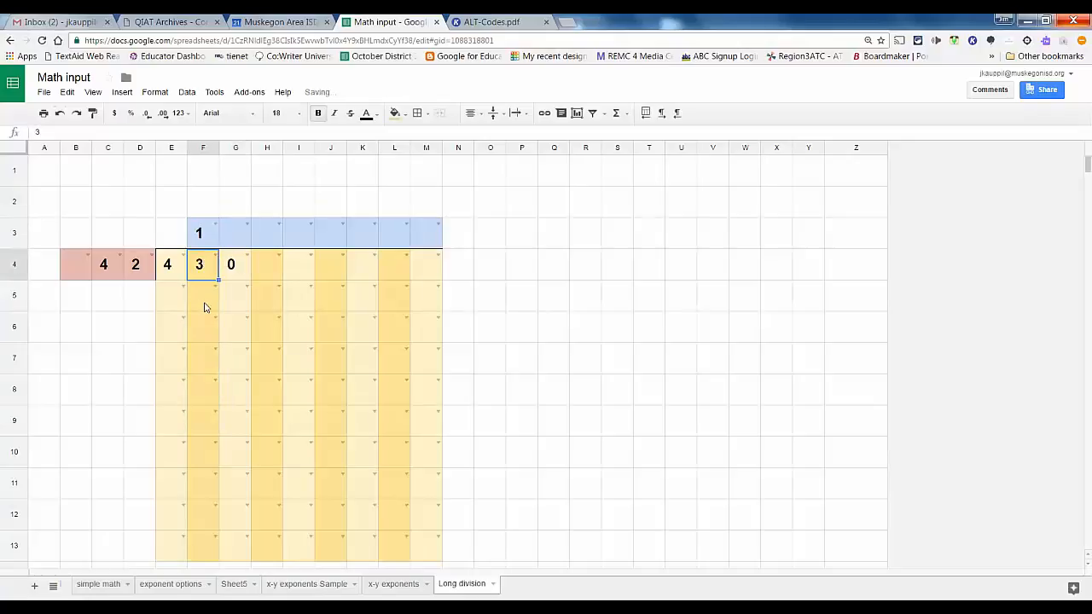
left_click(171, 295)
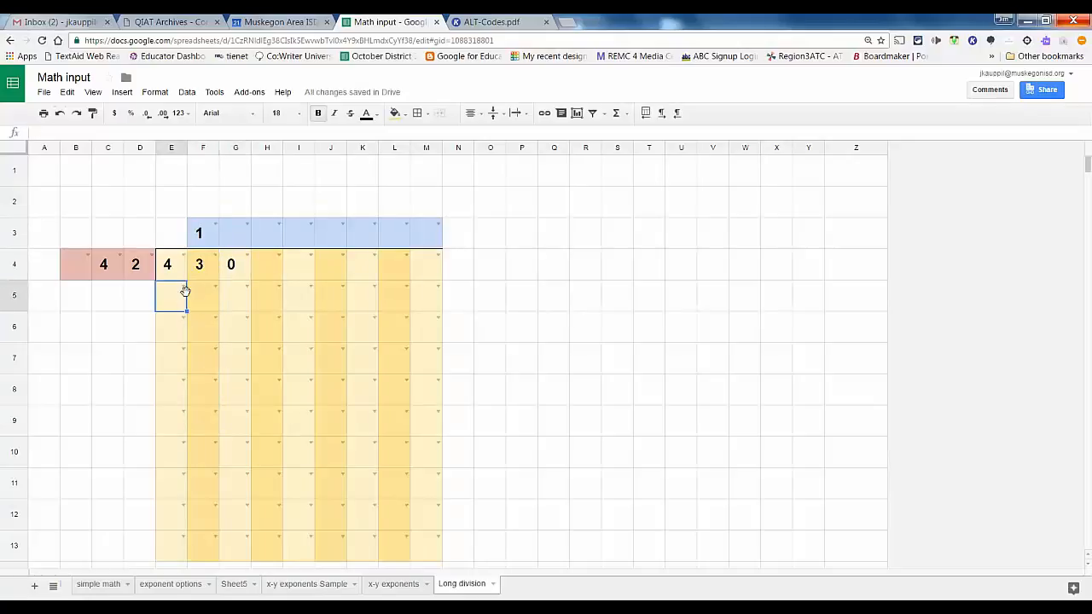
left_click(183, 290)
type("4")
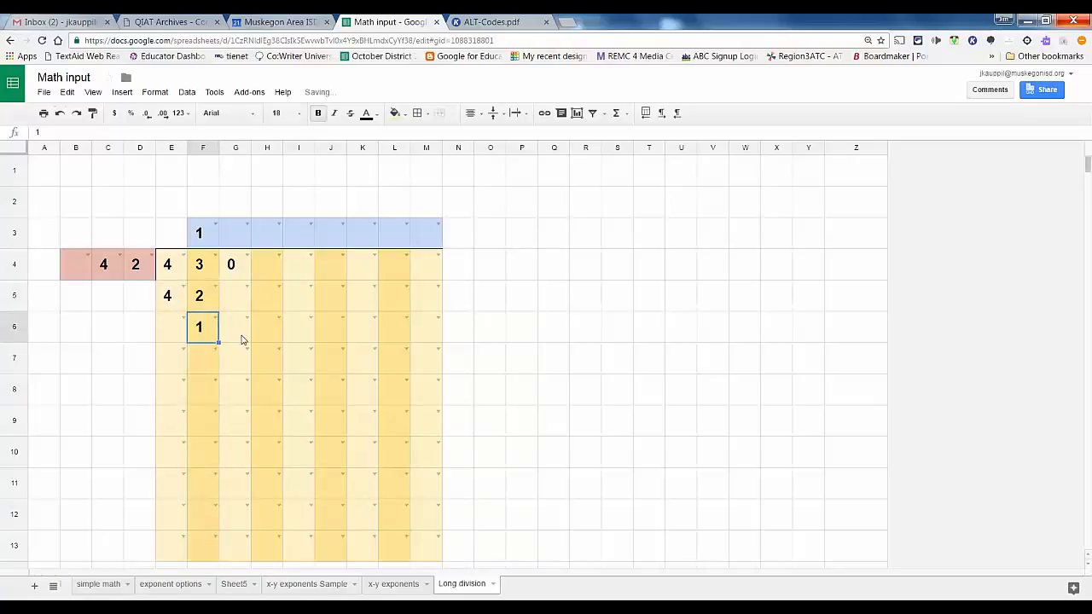
left_click(236, 326)
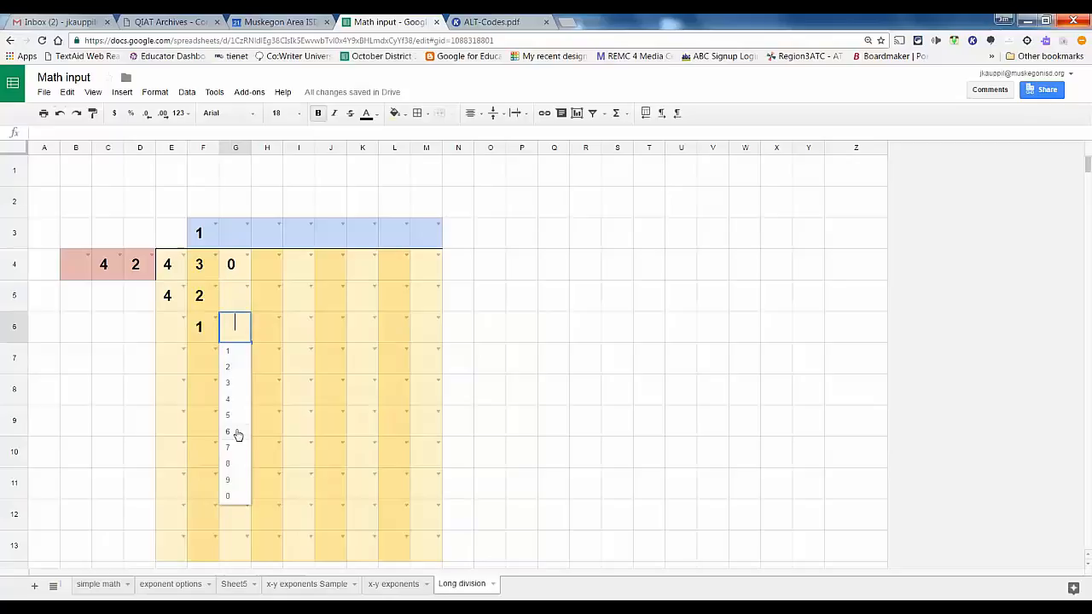
left_click(227, 495)
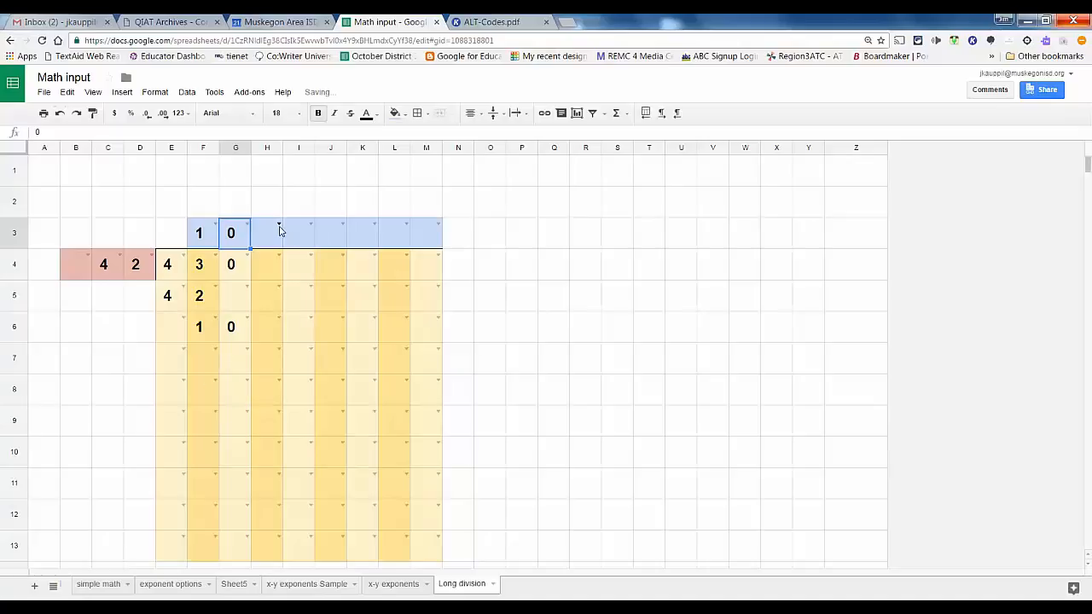
Step: Complete the answer row with r, 1, 0 to read 10 r 10
type("r")
left_click(298, 233)
type("1")
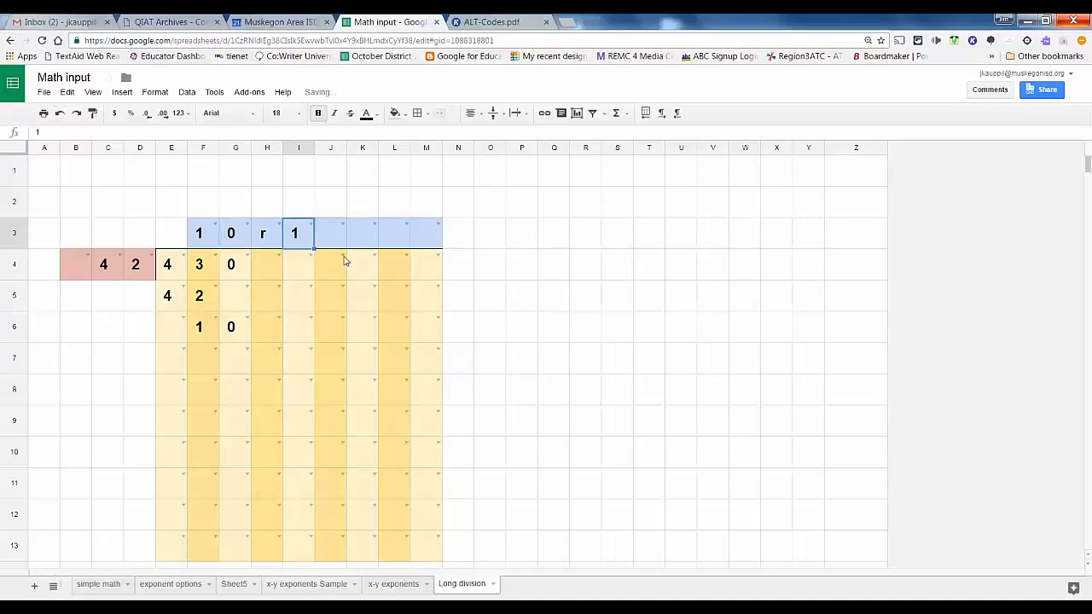
left_click(330, 232)
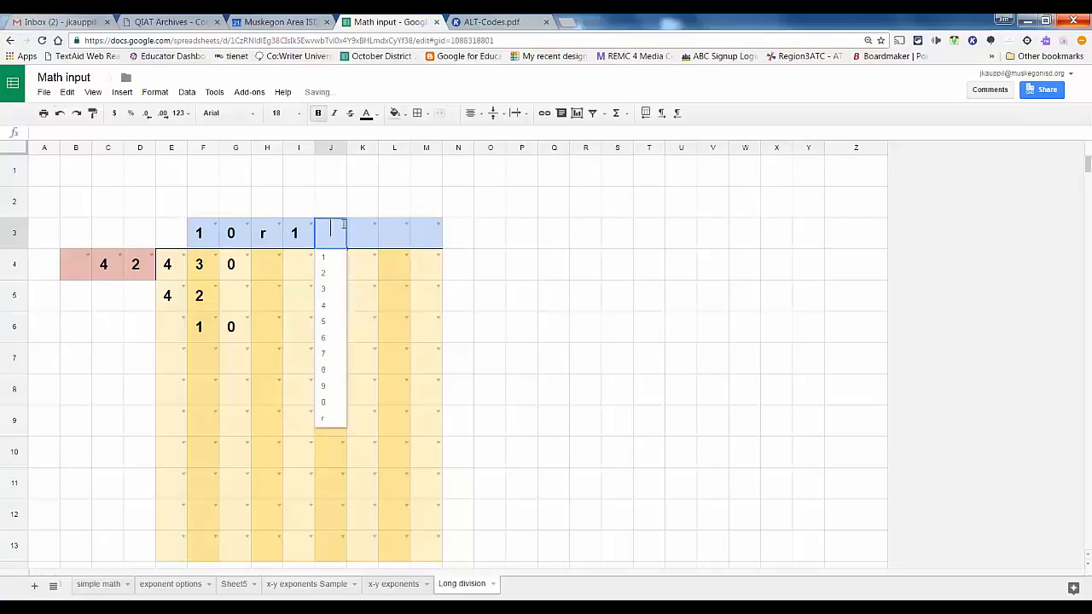
left_click(322, 402)
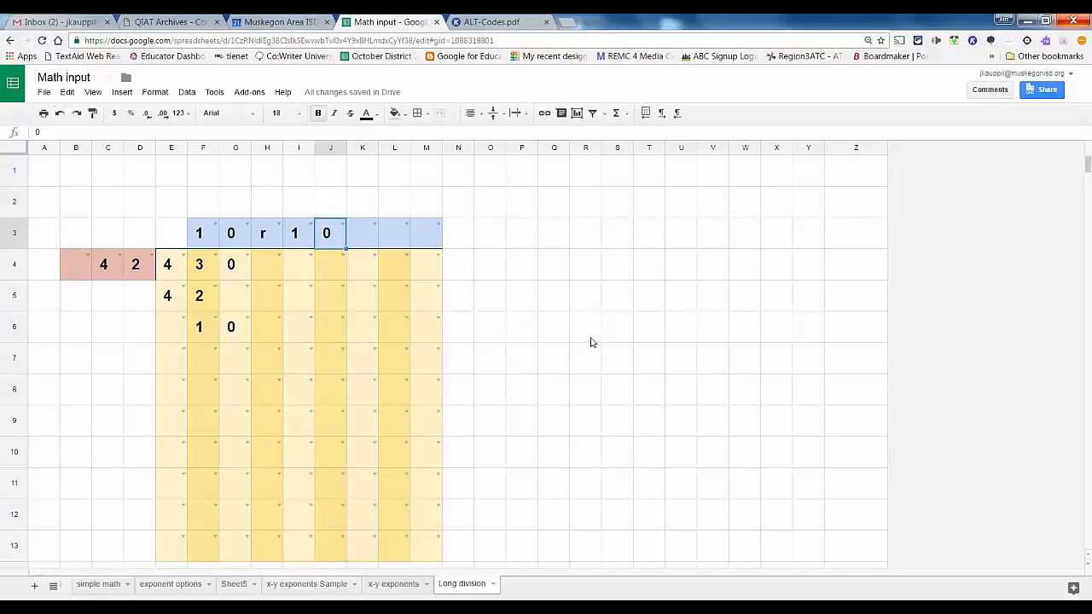
mouse_move(456, 448)
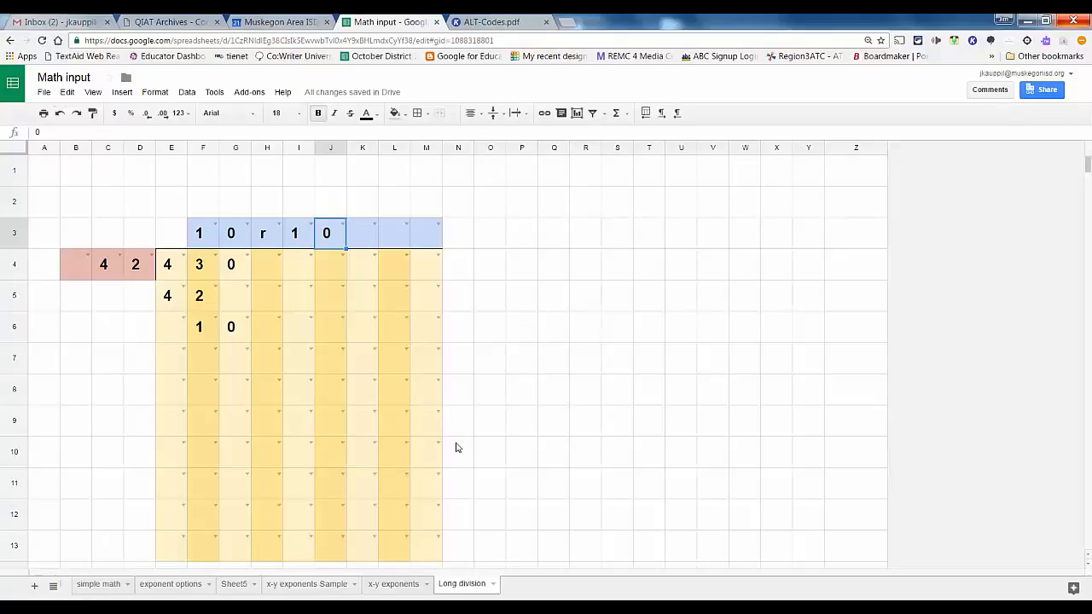
Step: Switch to blank Sheet5 and bring up the context menu for cell A1
left_click(234, 583)
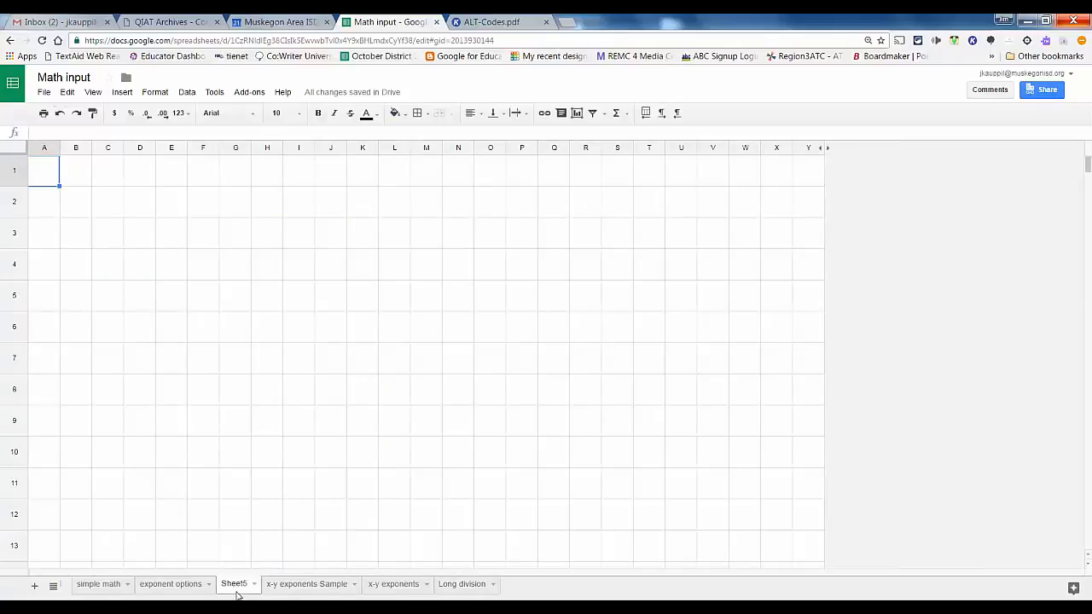
right_click(43, 169)
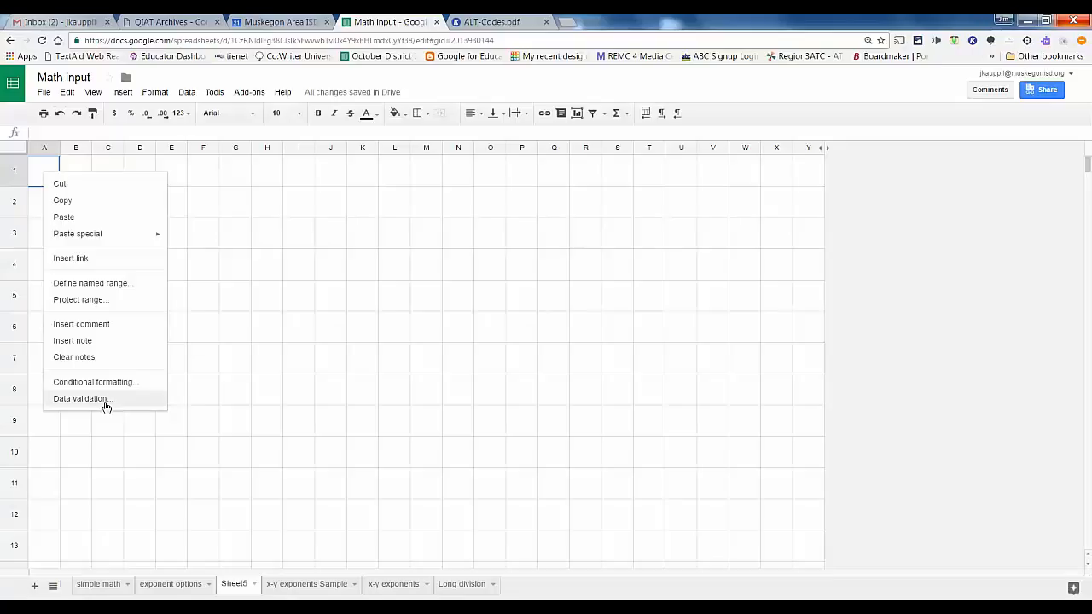
mouse_move(111, 402)
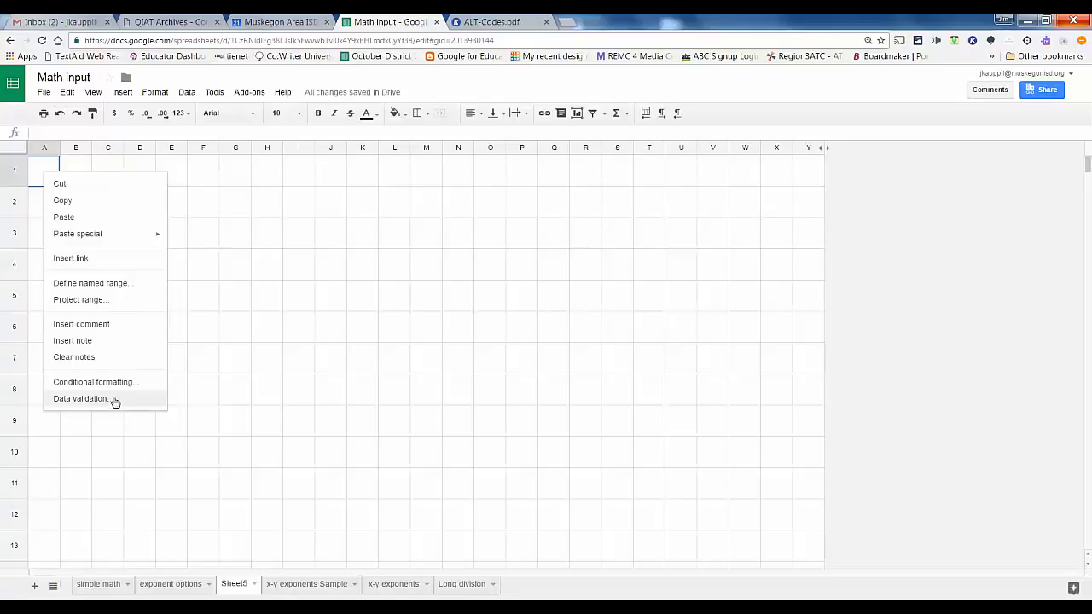
Step: Start a data validation rule for A1 as a List of items with digits 1–9
left_click(79, 399)
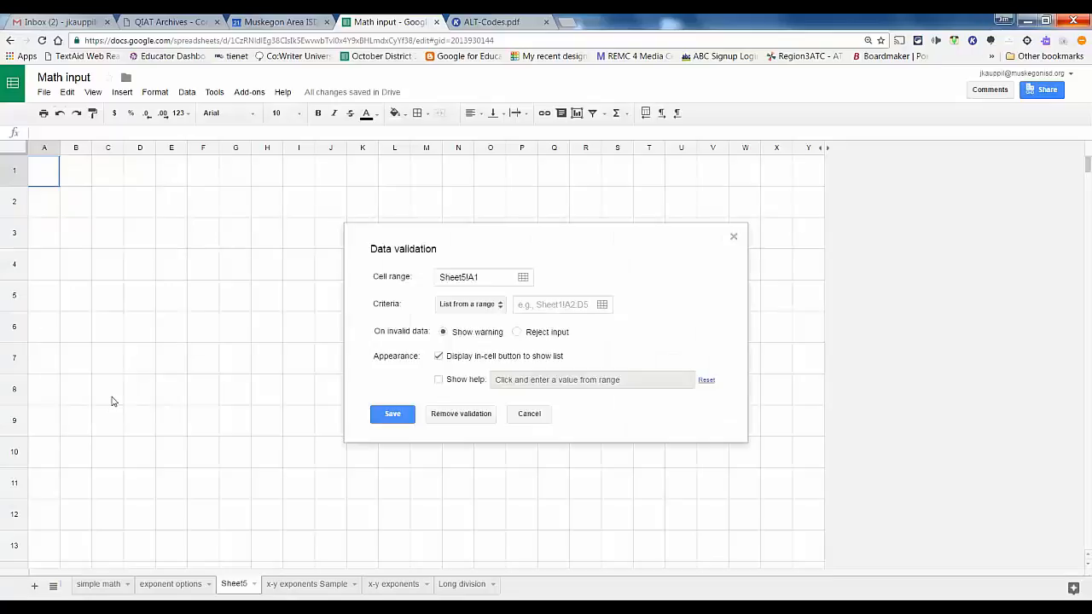
mouse_move(383, 341)
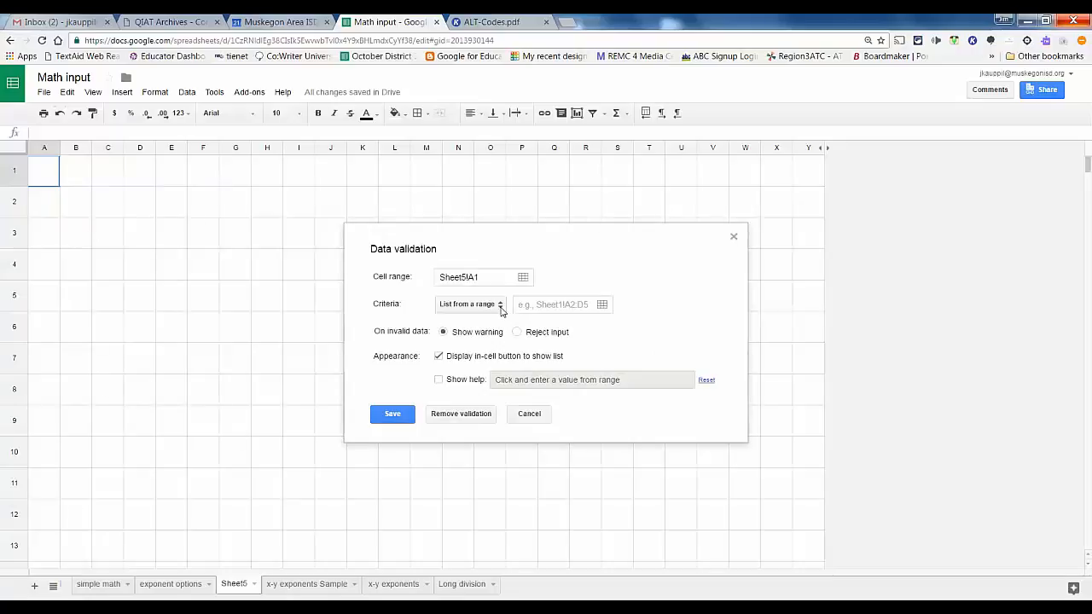
left_click(469, 304)
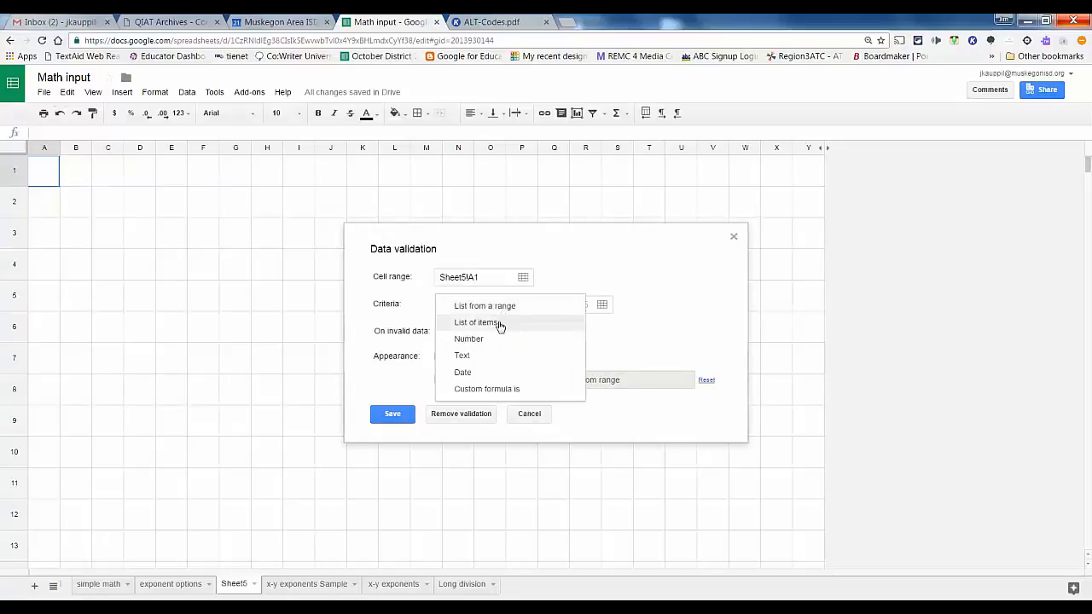
left_click(476, 323)
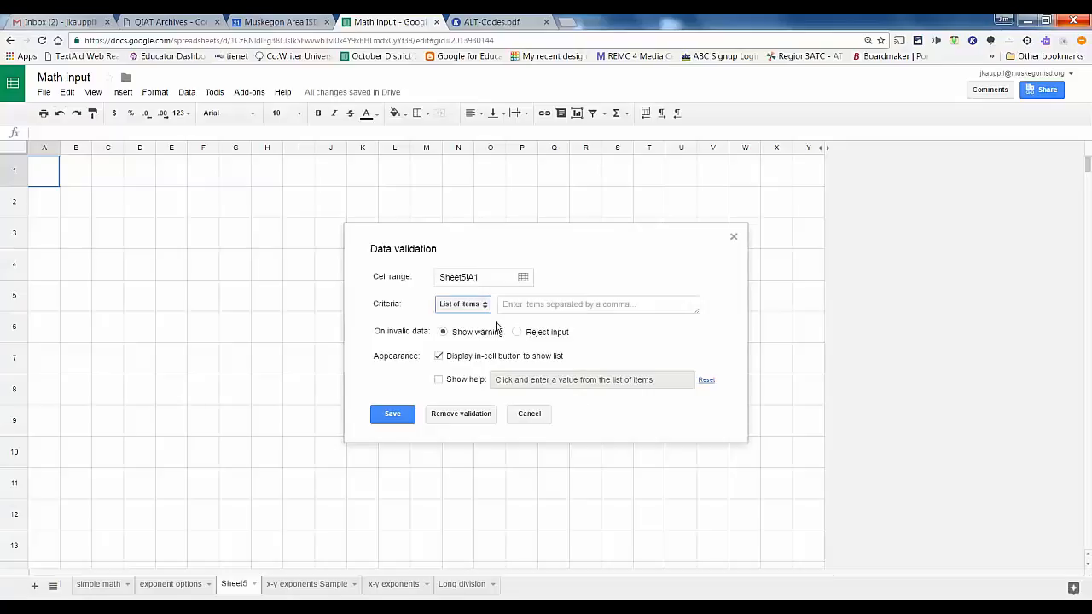
left_click(597, 304)
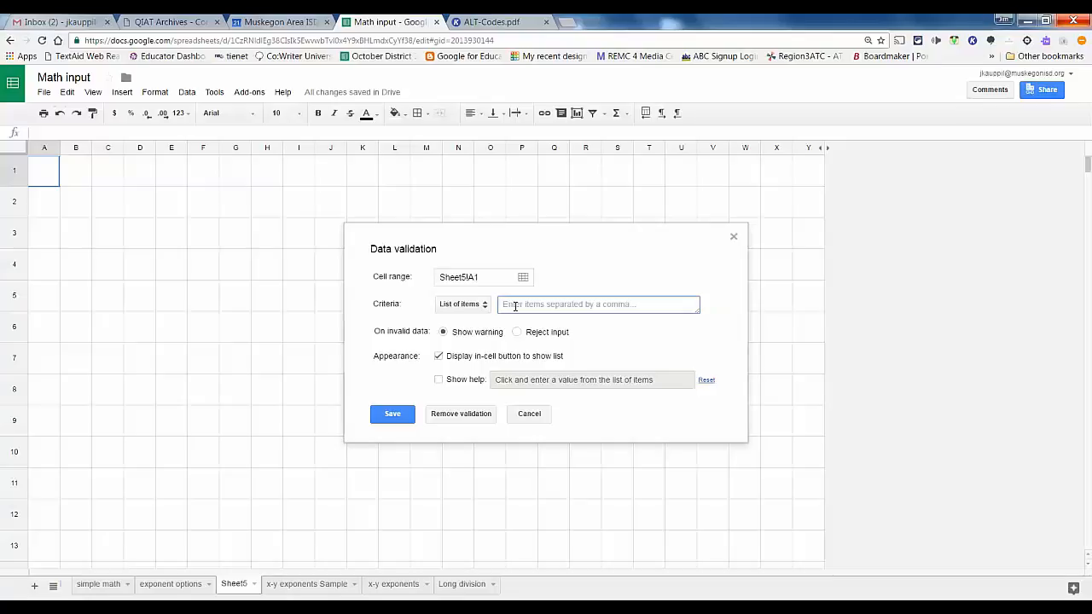
left_click(597, 304)
type(",1,2,3,4,5,6")
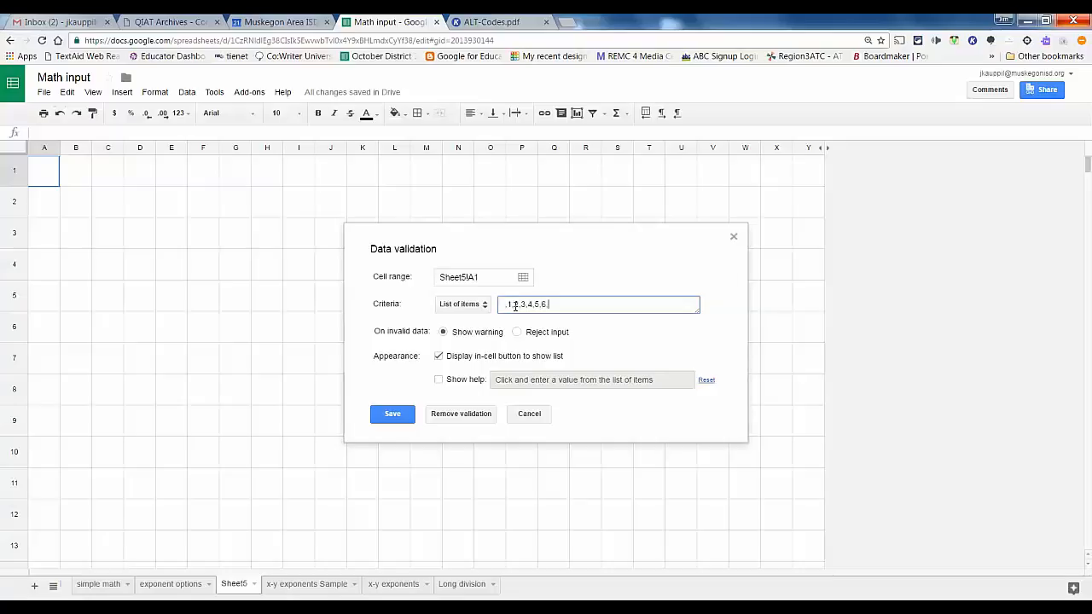
type(",7,8")
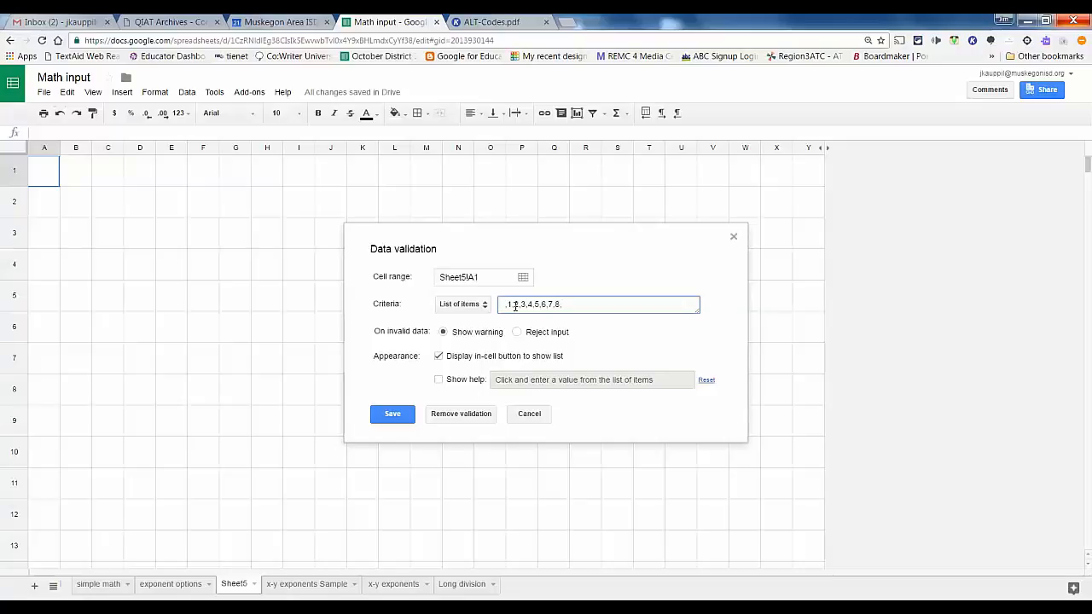
type(",9,")
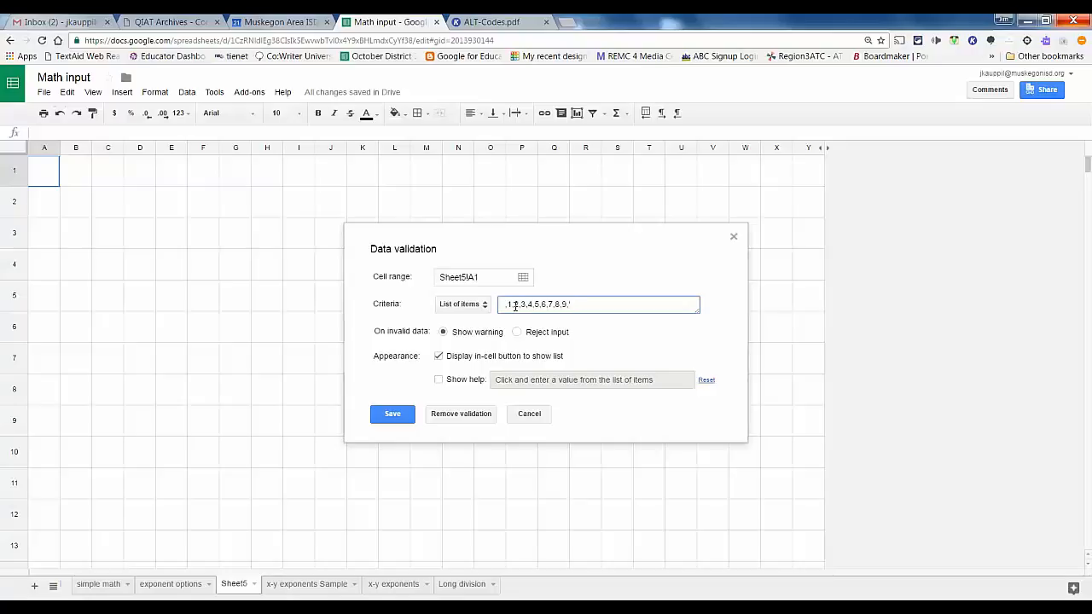
Step: Add '=, '+ and '- to the list, then close the Word document without saving
type("=,")
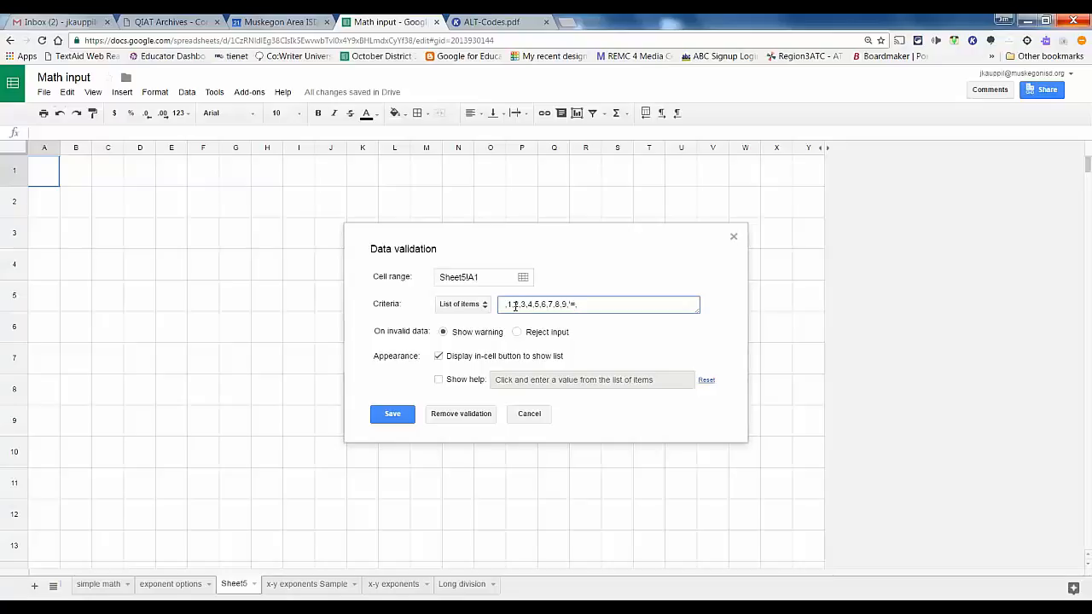
left_click(580, 304)
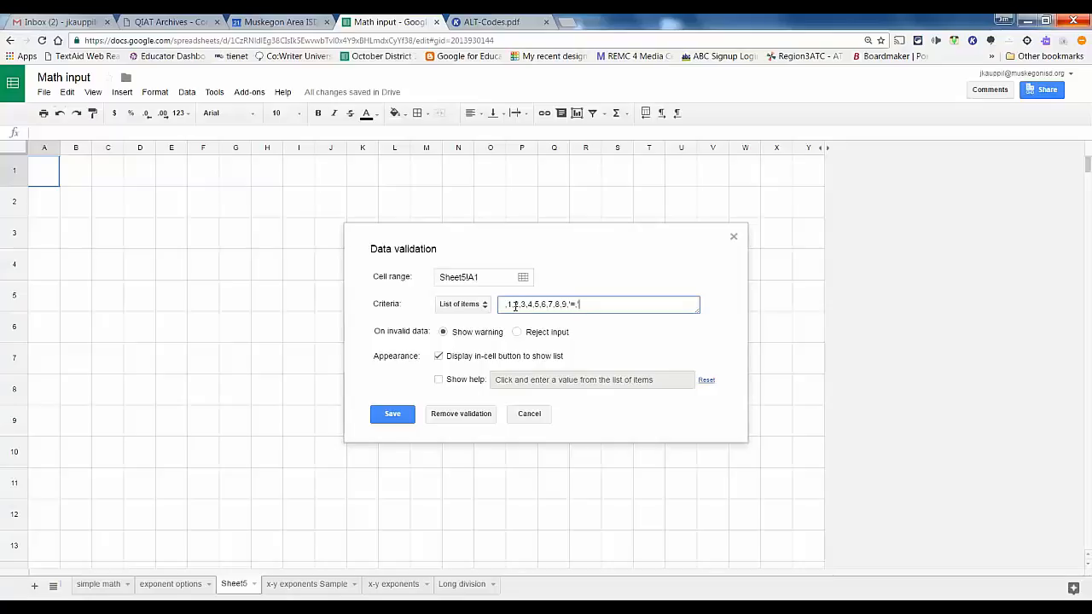
type("+,")
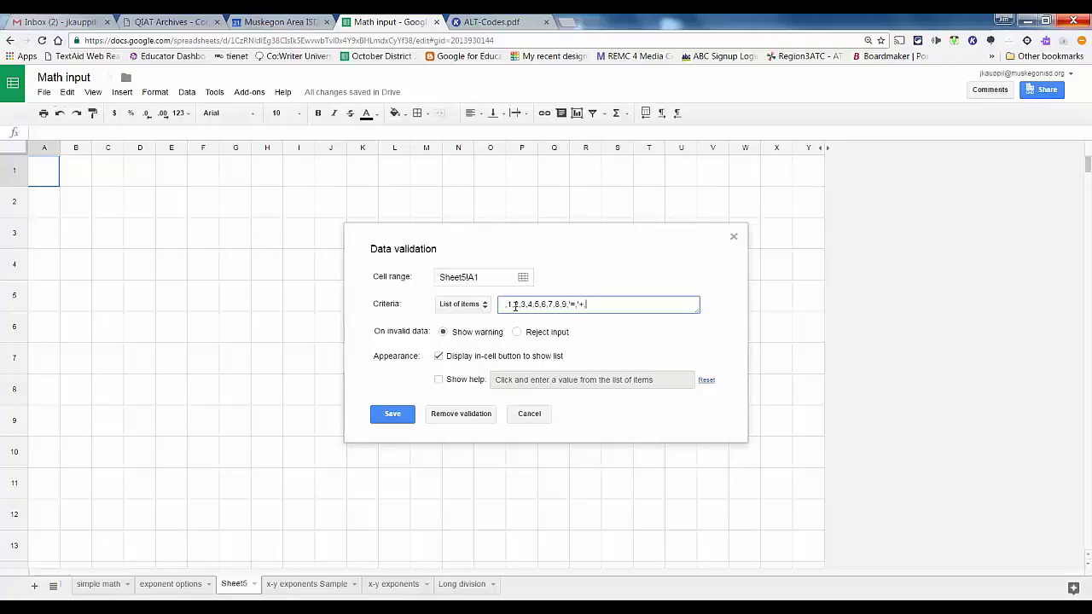
type("-")
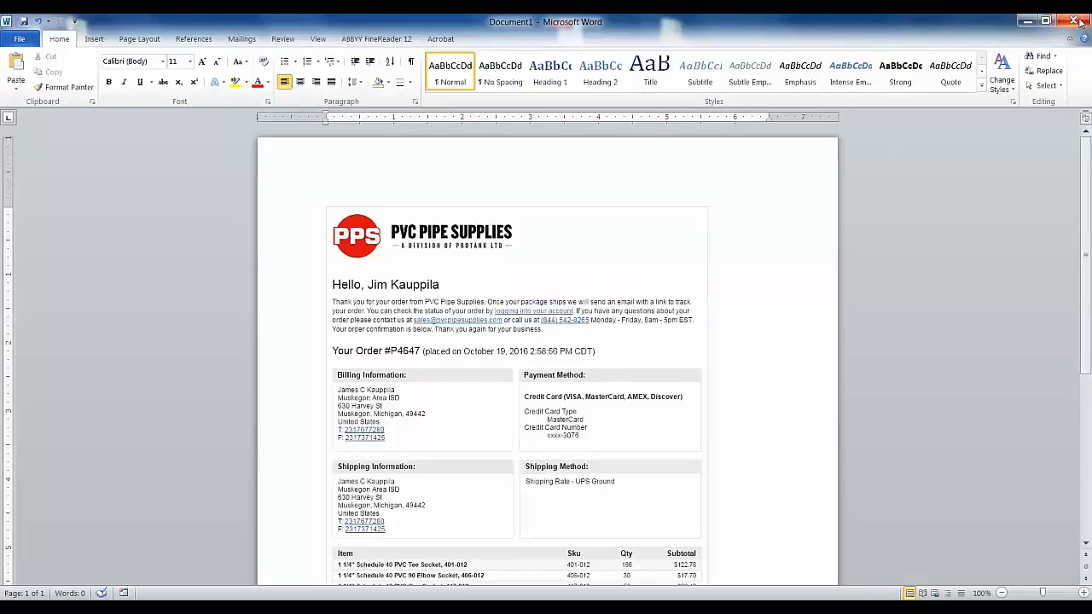
left_click(1074, 20)
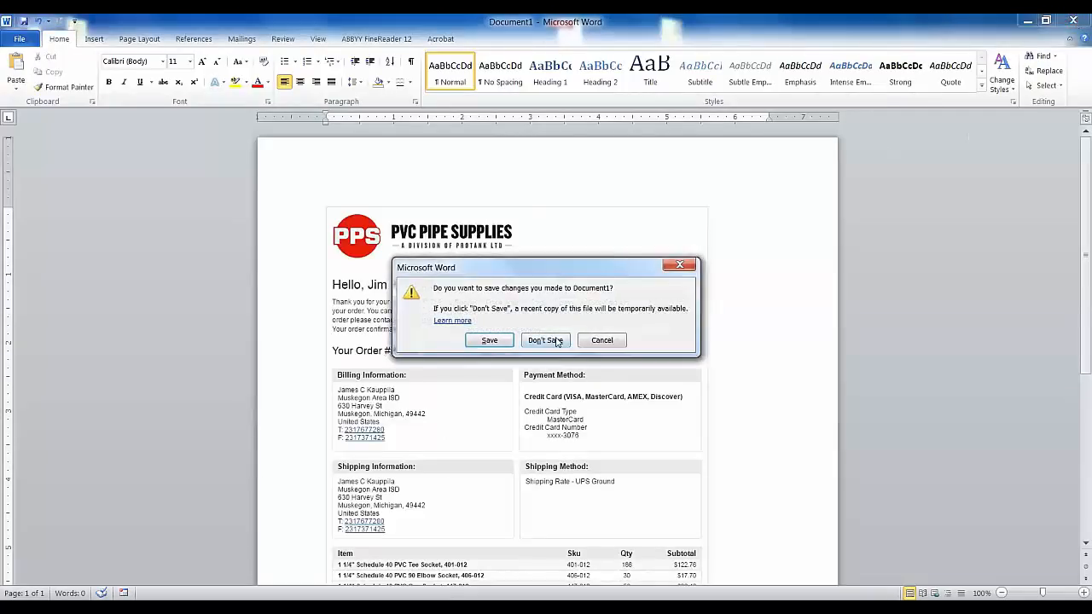
left_click(545, 339)
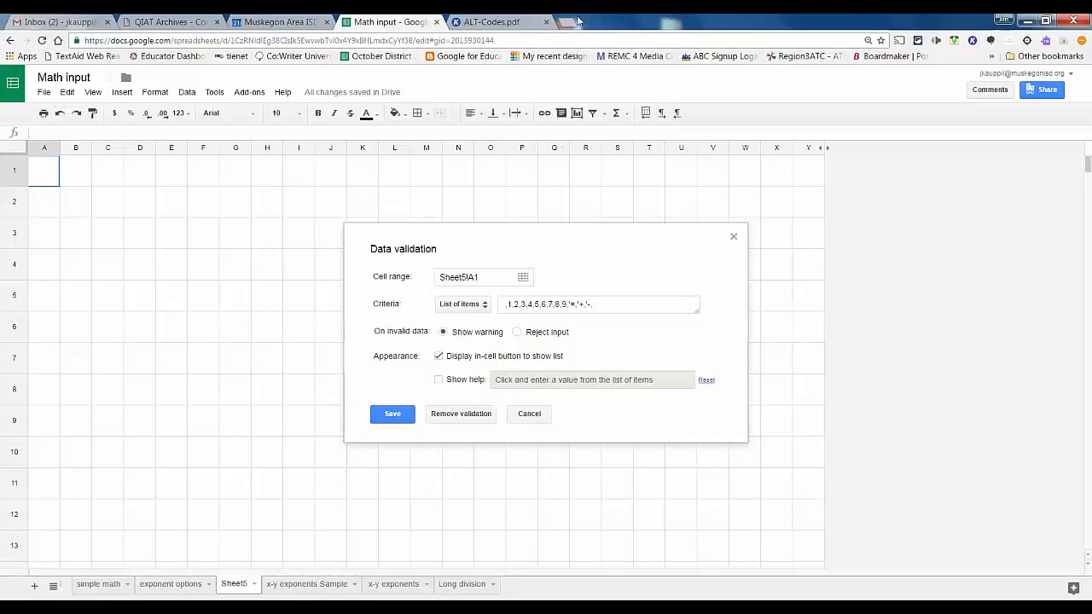
left_click(491, 22)
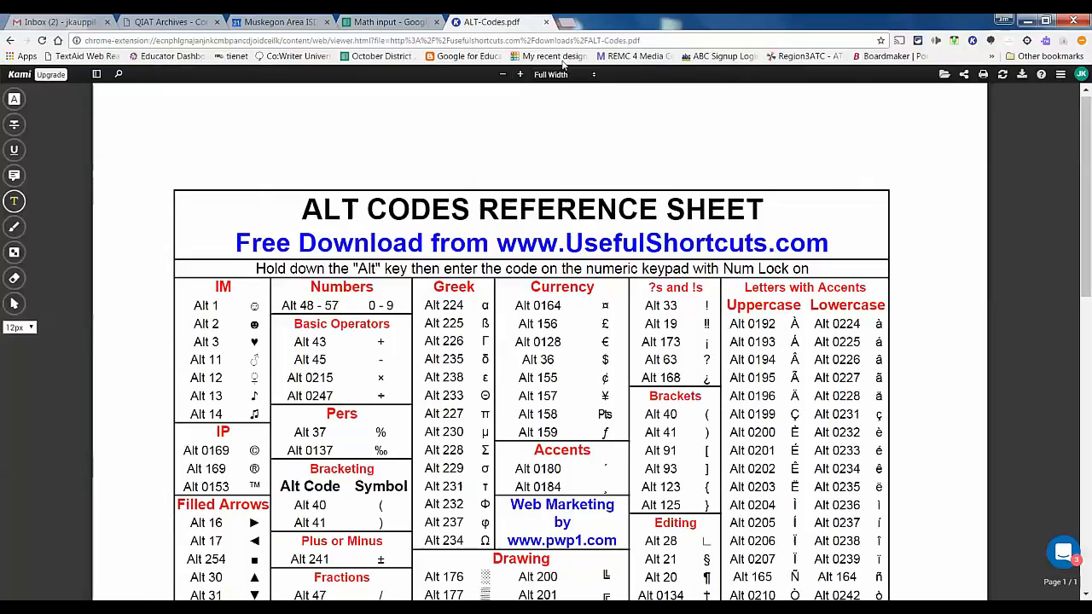
mouse_move(977, 267)
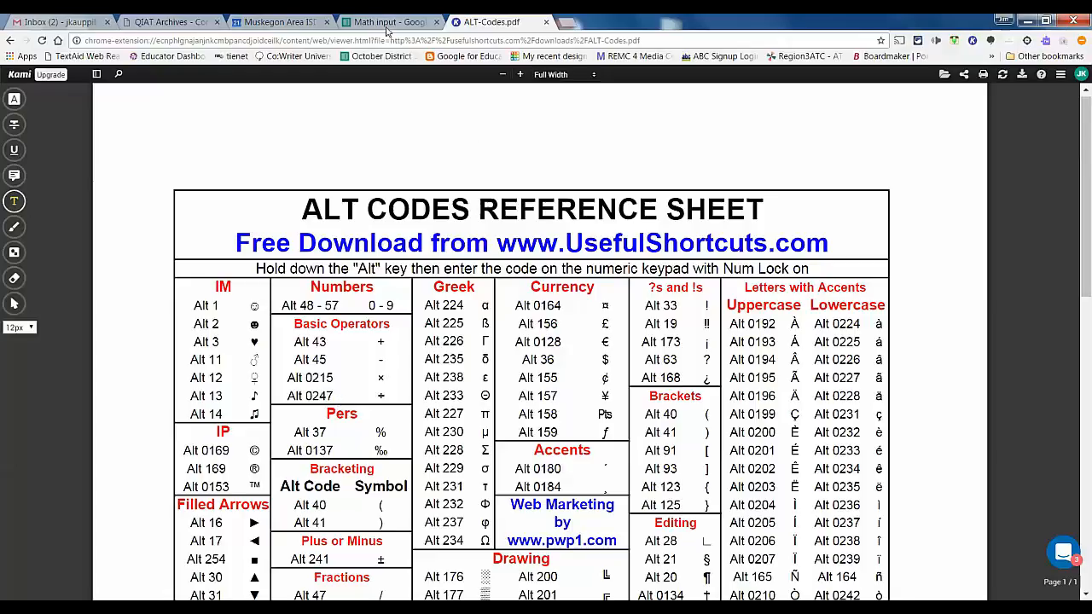
left_click(388, 21)
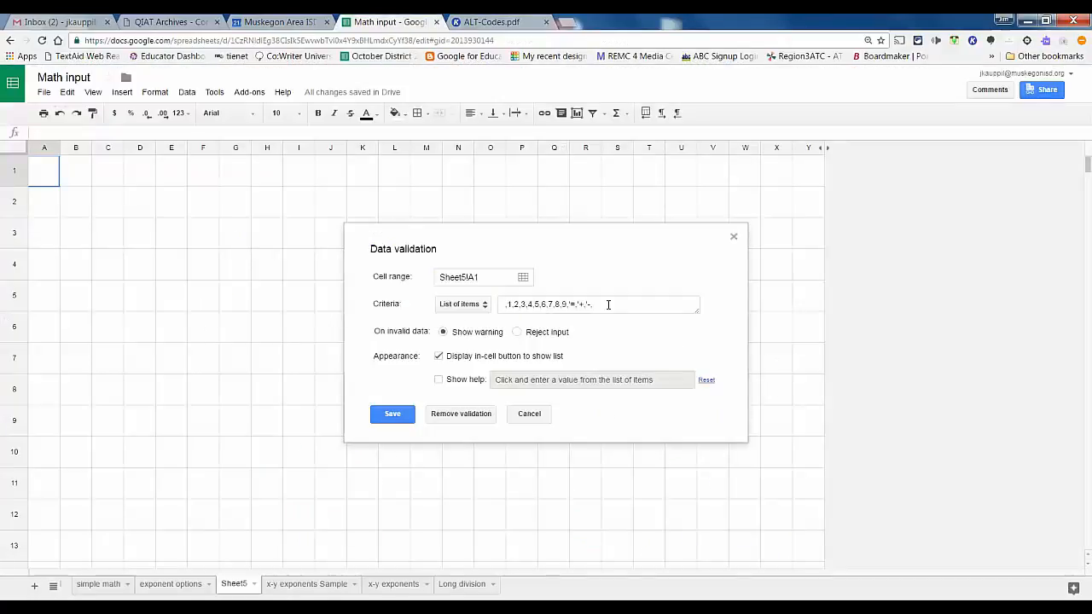
Step: Append × and ÷ via Alt codes to A1's list of items and save the rule
left_click(599, 304)
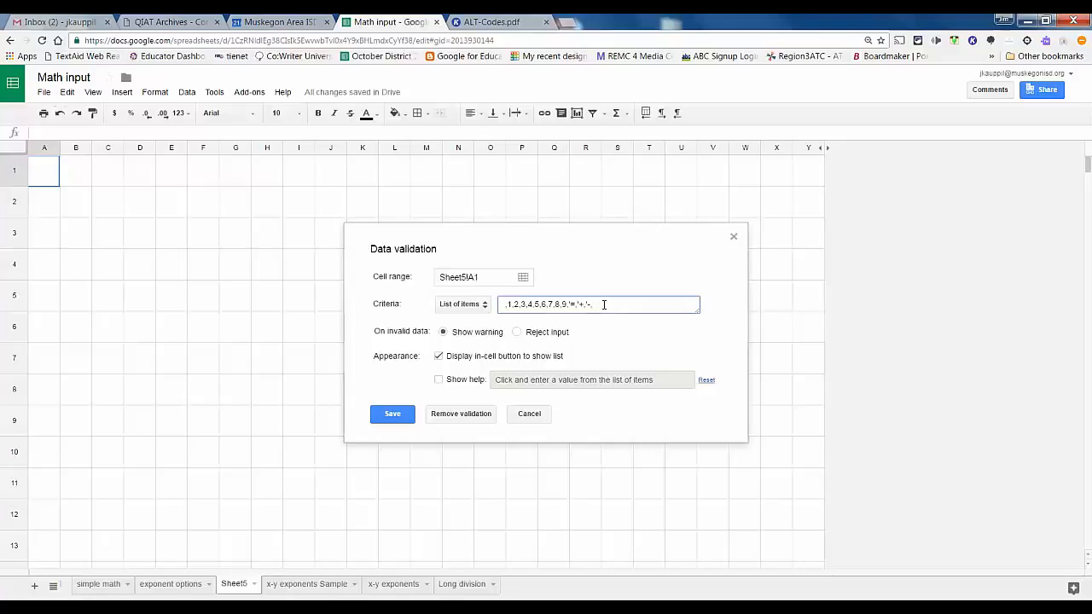
left_click(597, 305)
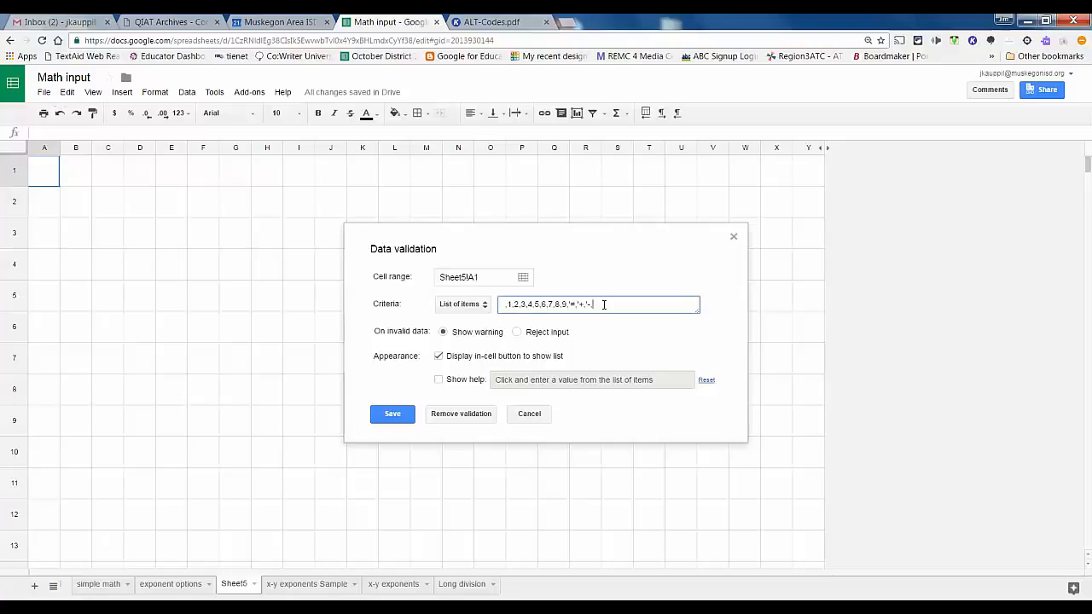
type("×,'÷")
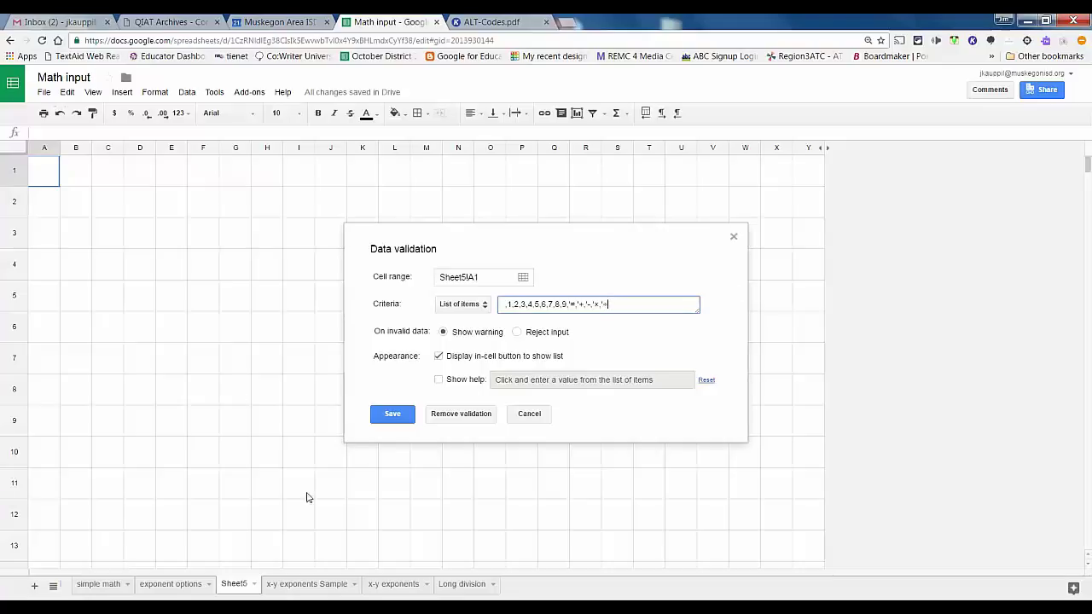
left_click(391, 414)
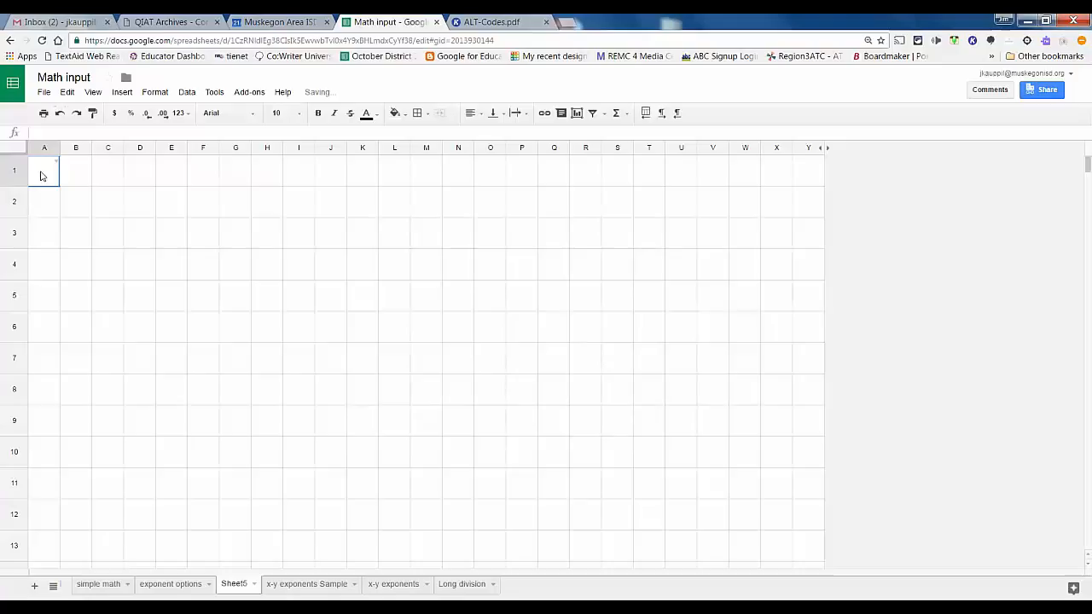
Step: Make A1 size 18 and vertically centred in the middle
left_click(275, 113)
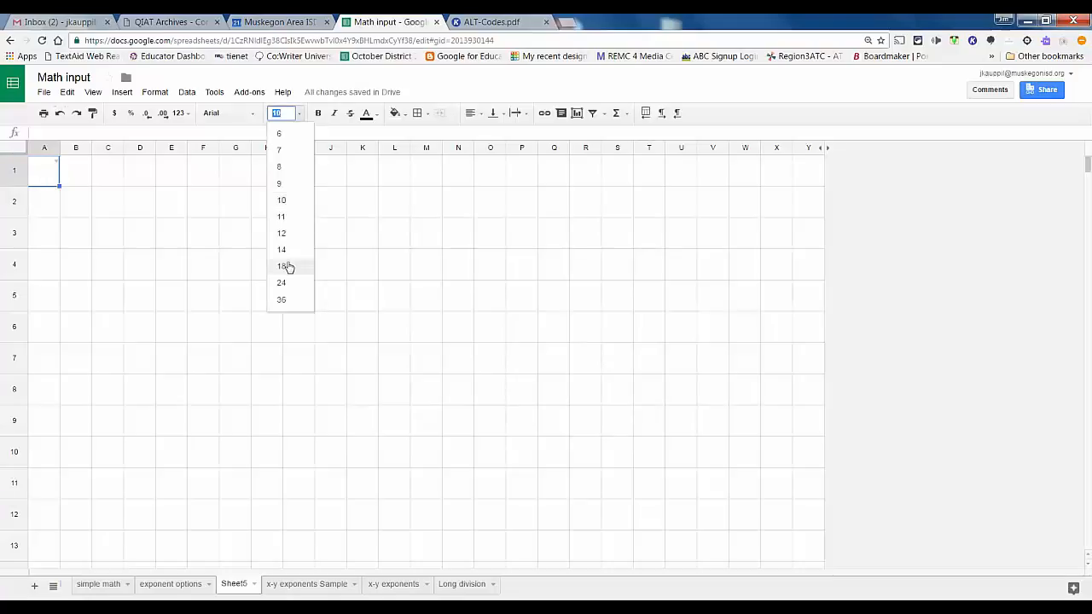
left_click(282, 266)
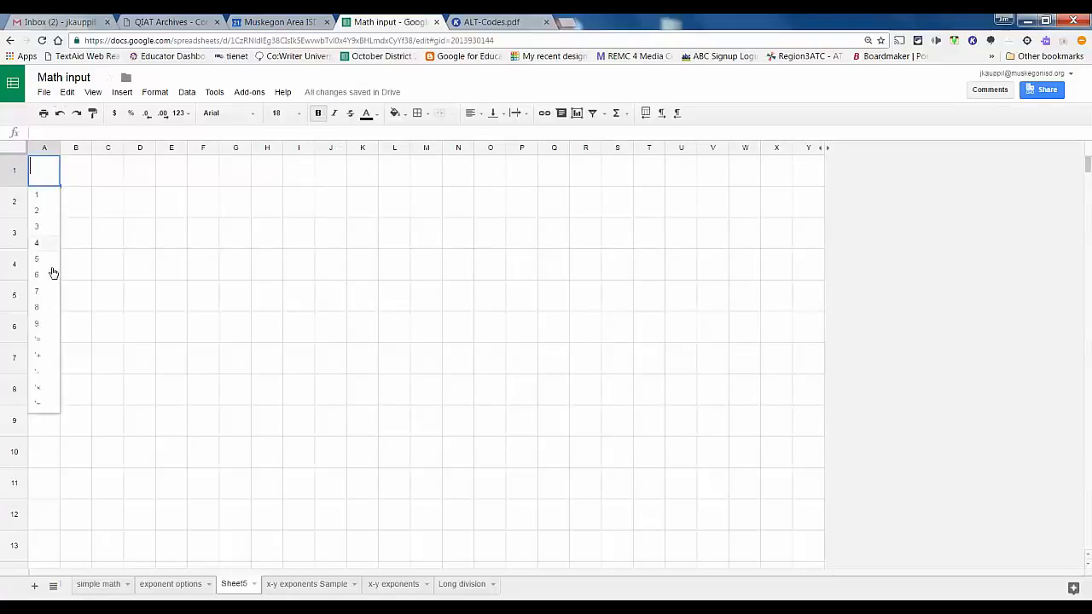
mouse_move(50, 395)
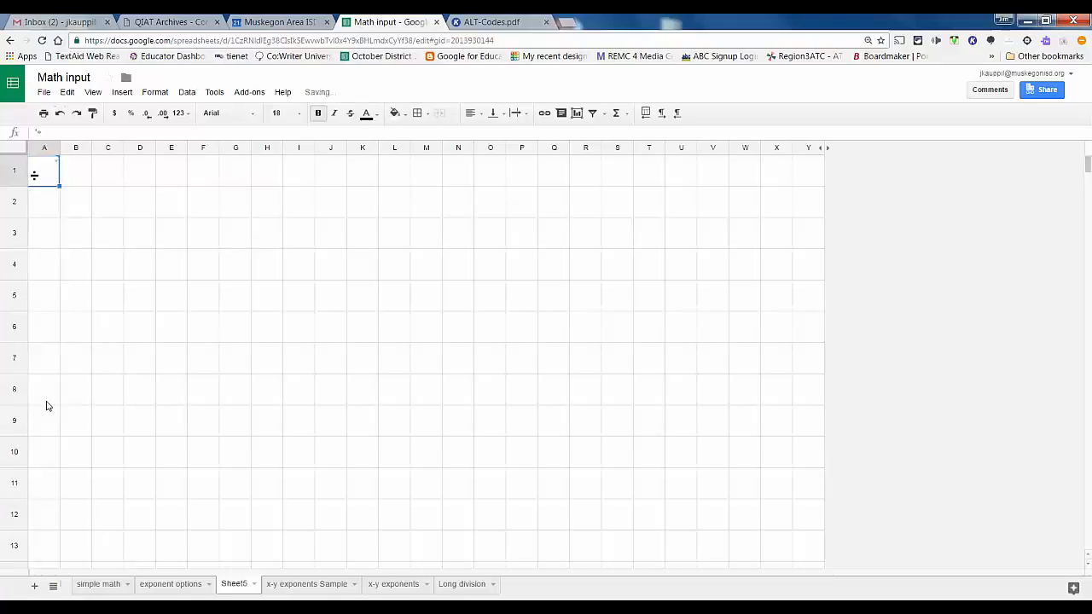
mouse_move(106, 168)
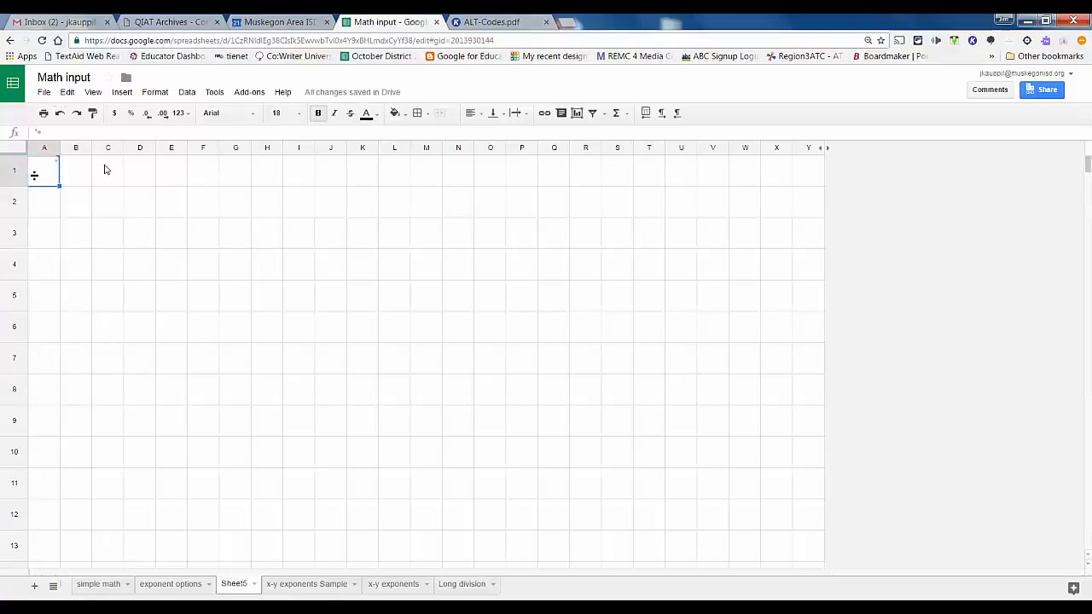
mouse_move(469, 113)
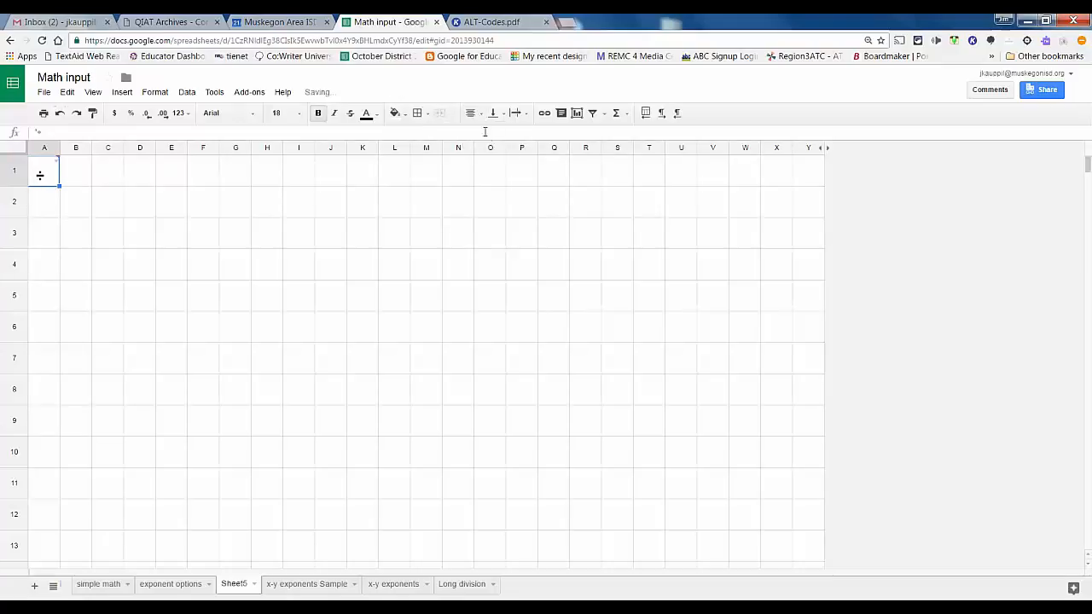
left_click(493, 112)
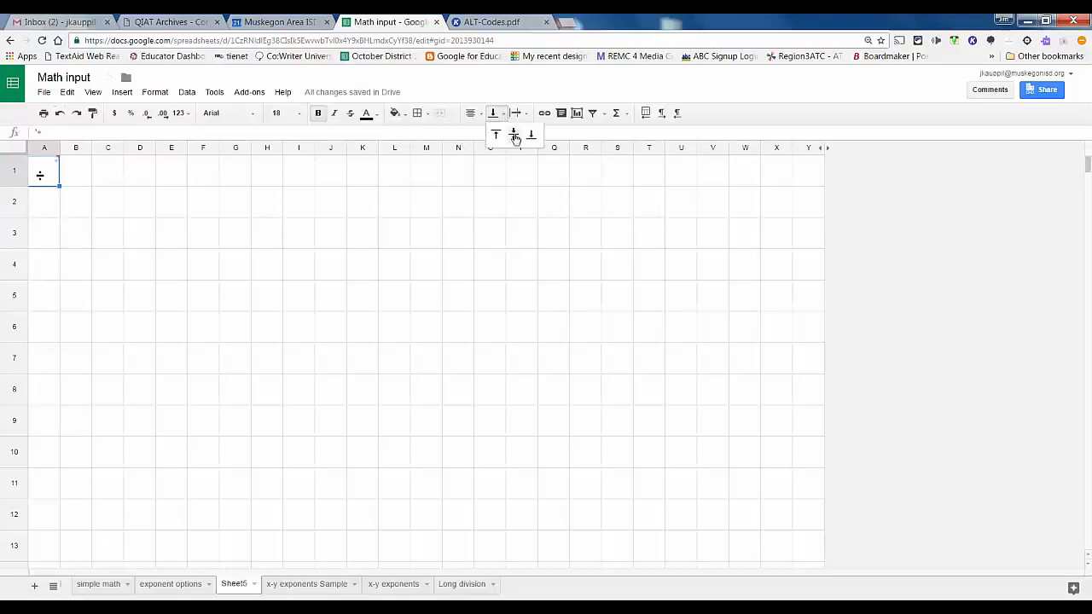
left_click(513, 135)
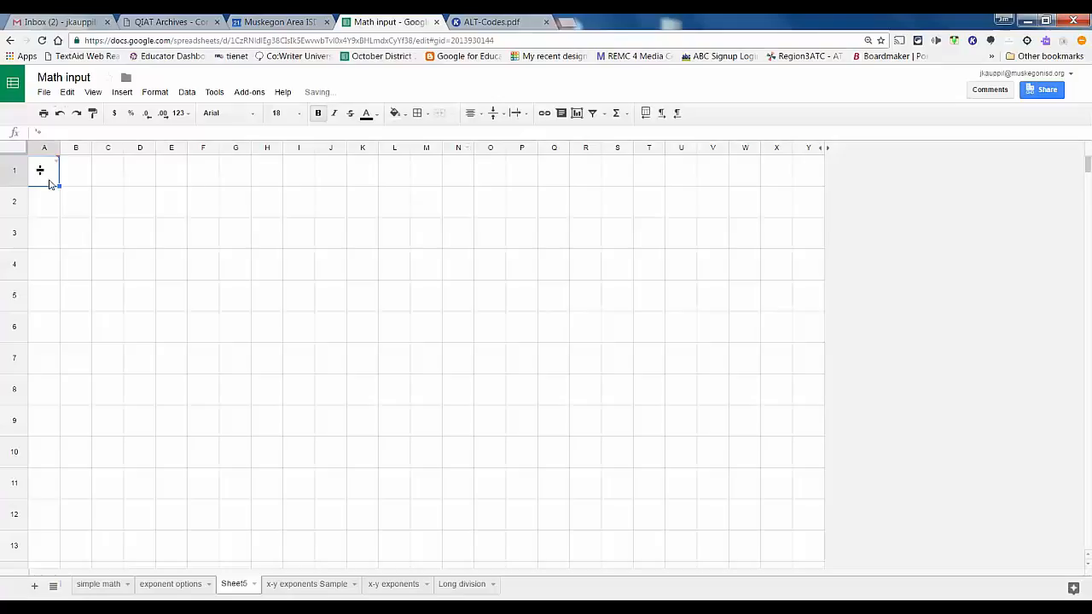
mouse_move(45, 170)
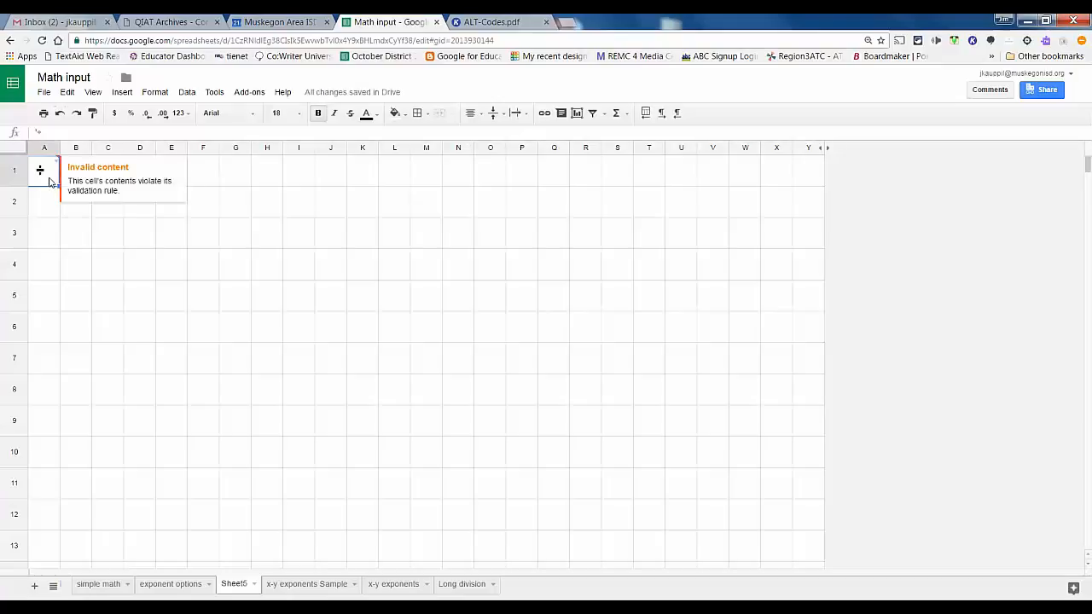
Step: Test ÷ from A1's dropdown, then clear it to leave A1 empty
left_click(12, 202)
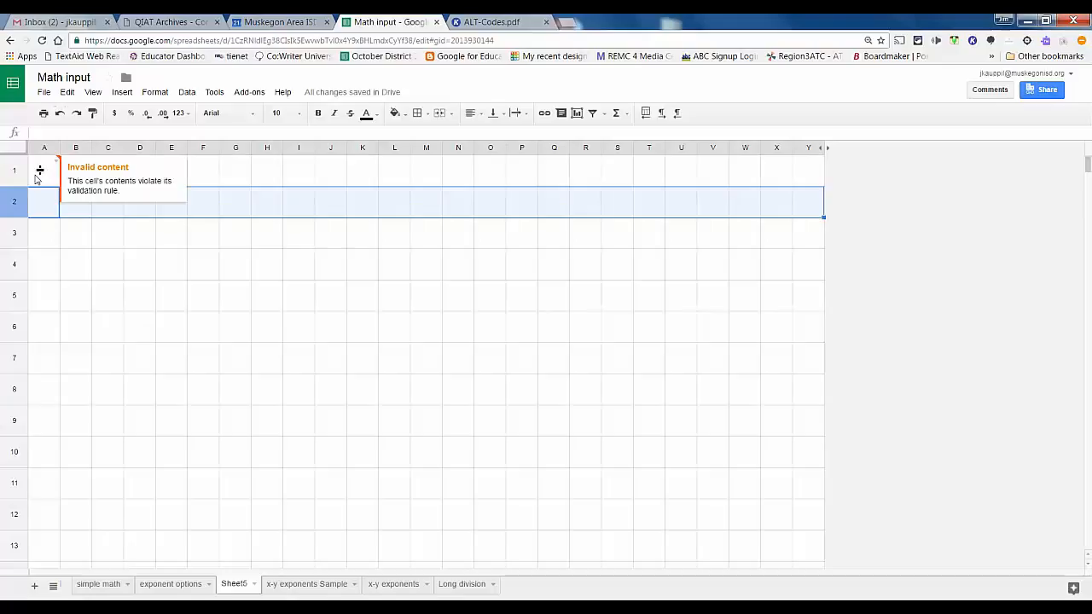
left_click(43, 170)
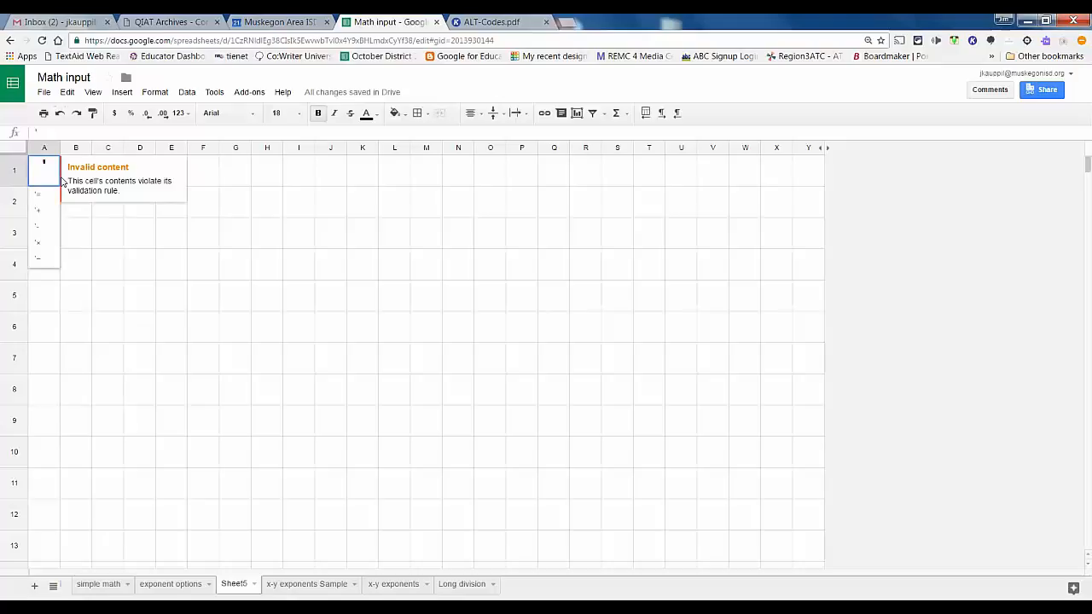
left_click(139, 295)
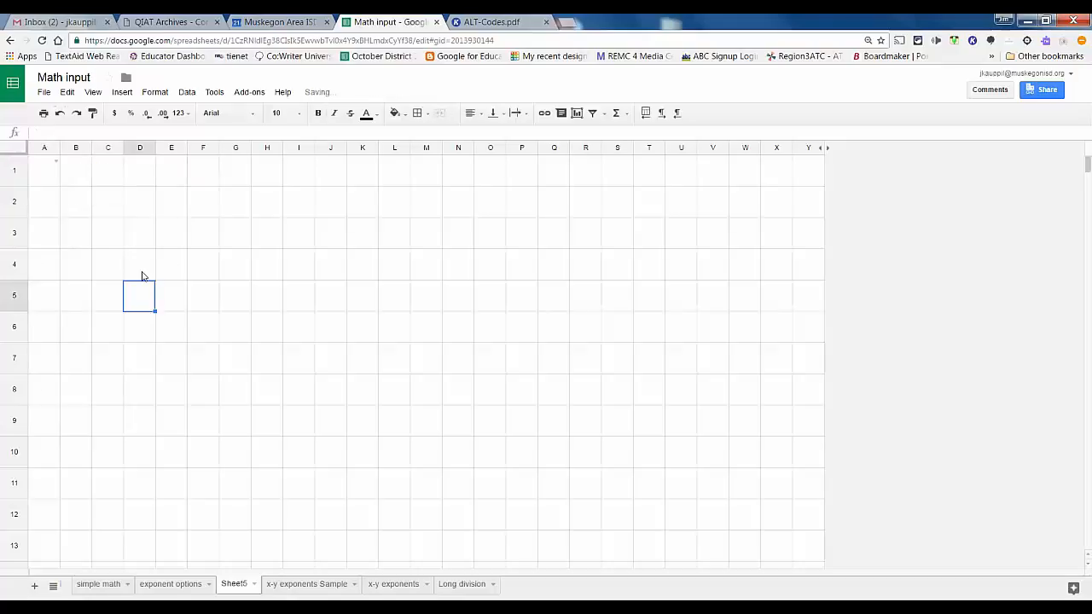
Step: Spread A1's digit-and-operator dropdown over the grid A:Y and verify it in G12 and L16
left_click(44, 169)
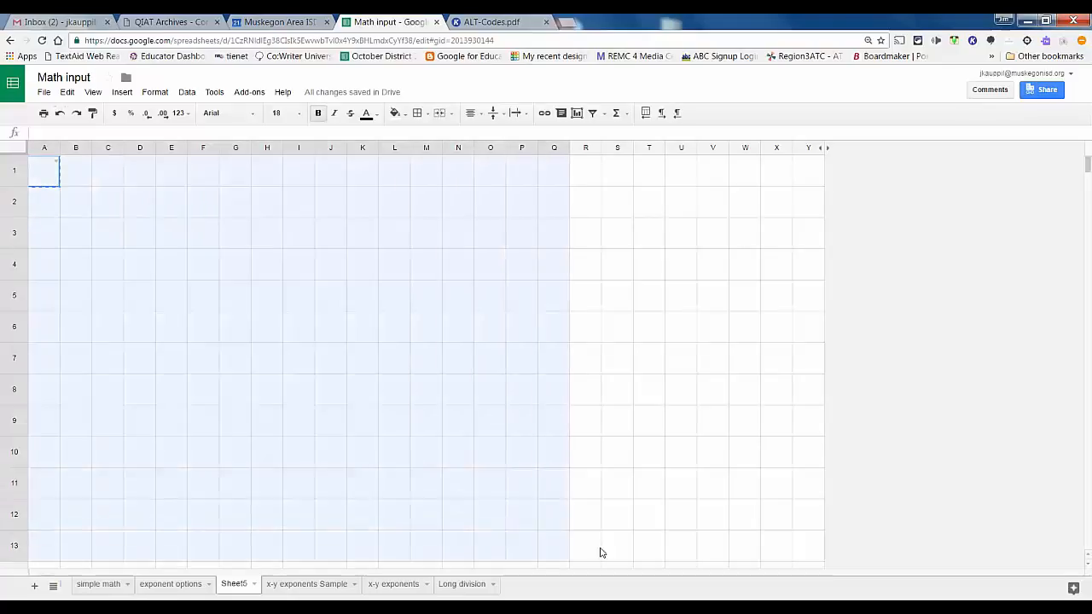
scroll("down", 3)
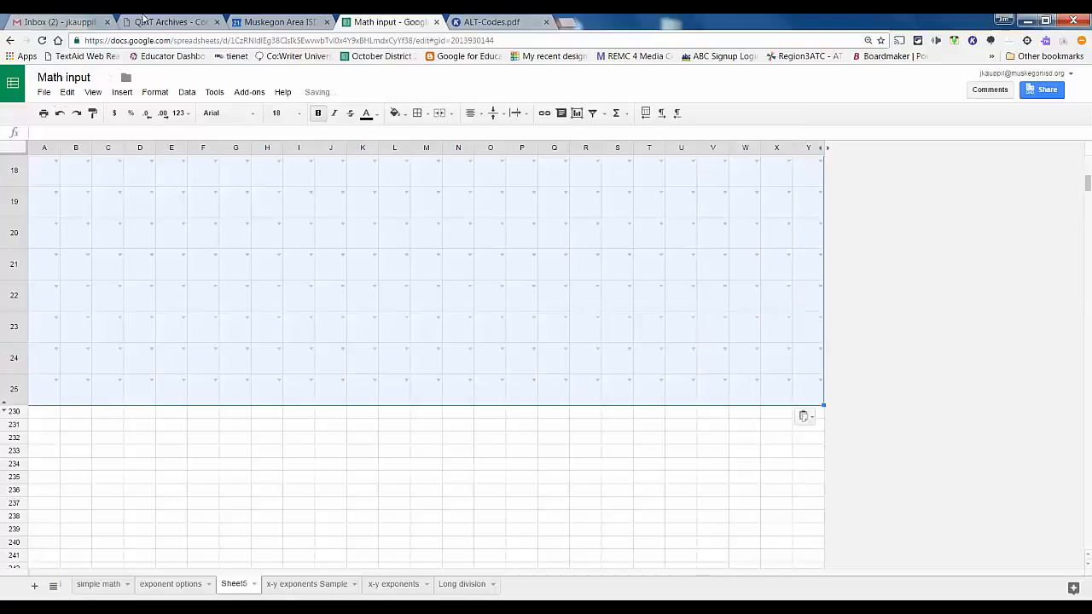
scroll("up", 3)
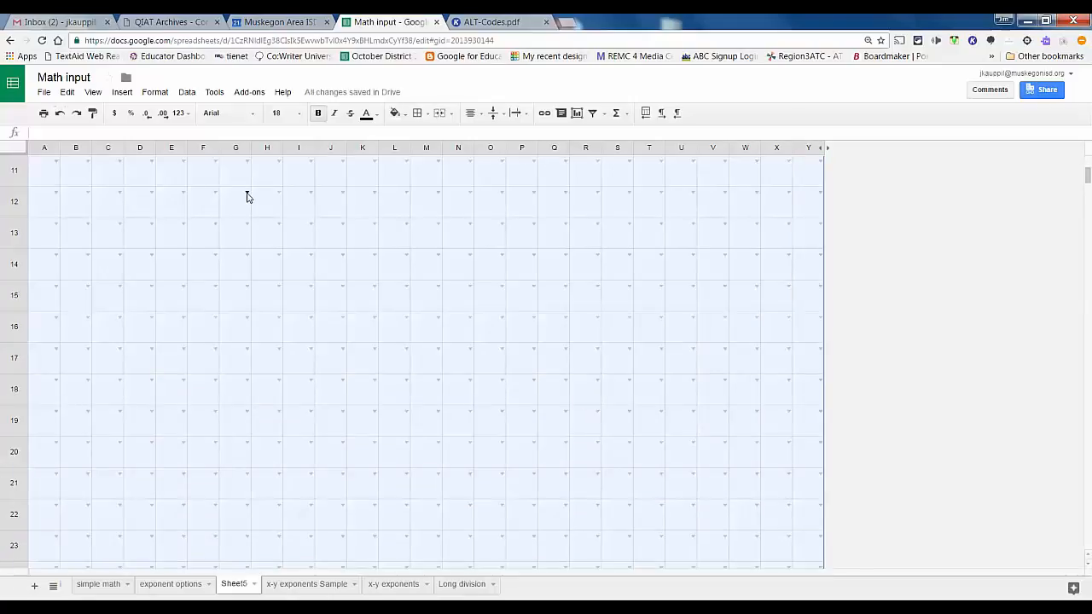
left_click(236, 201)
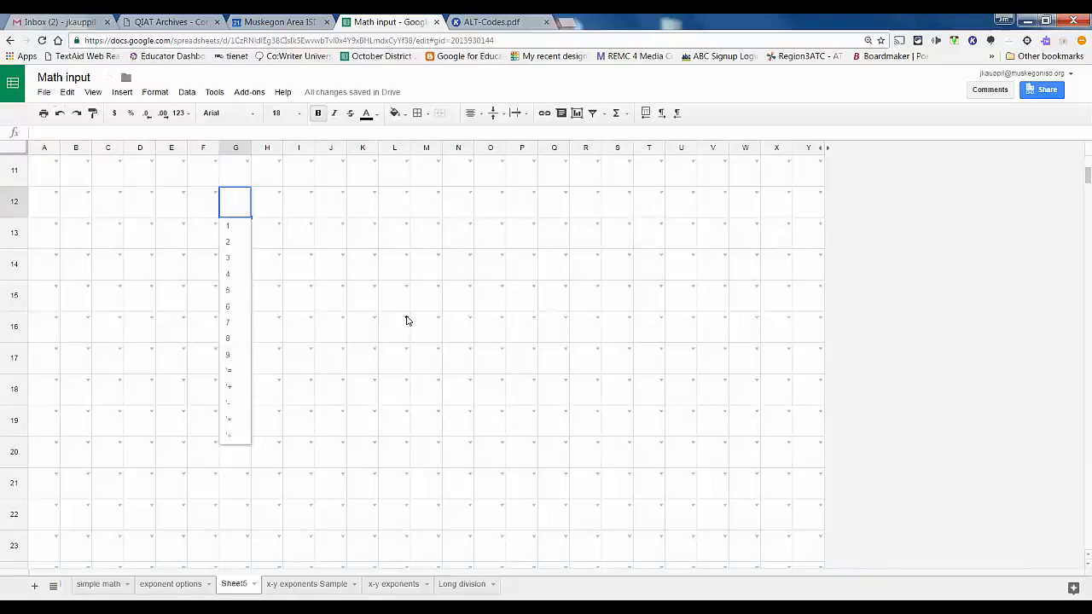
left_click(394, 325)
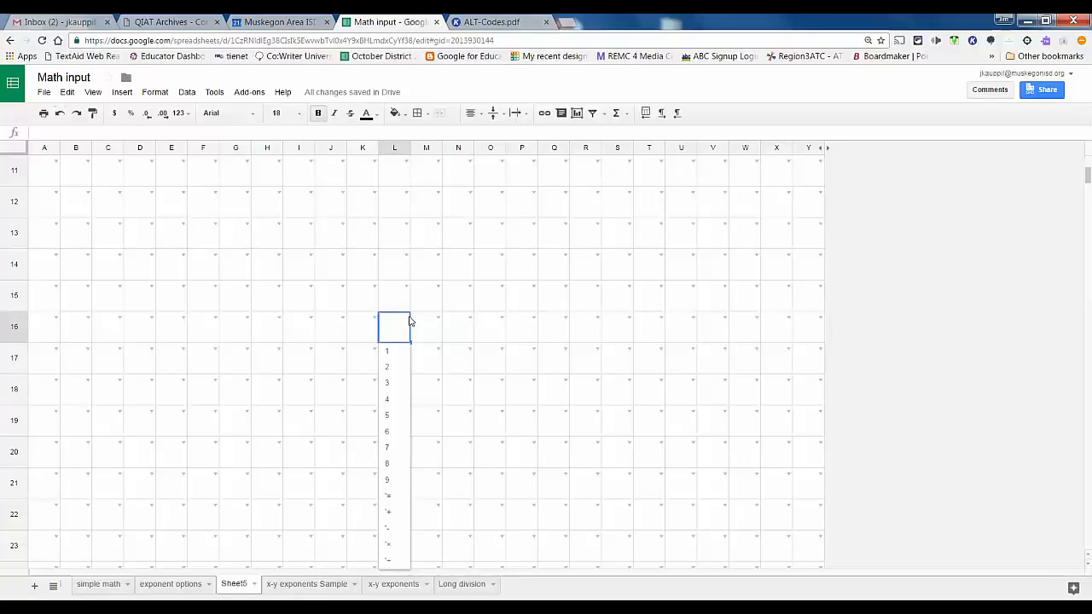
left_click(394, 327)
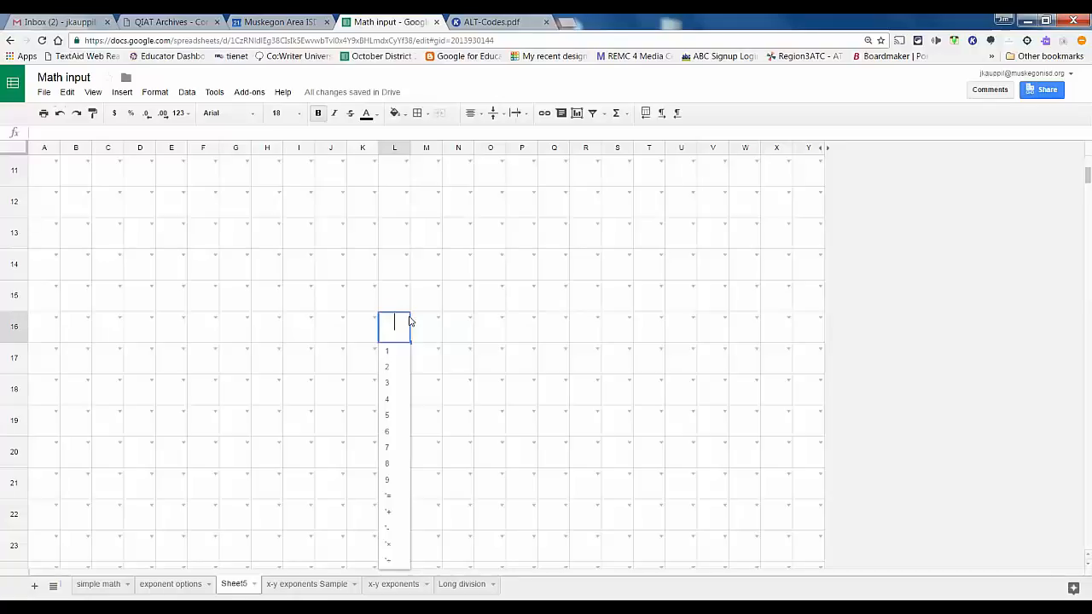
mouse_move(486, 177)
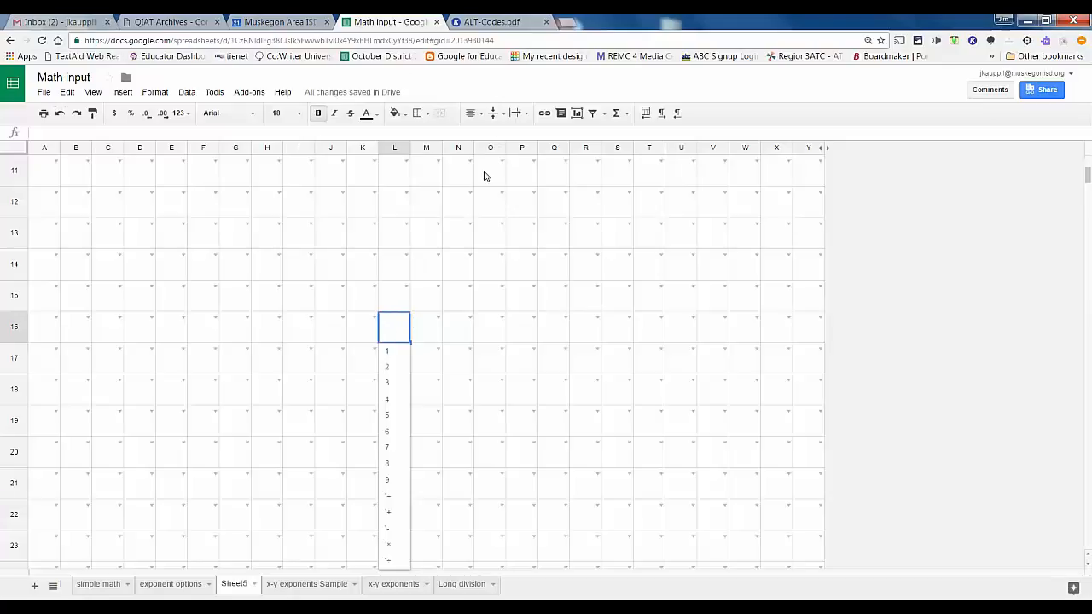